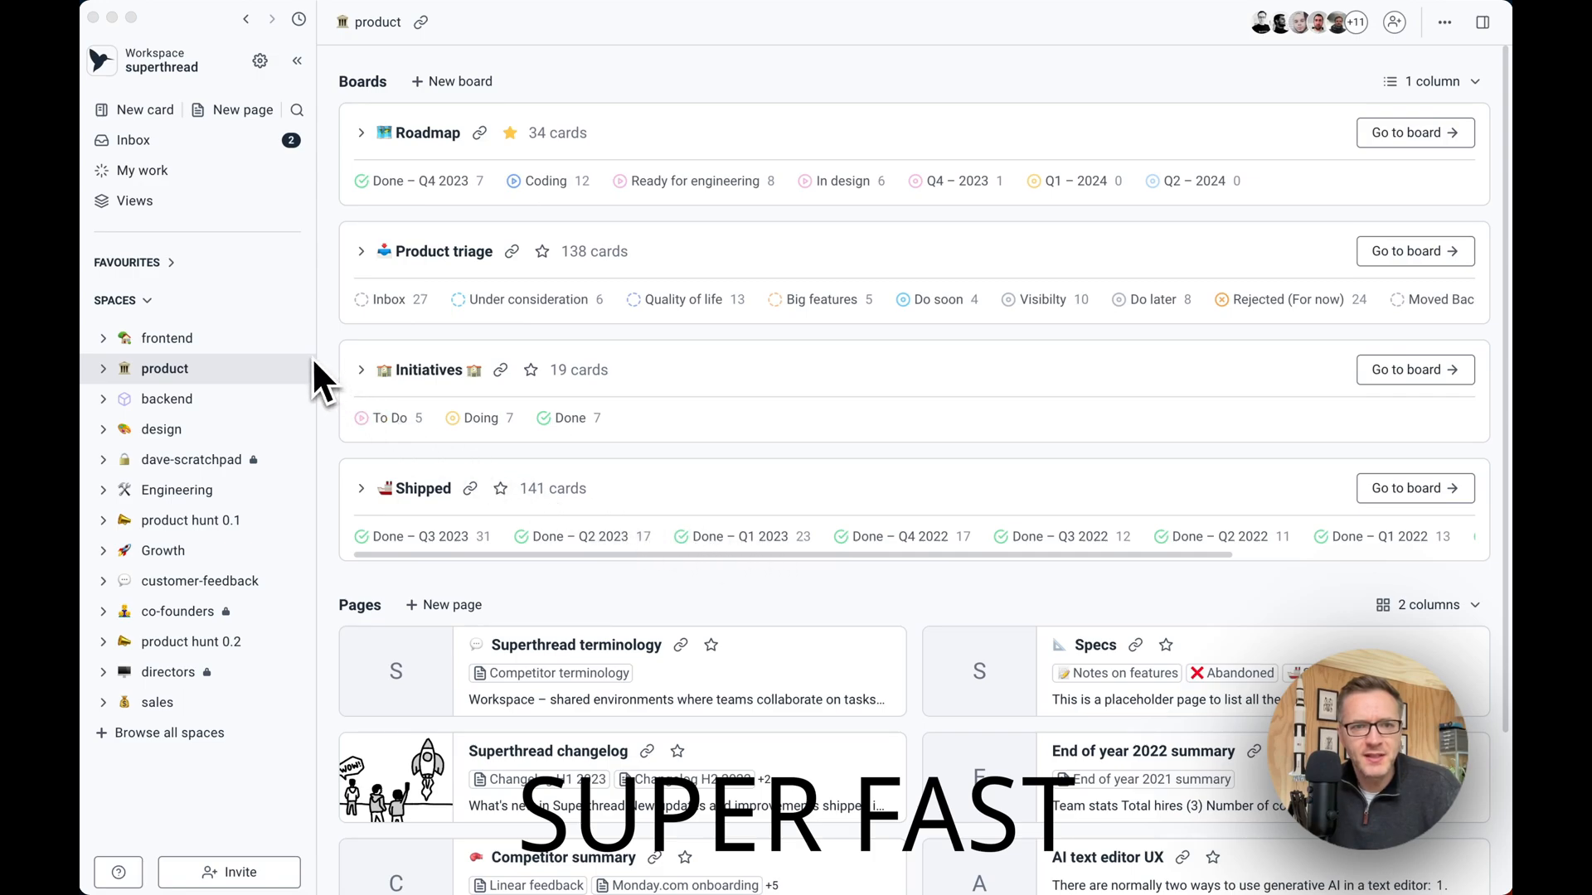
{"action": "mouse_move", "coordinate": [691, 350]}
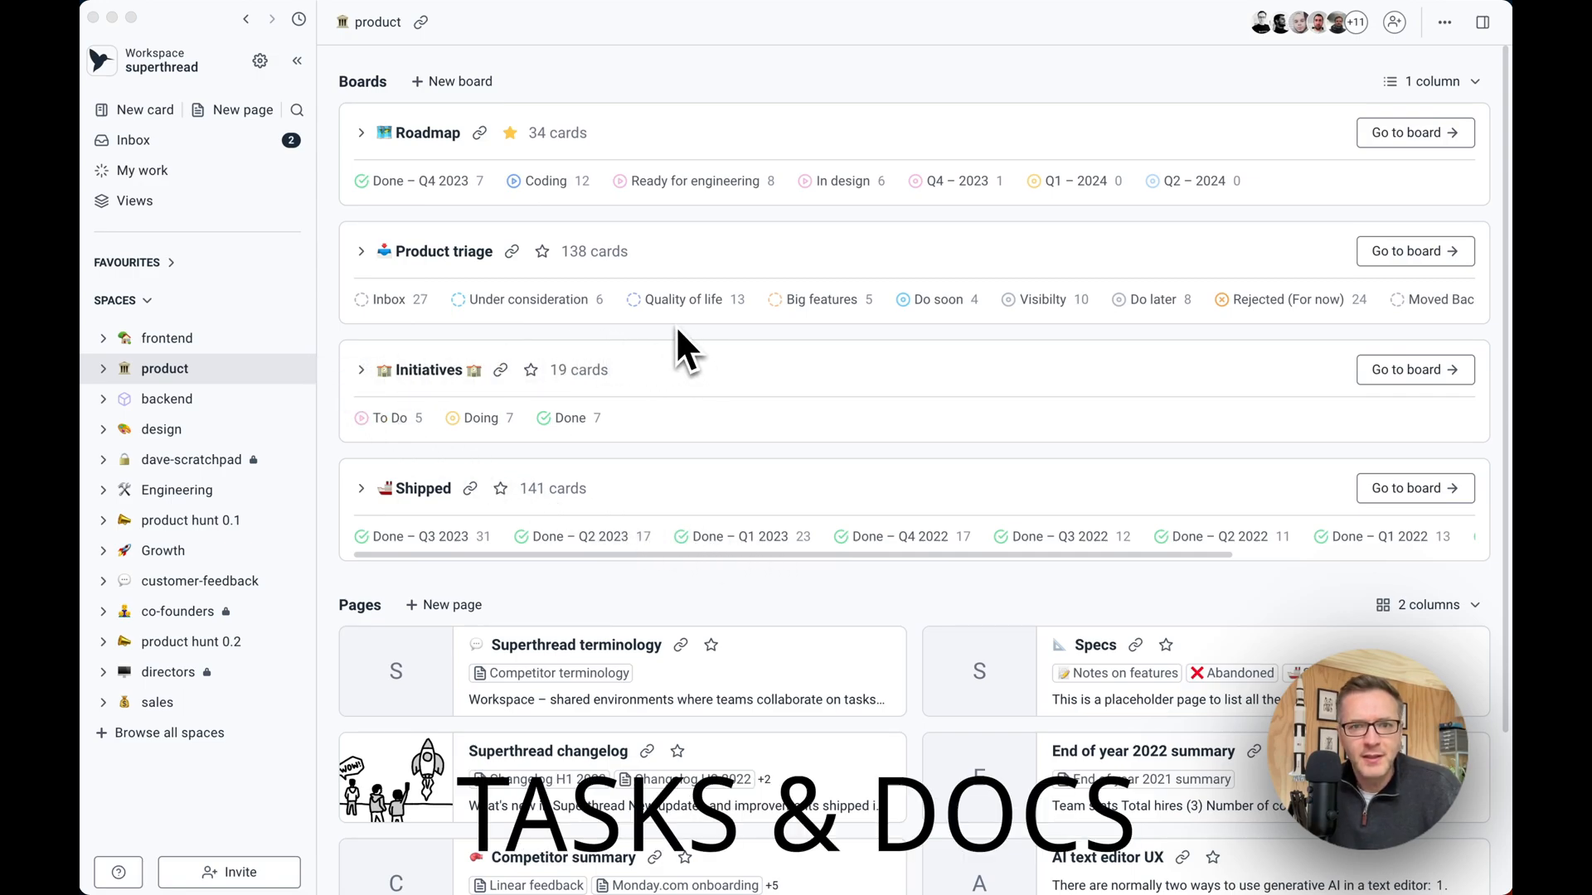
{"action": "mouse_move", "coordinate": [718, 323]}
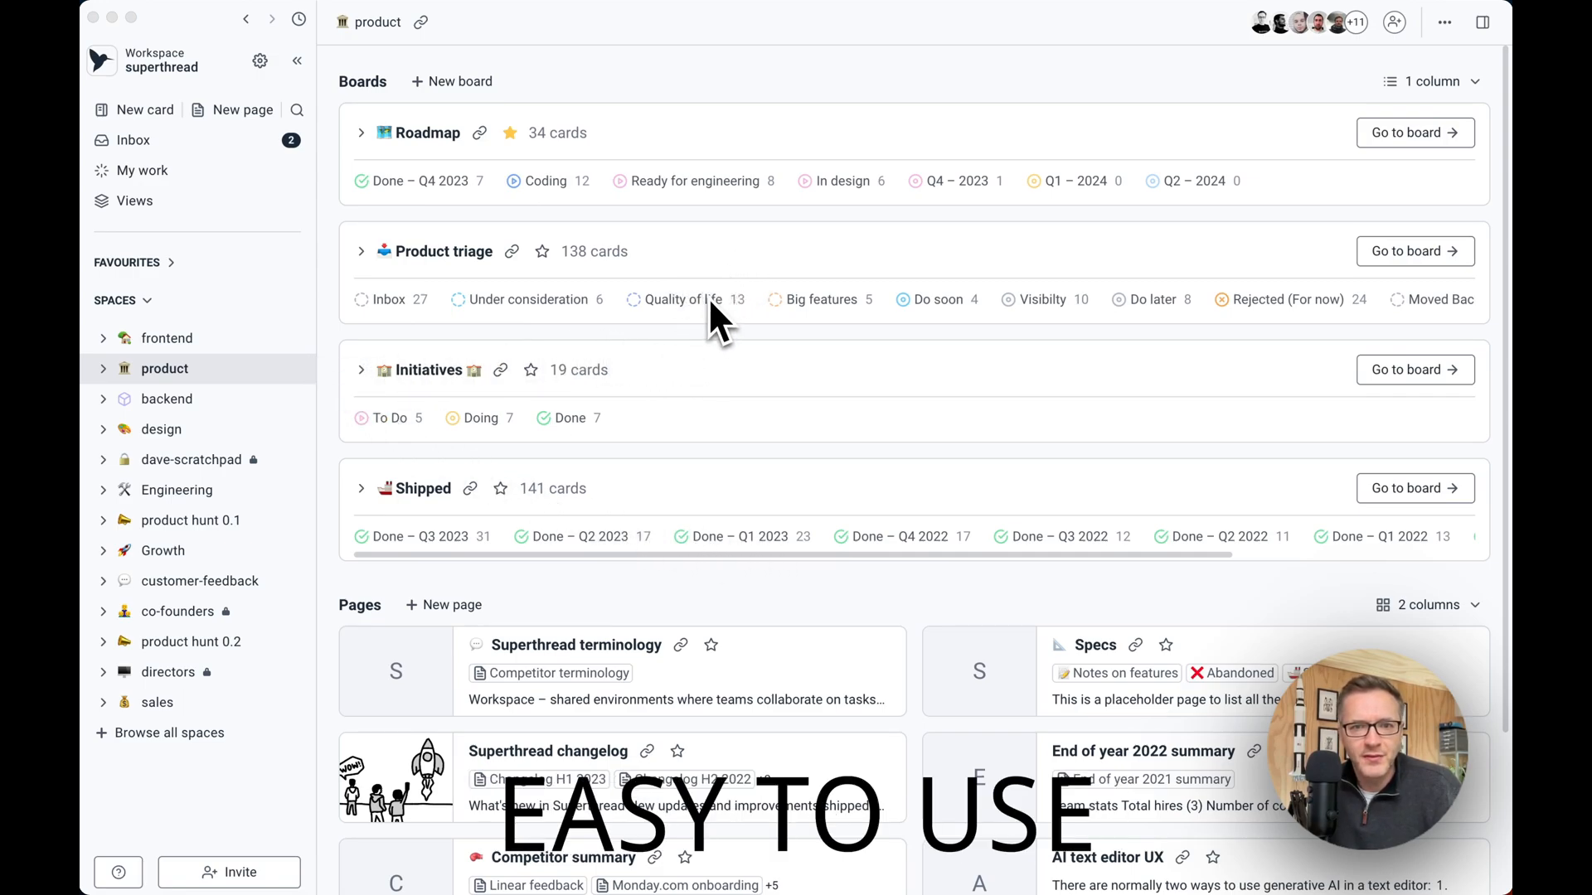
{"action": "mouse_move", "coordinate": [691, 325]}
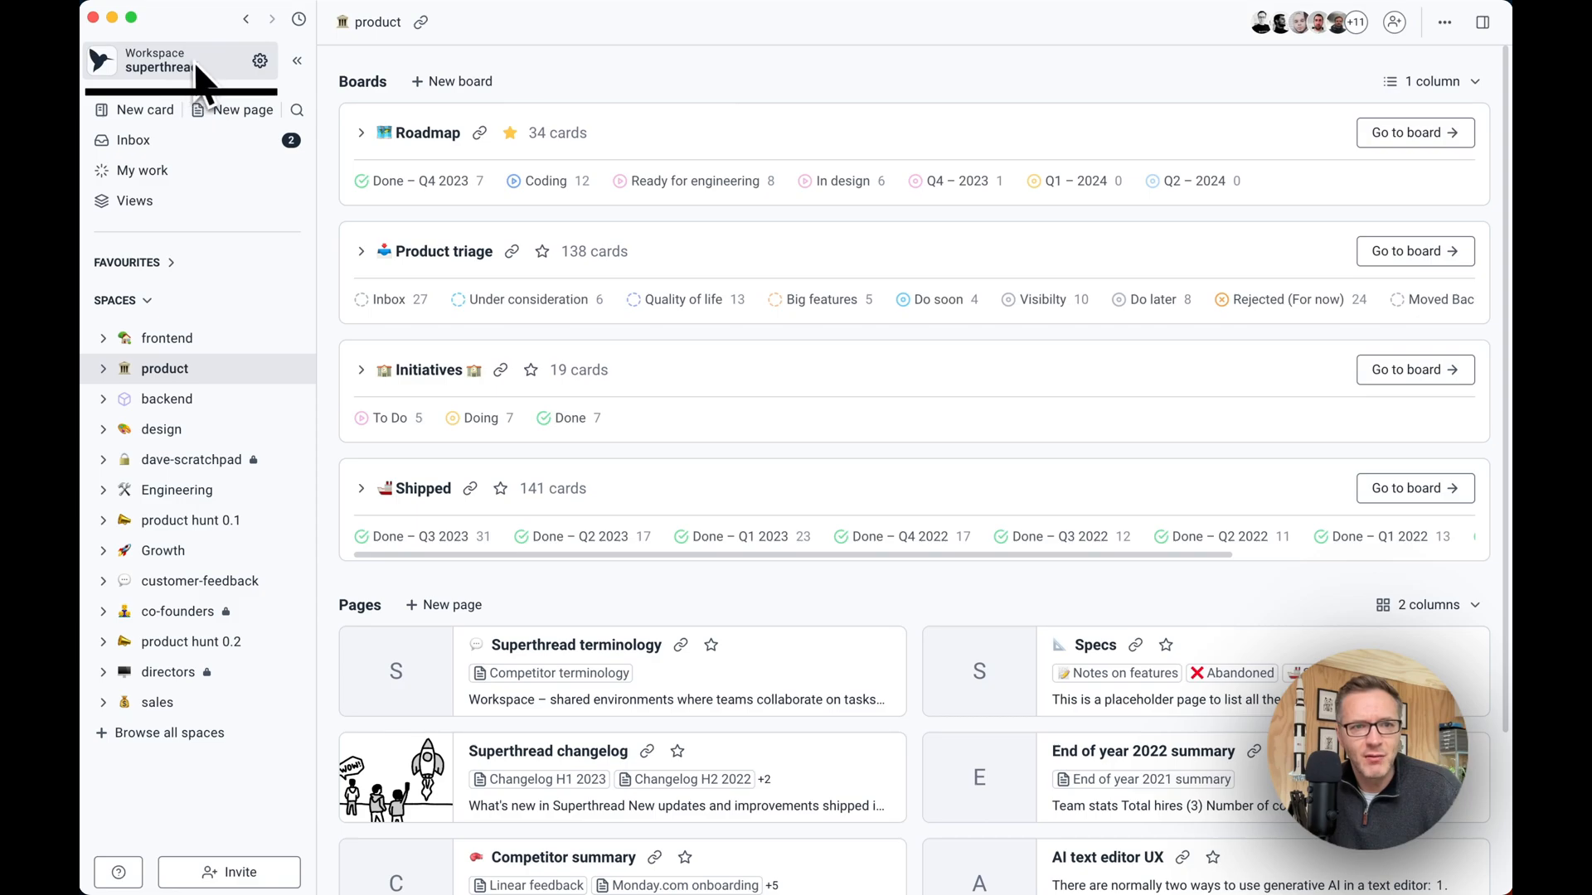
{"action": "mouse_move", "coordinate": [193, 86]}
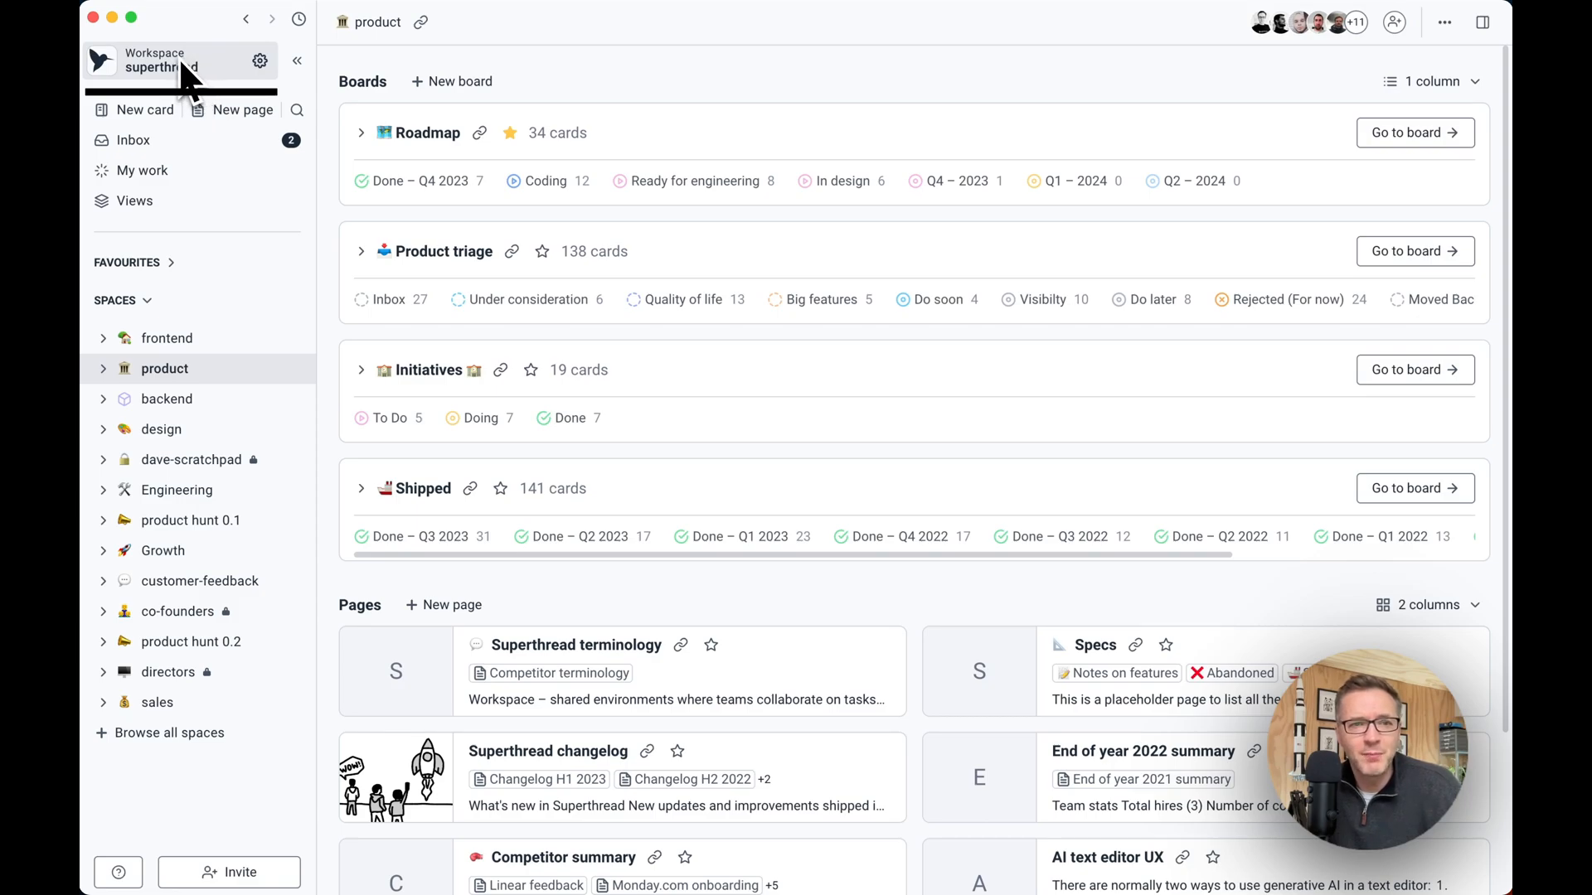
{"action": "mouse_move", "coordinate": [234, 391]}
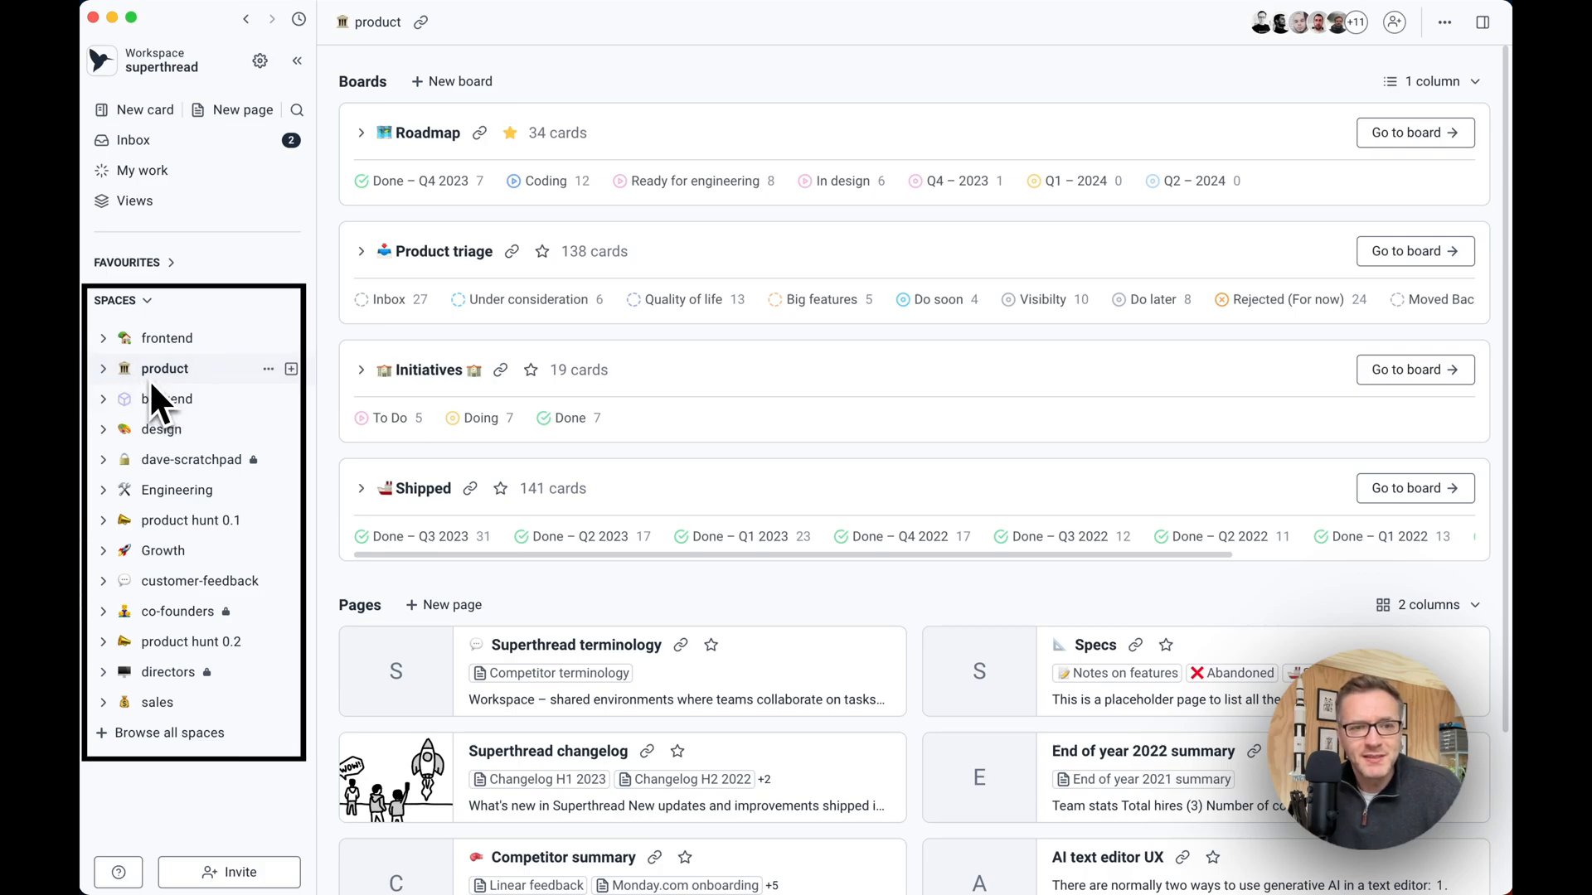
{"action": "mouse_move", "coordinate": [198, 624]}
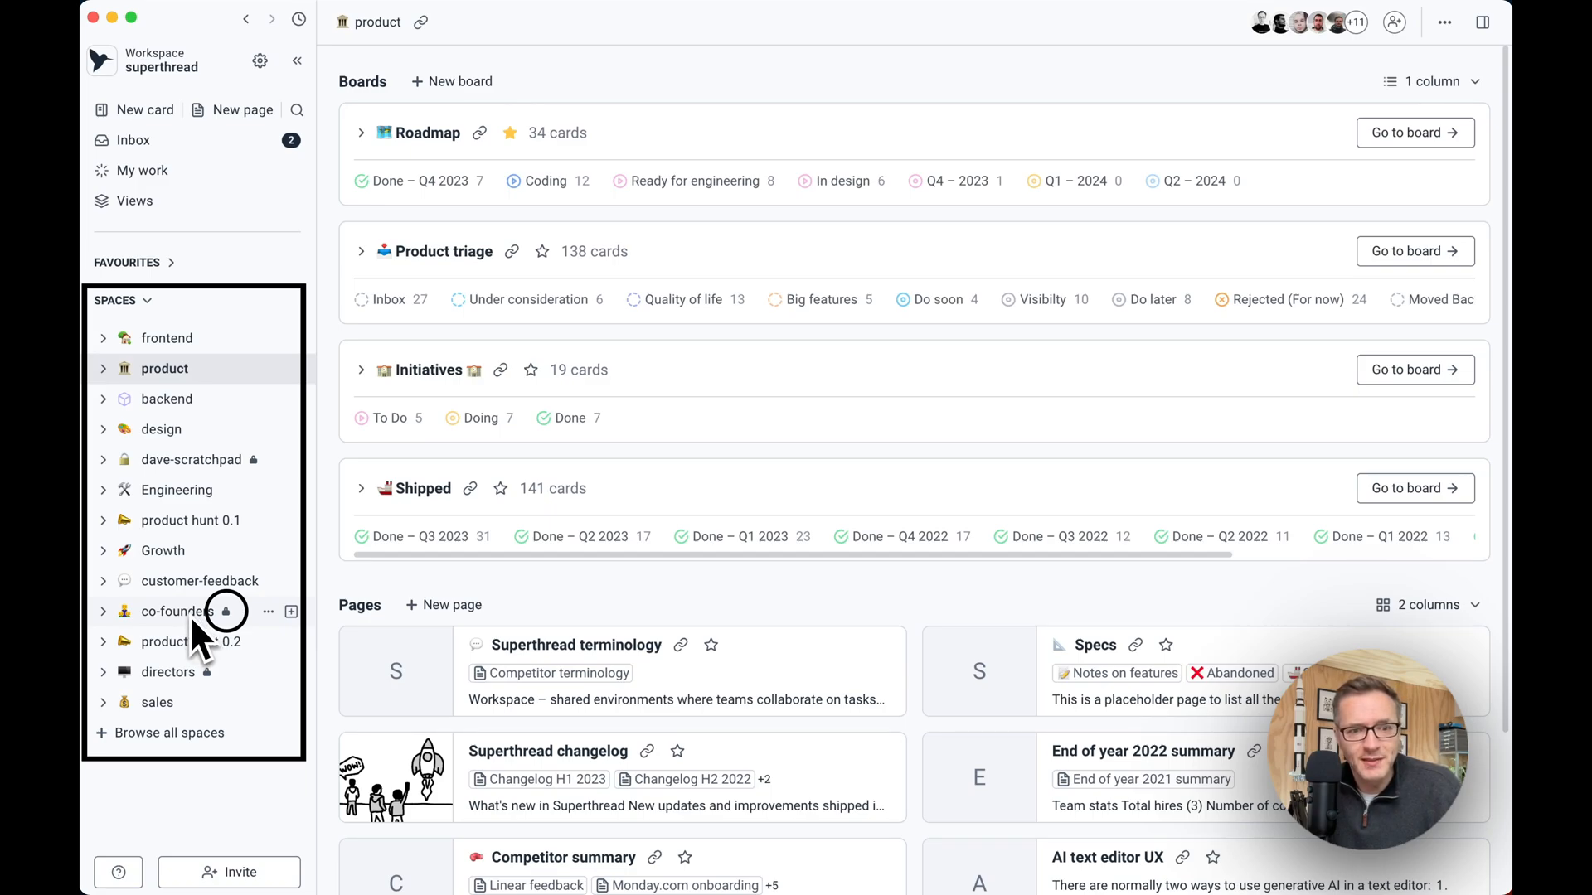
{"action": "mouse_move", "coordinate": [182, 417]}
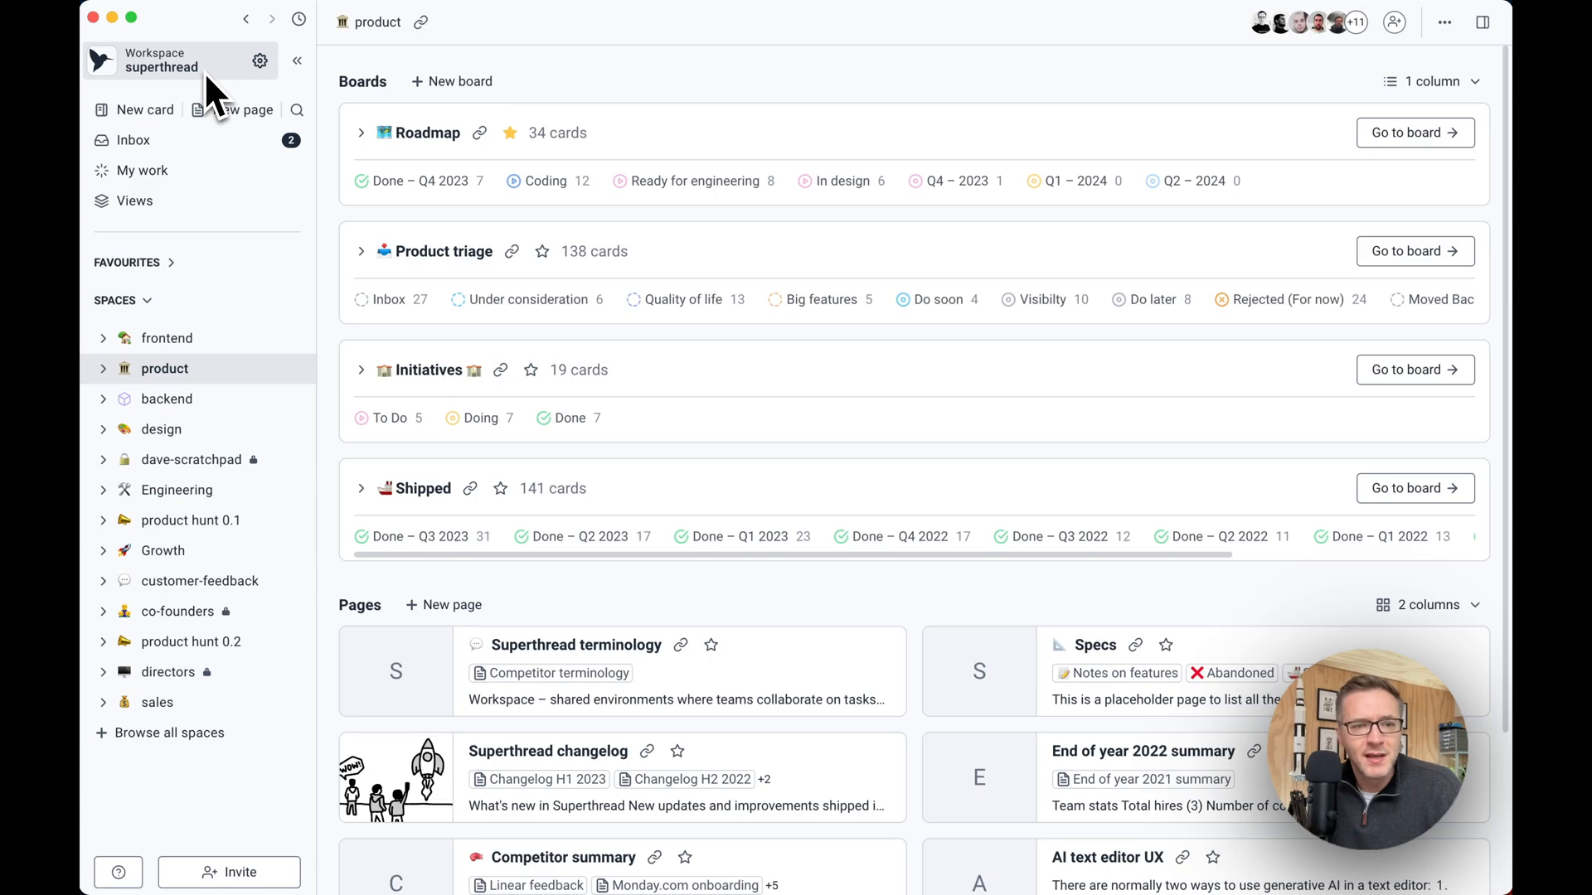
{"action": "mouse_move", "coordinate": [183, 416]}
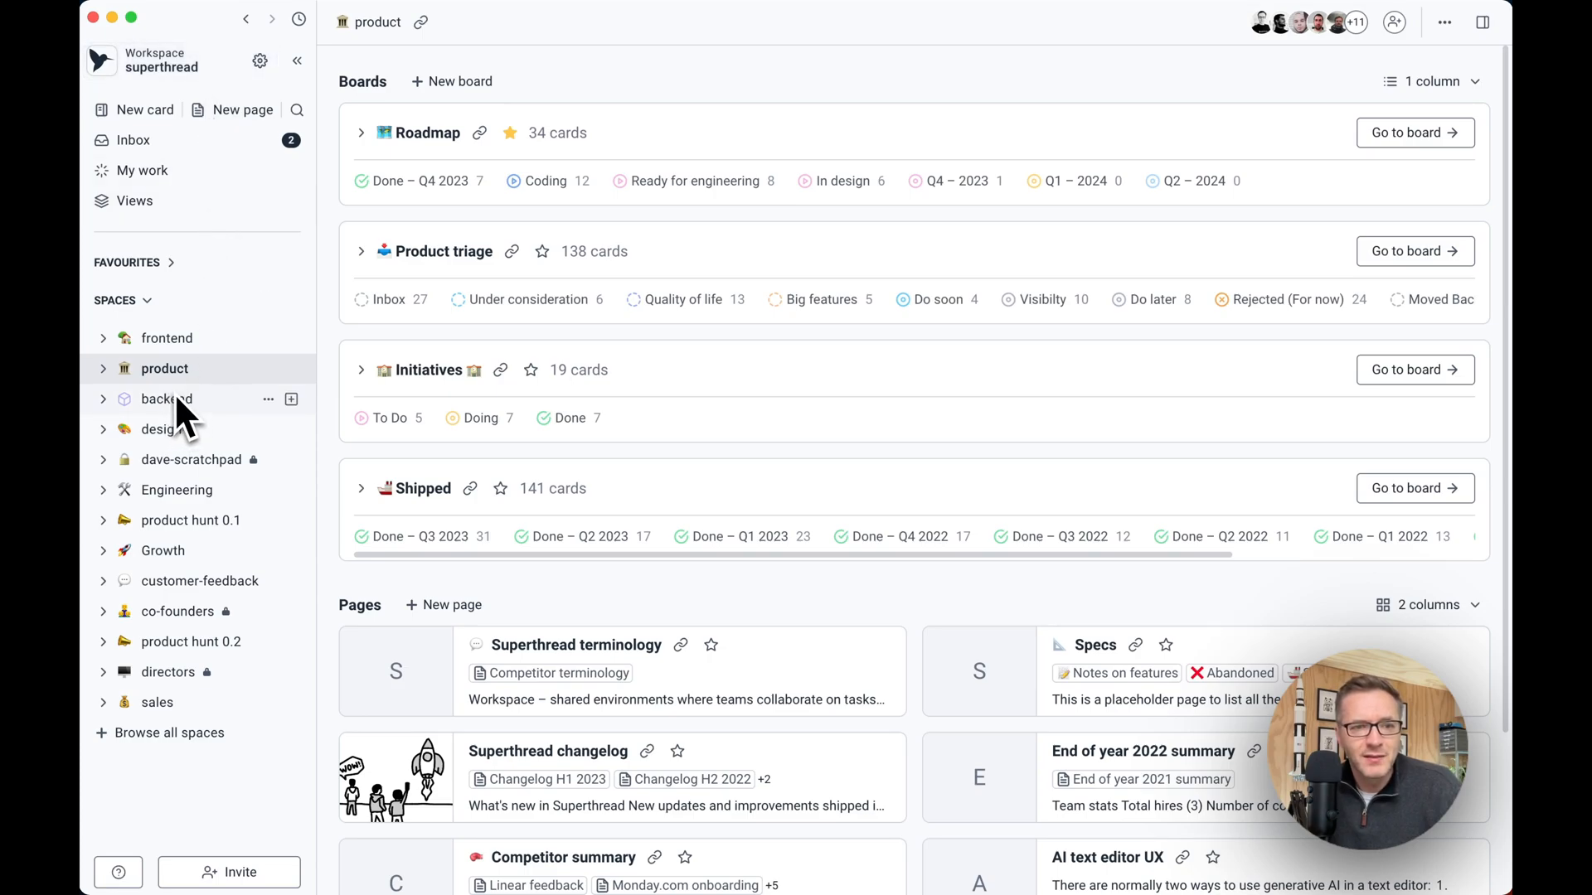
{"action": "mouse_move", "coordinate": [290, 300]}
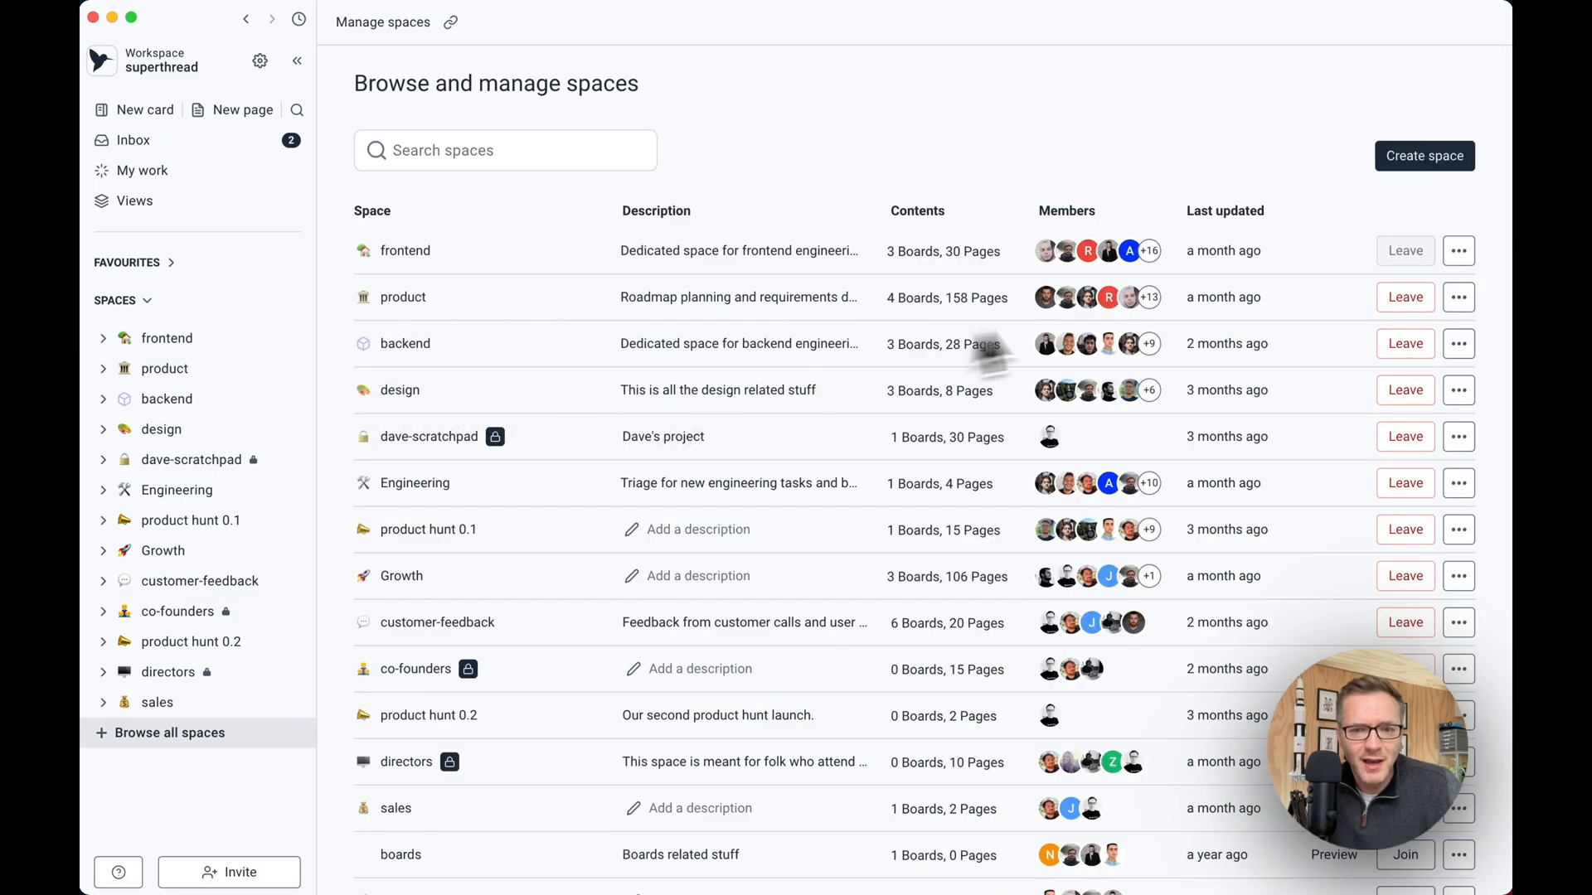
{"action": "mouse_move", "coordinate": [1025, 259]}
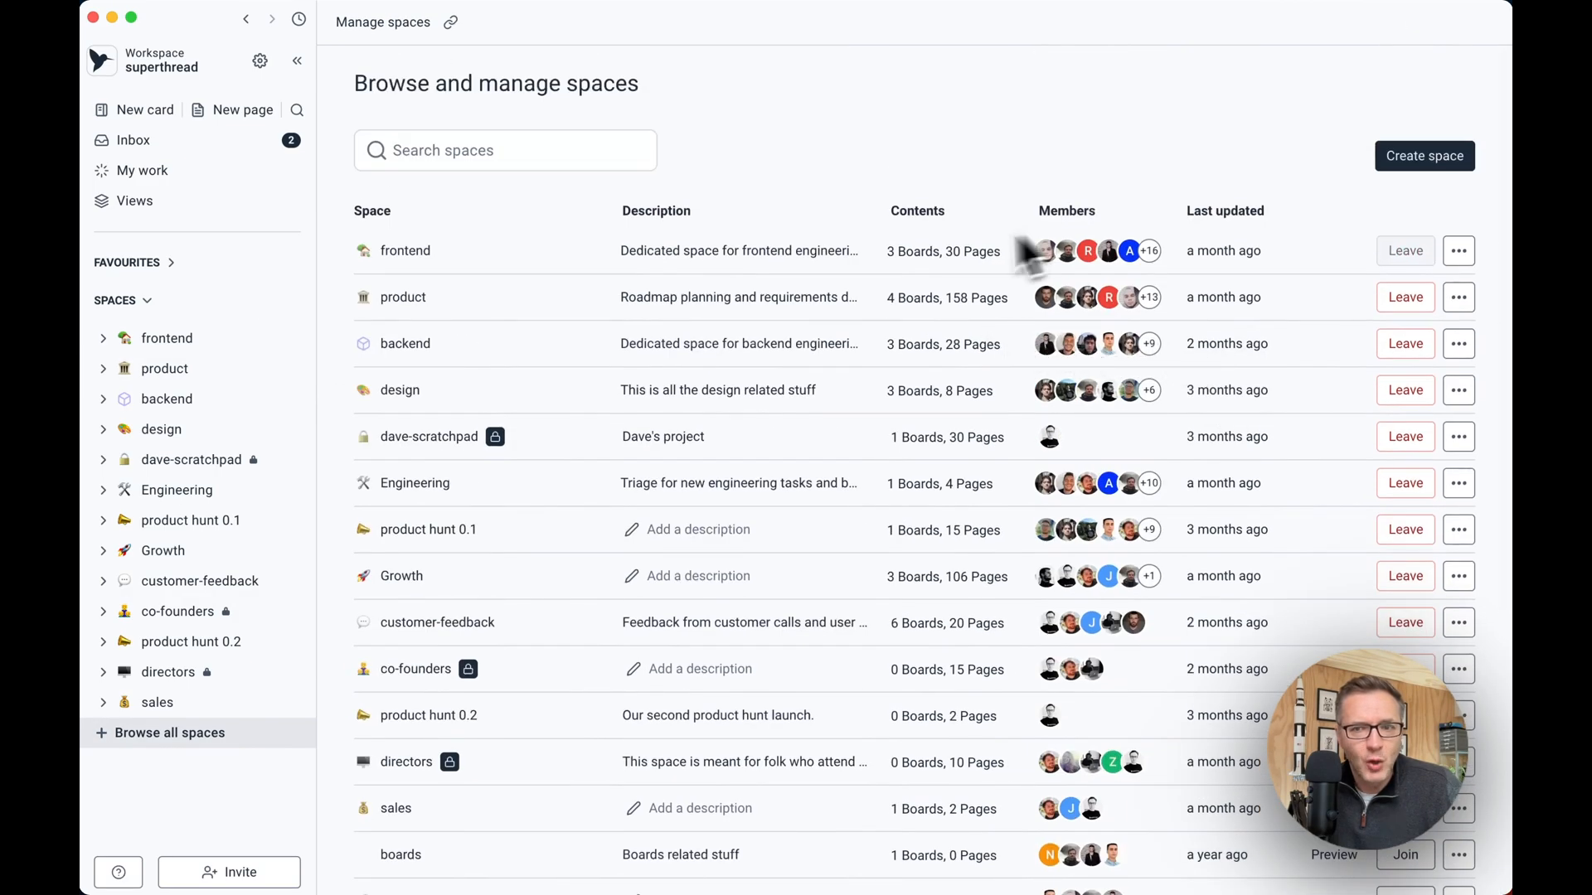
{"action": "mouse_move", "coordinate": [164, 368]}
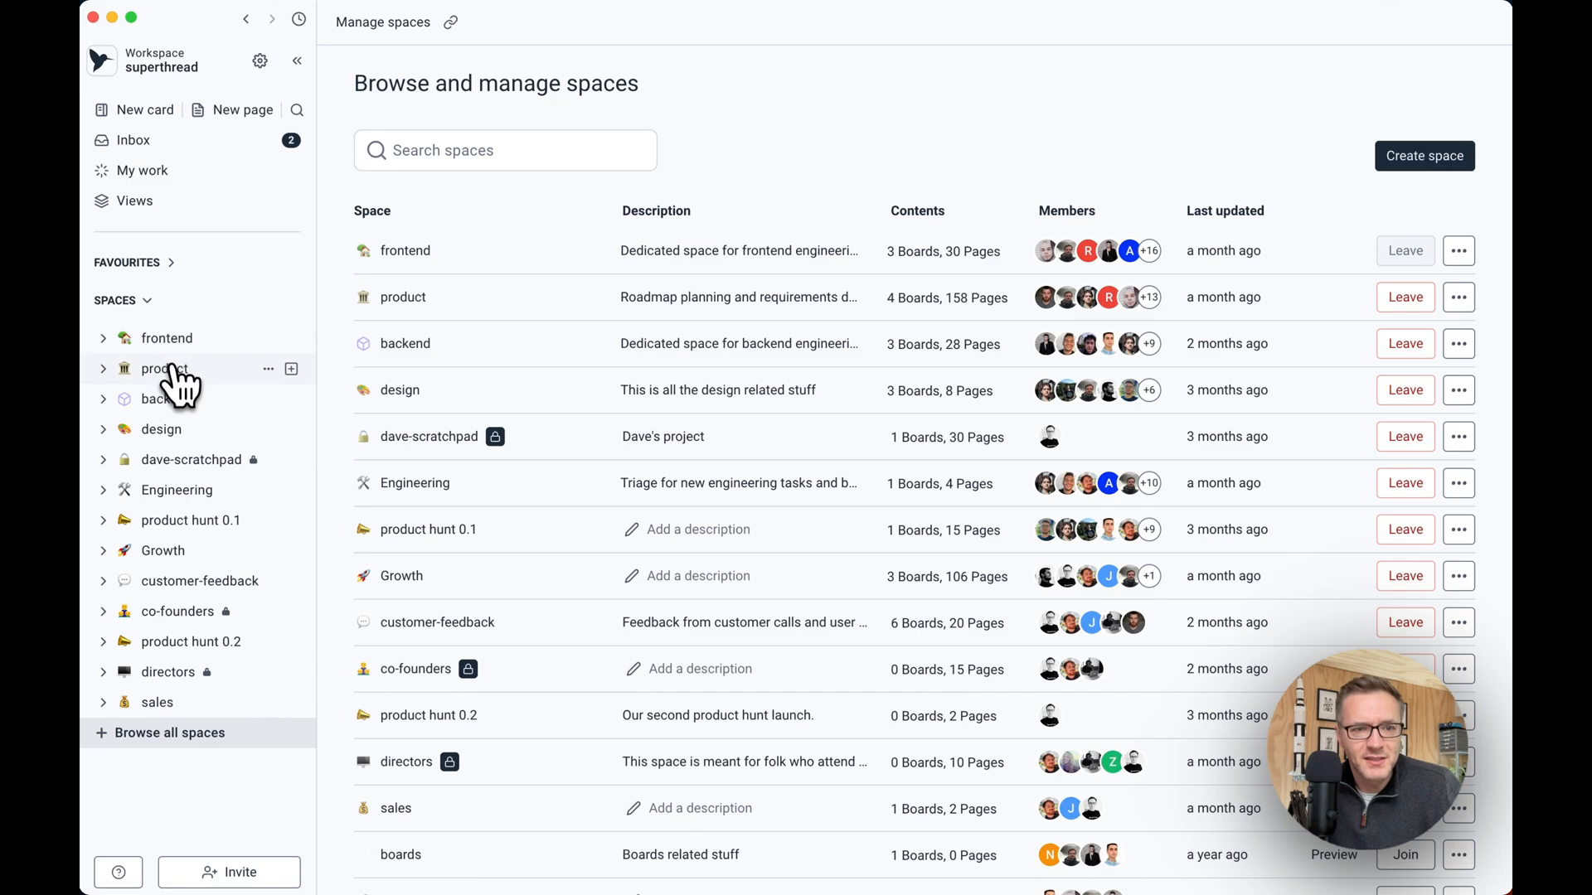
Return to the product space and expand the Roadmap and Product triage boards to show their cards.
{"action": "left_click", "coordinate": [164, 368]}
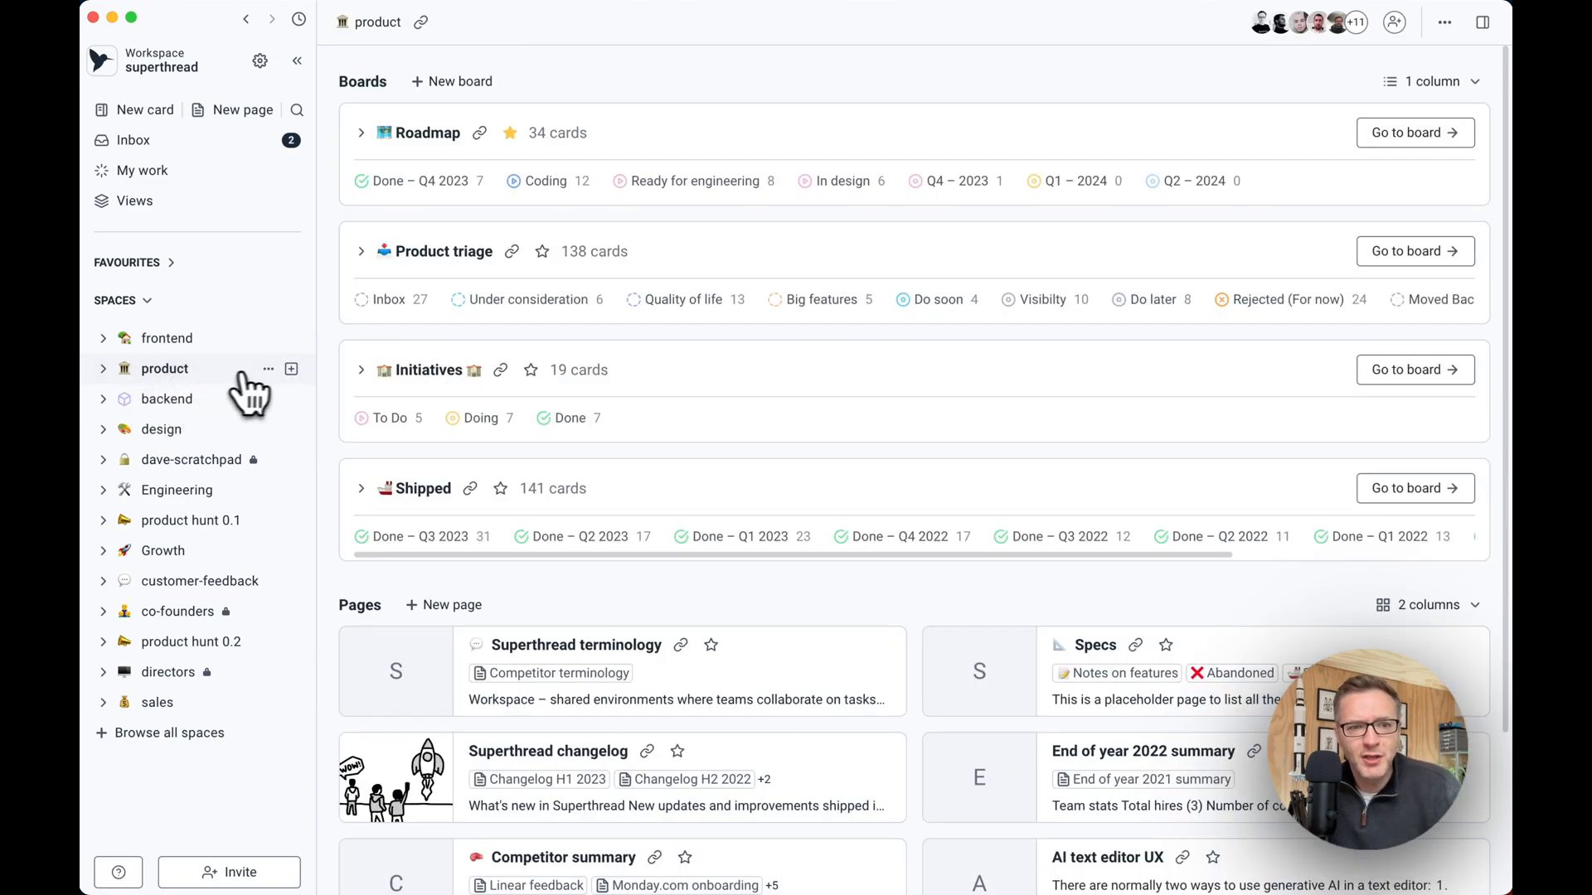
{"action": "mouse_move", "coordinate": [239, 391]}
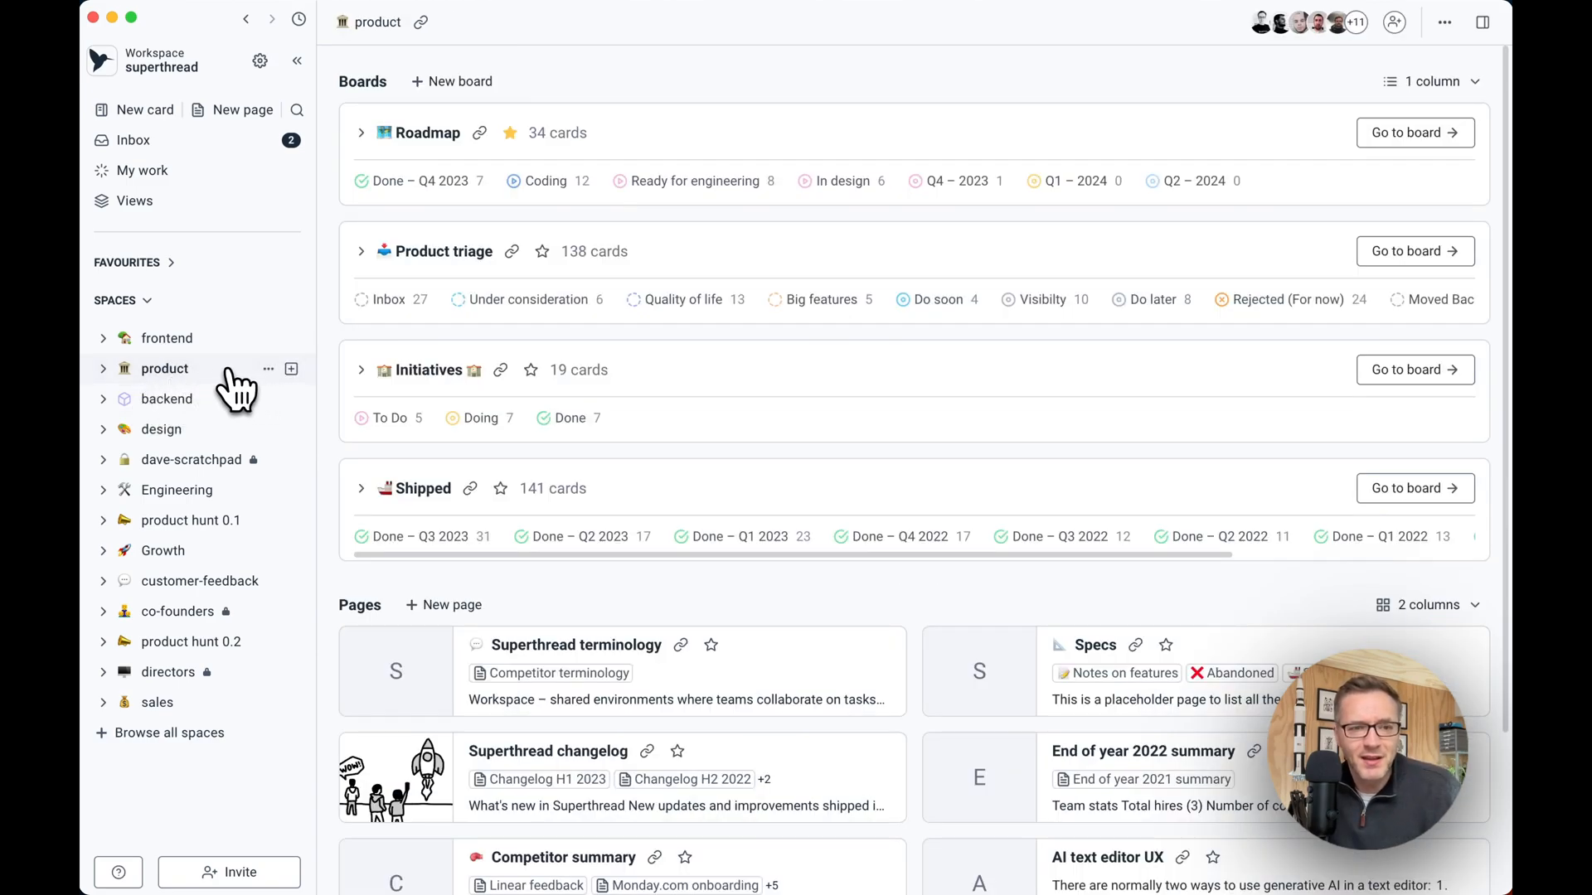
{"action": "mouse_move", "coordinate": [234, 462]}
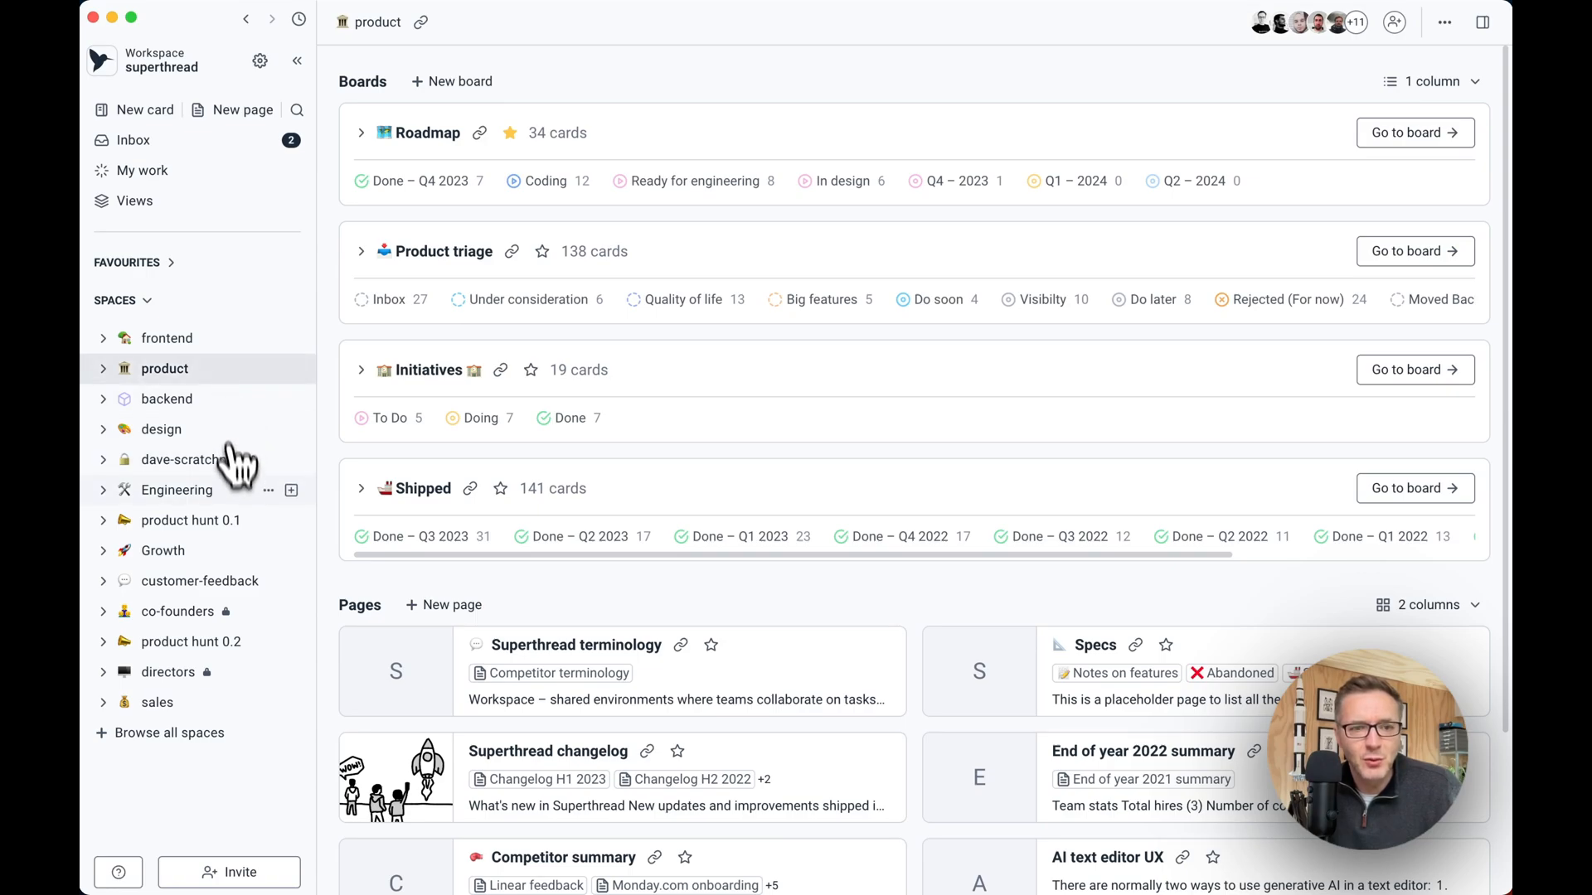
{"action": "mouse_move", "coordinate": [629, 325]}
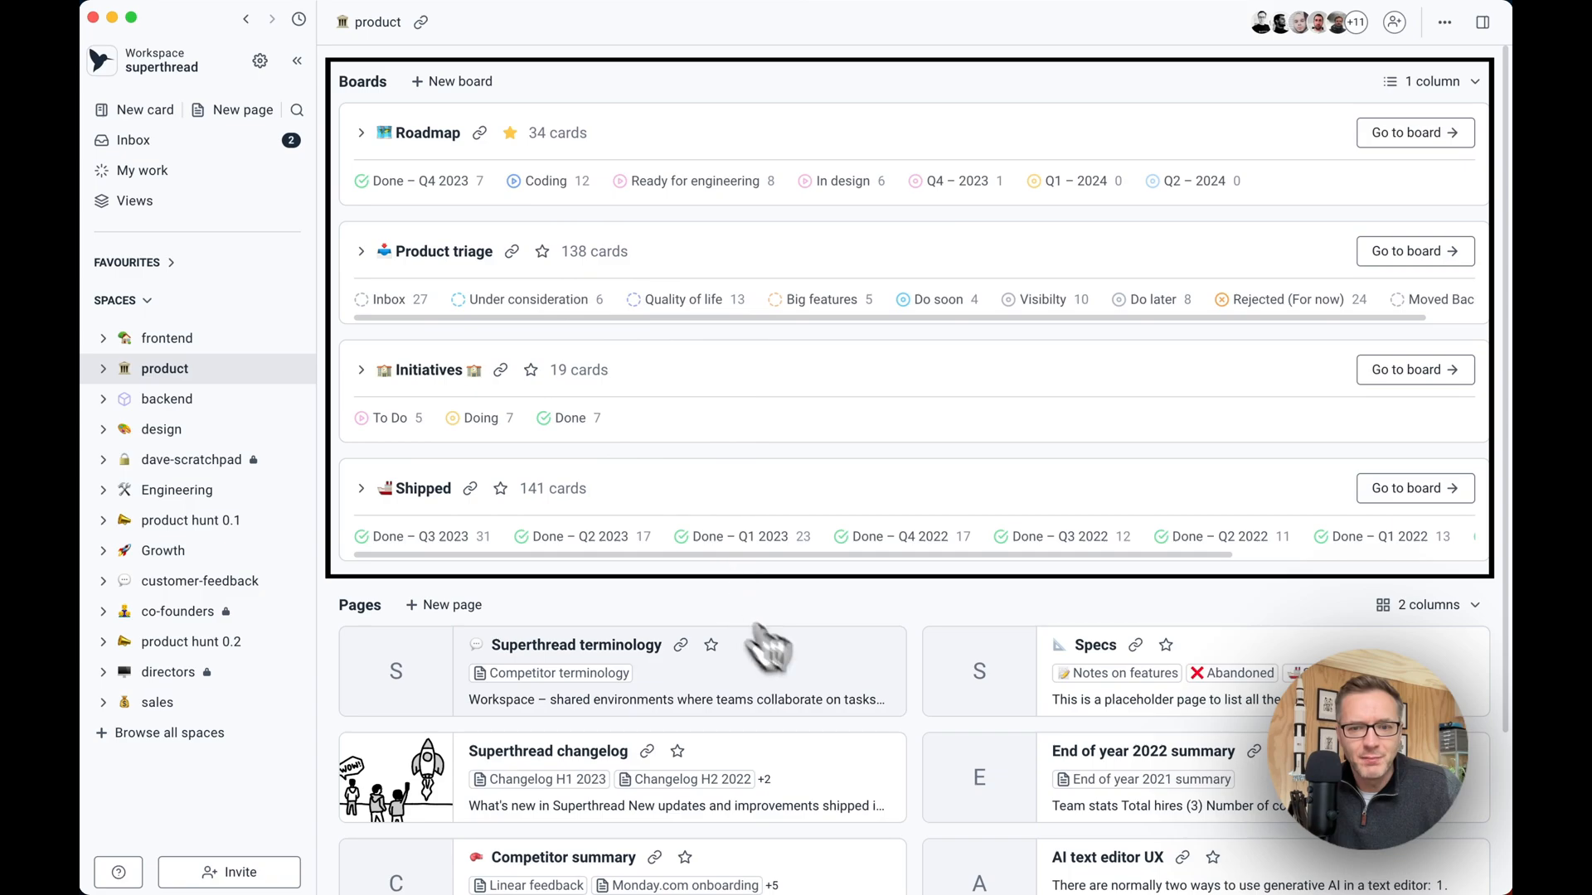
{"action": "mouse_move", "coordinate": [701, 781]}
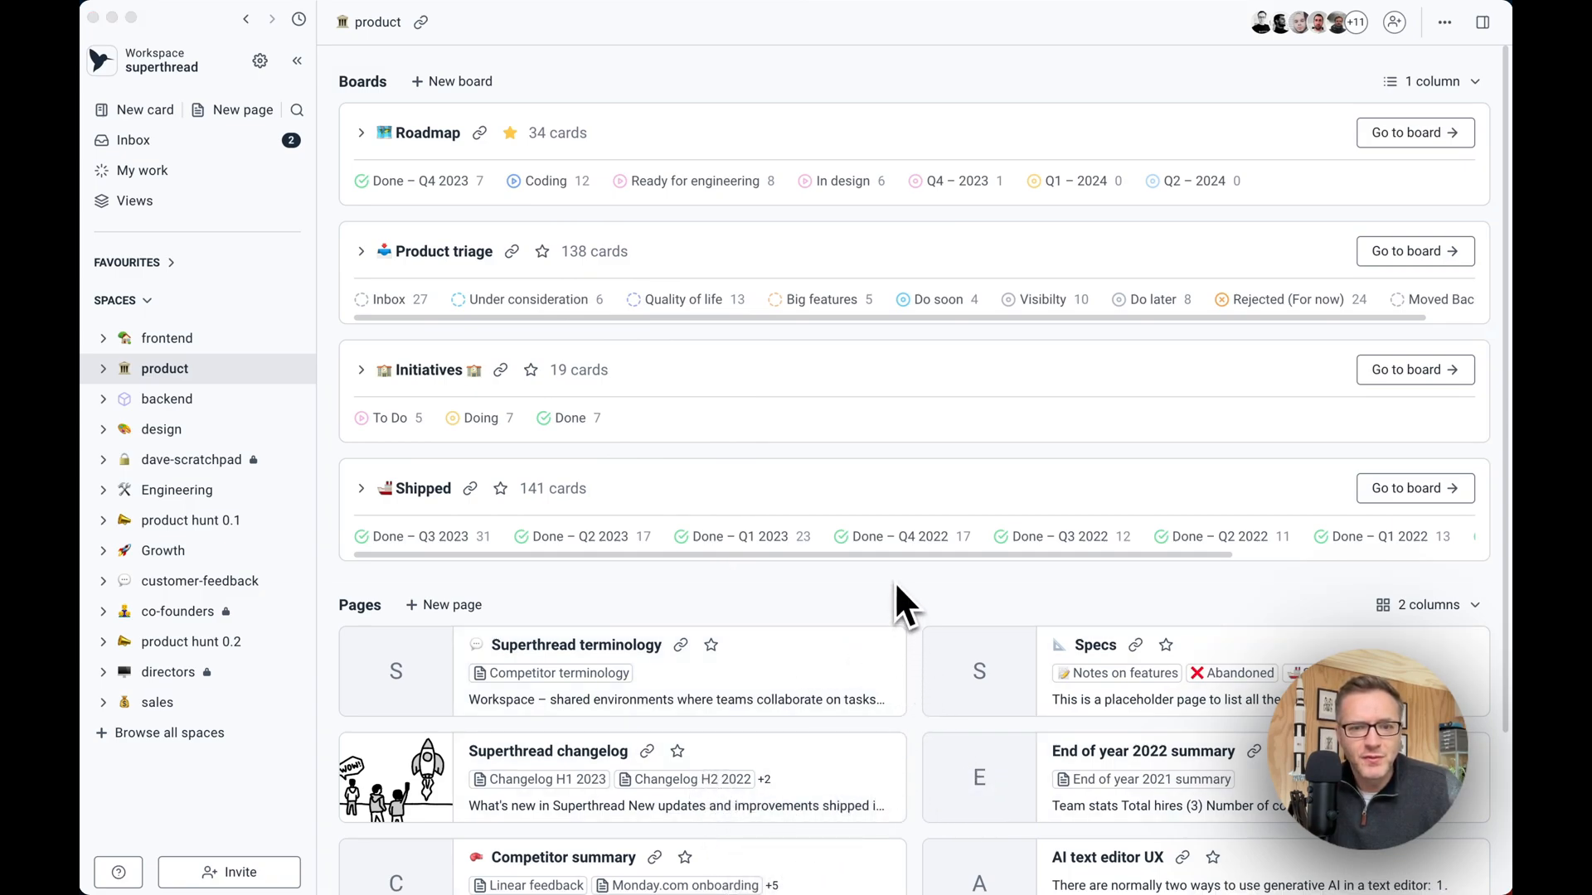
{"action": "mouse_move", "coordinate": [980, 194]}
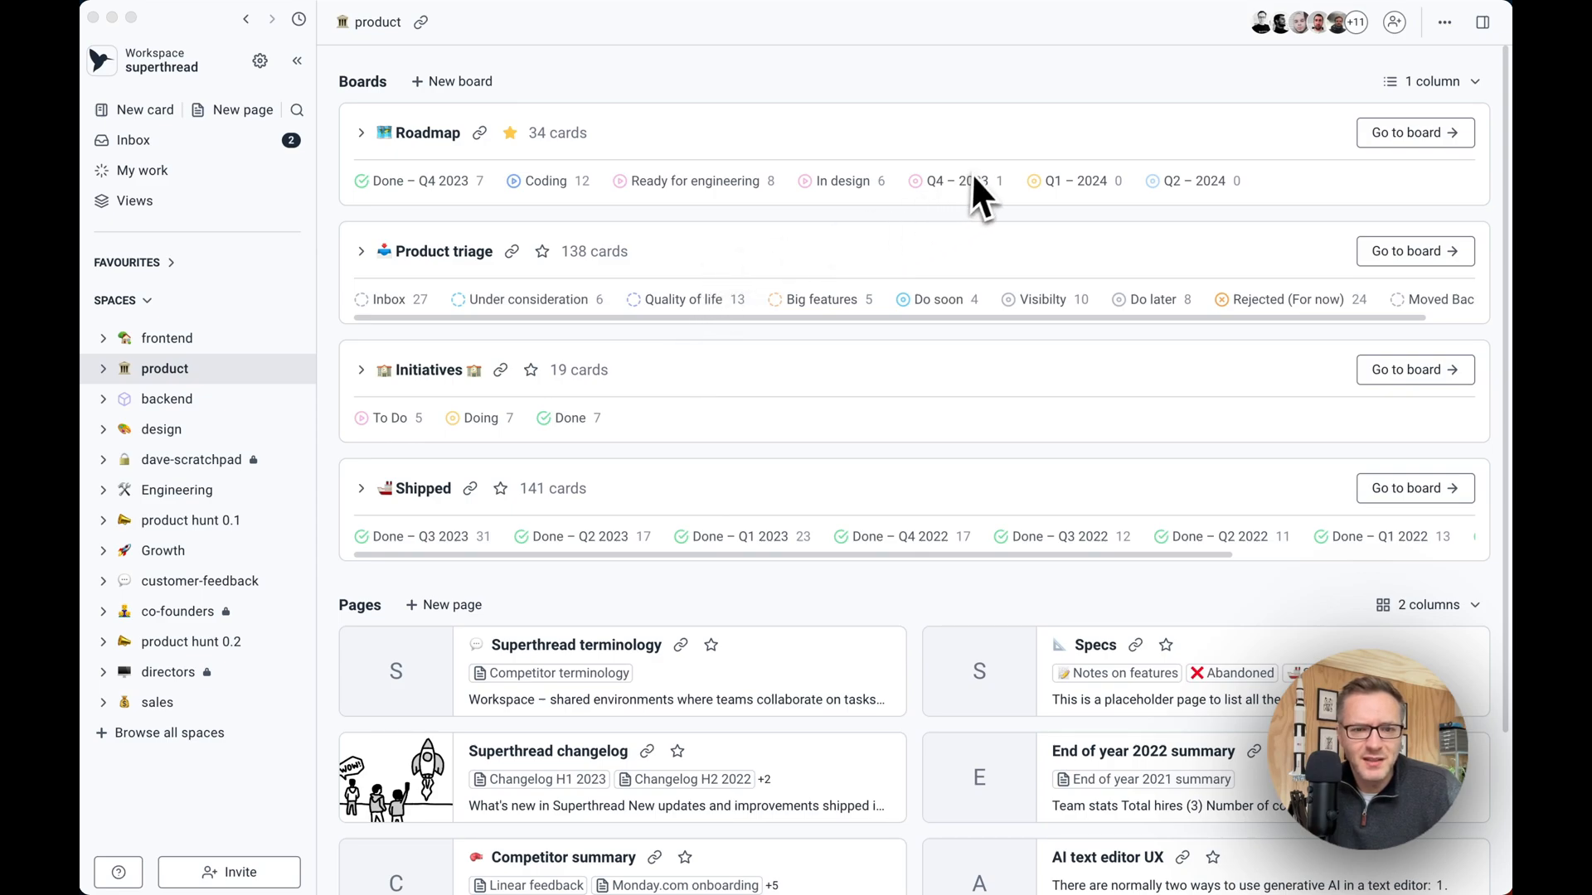
{"action": "mouse_move", "coordinate": [696, 696]}
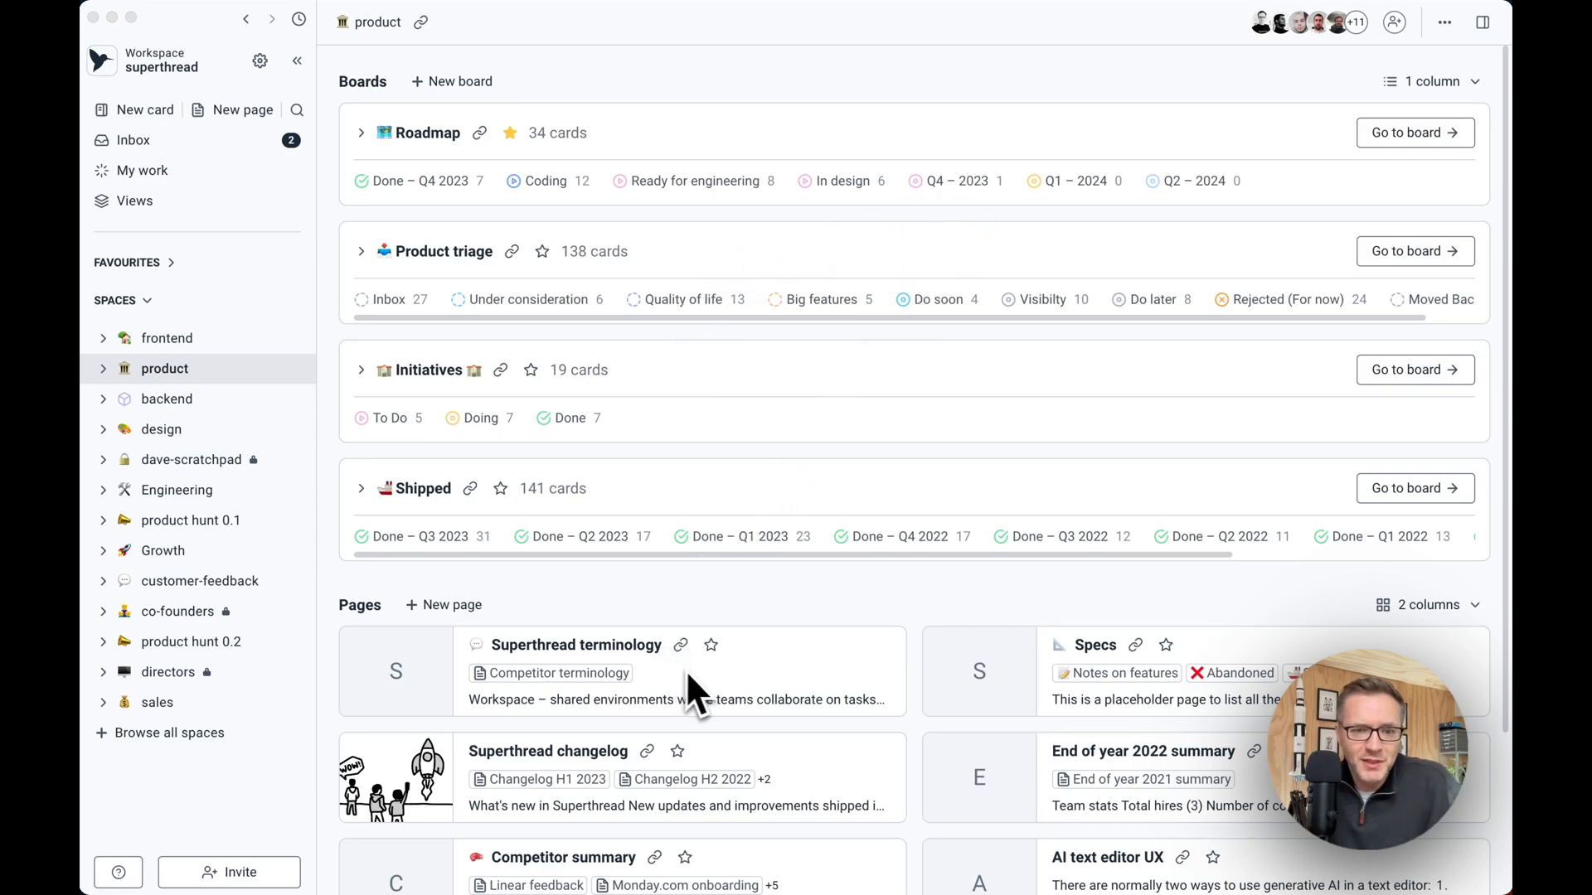
{"action": "mouse_move", "coordinate": [650, 708]}
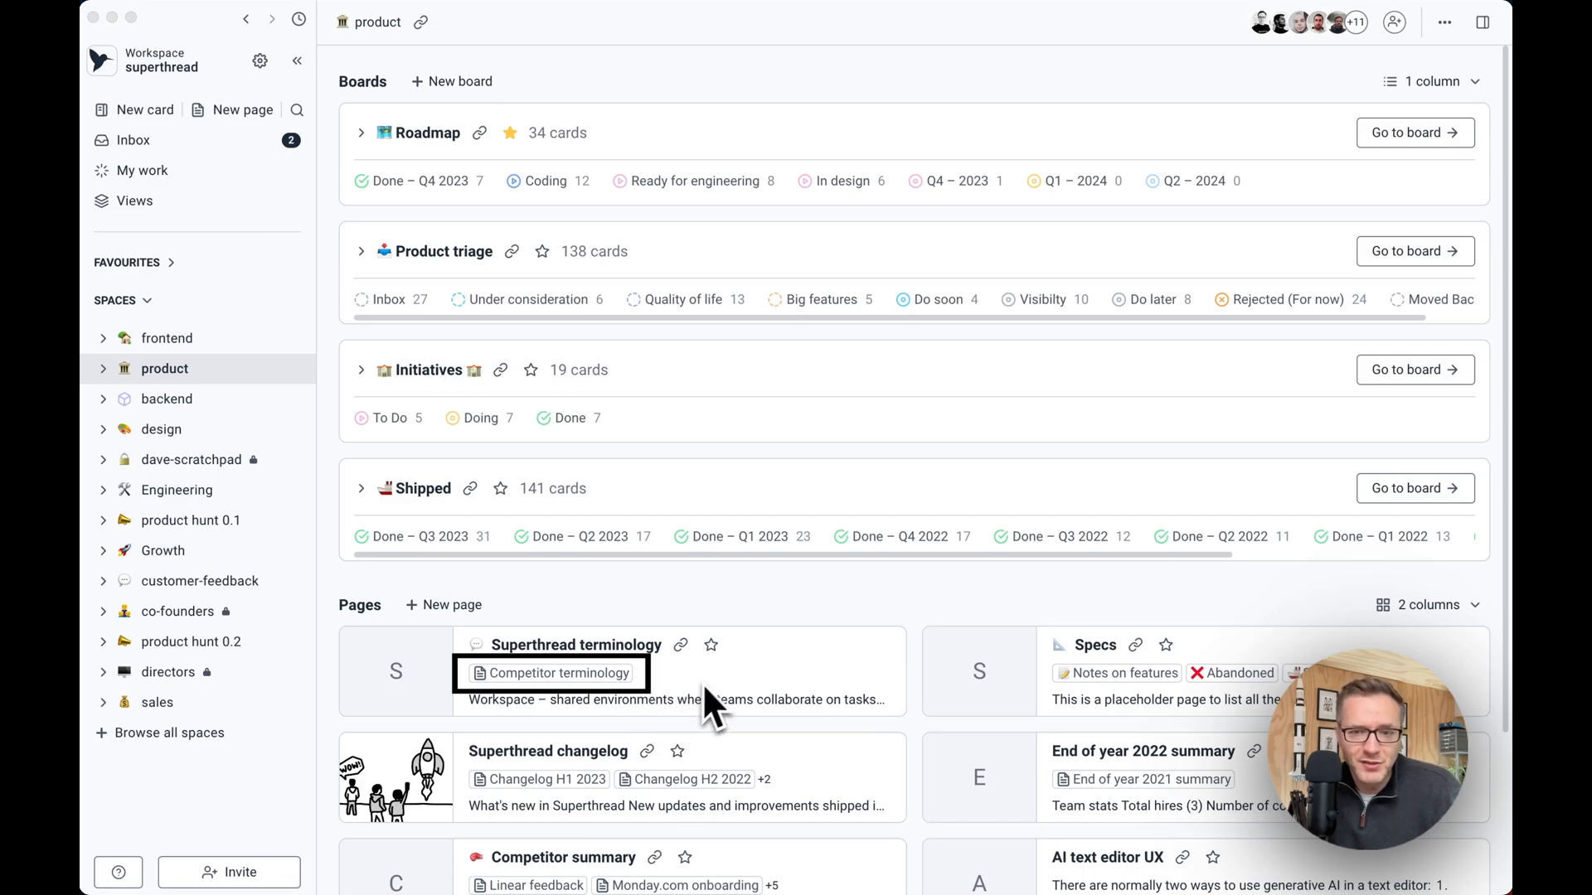
{"action": "mouse_move", "coordinate": [711, 141]}
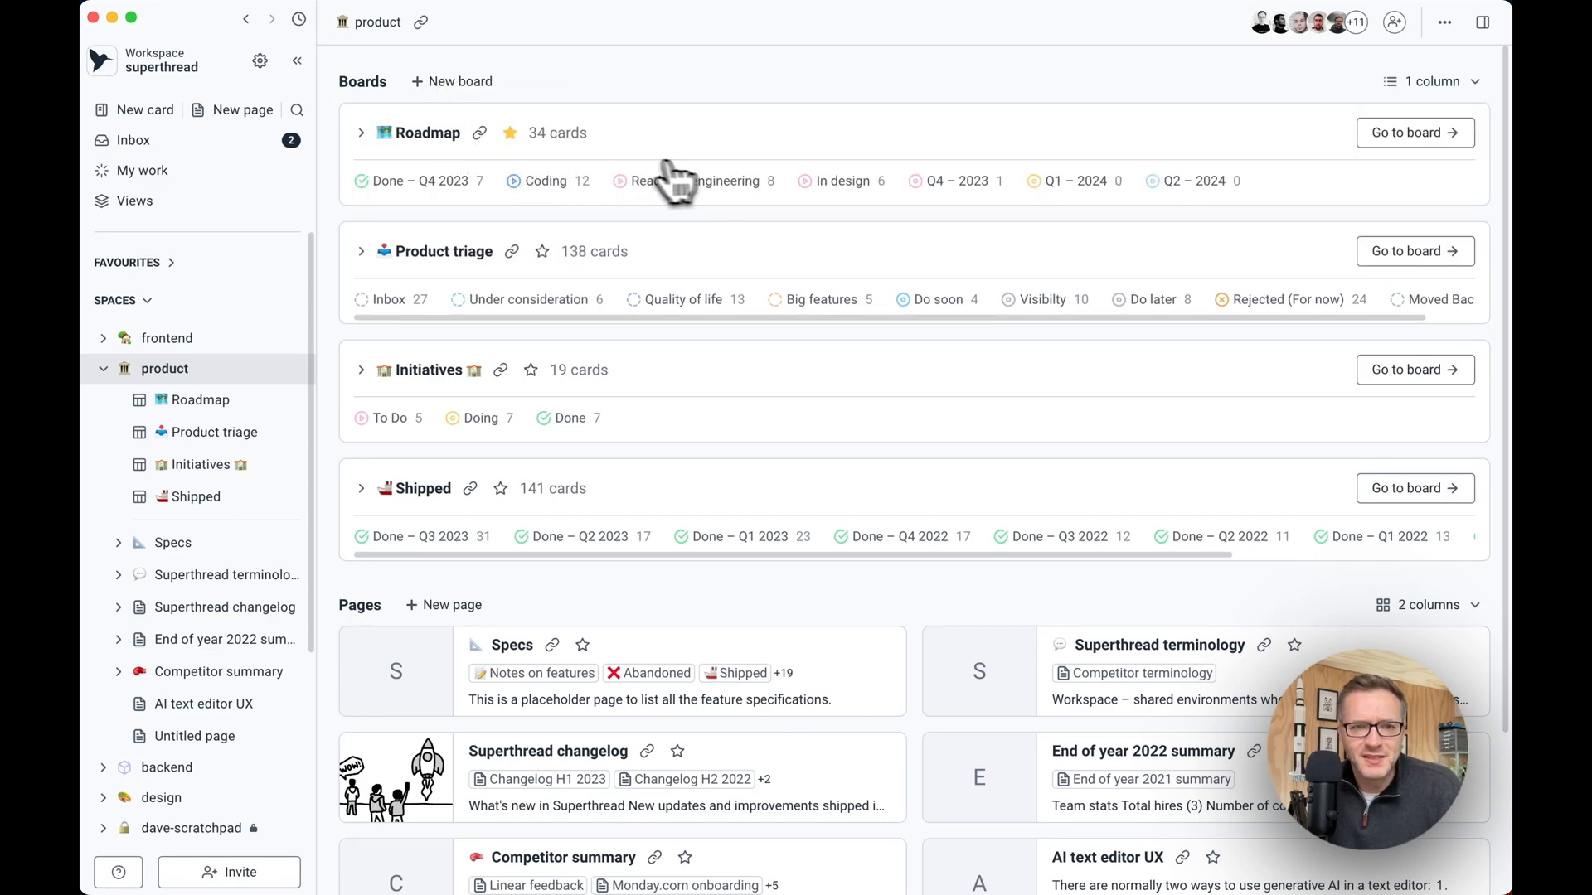
{"action": "mouse_move", "coordinate": [376, 142]}
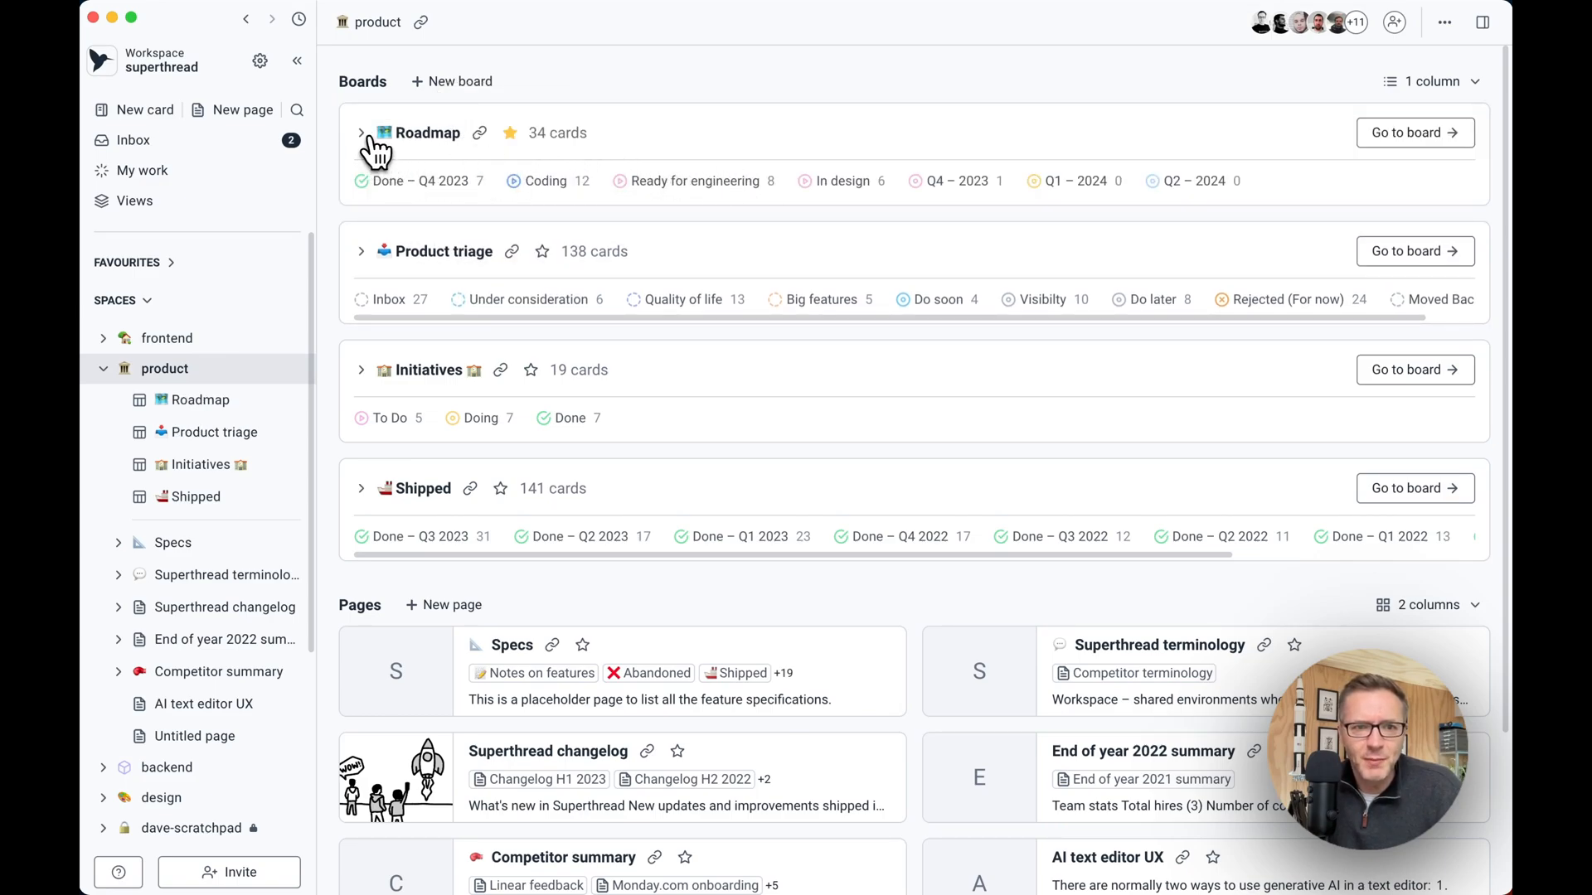
{"action": "left_click", "coordinate": [361, 132]}
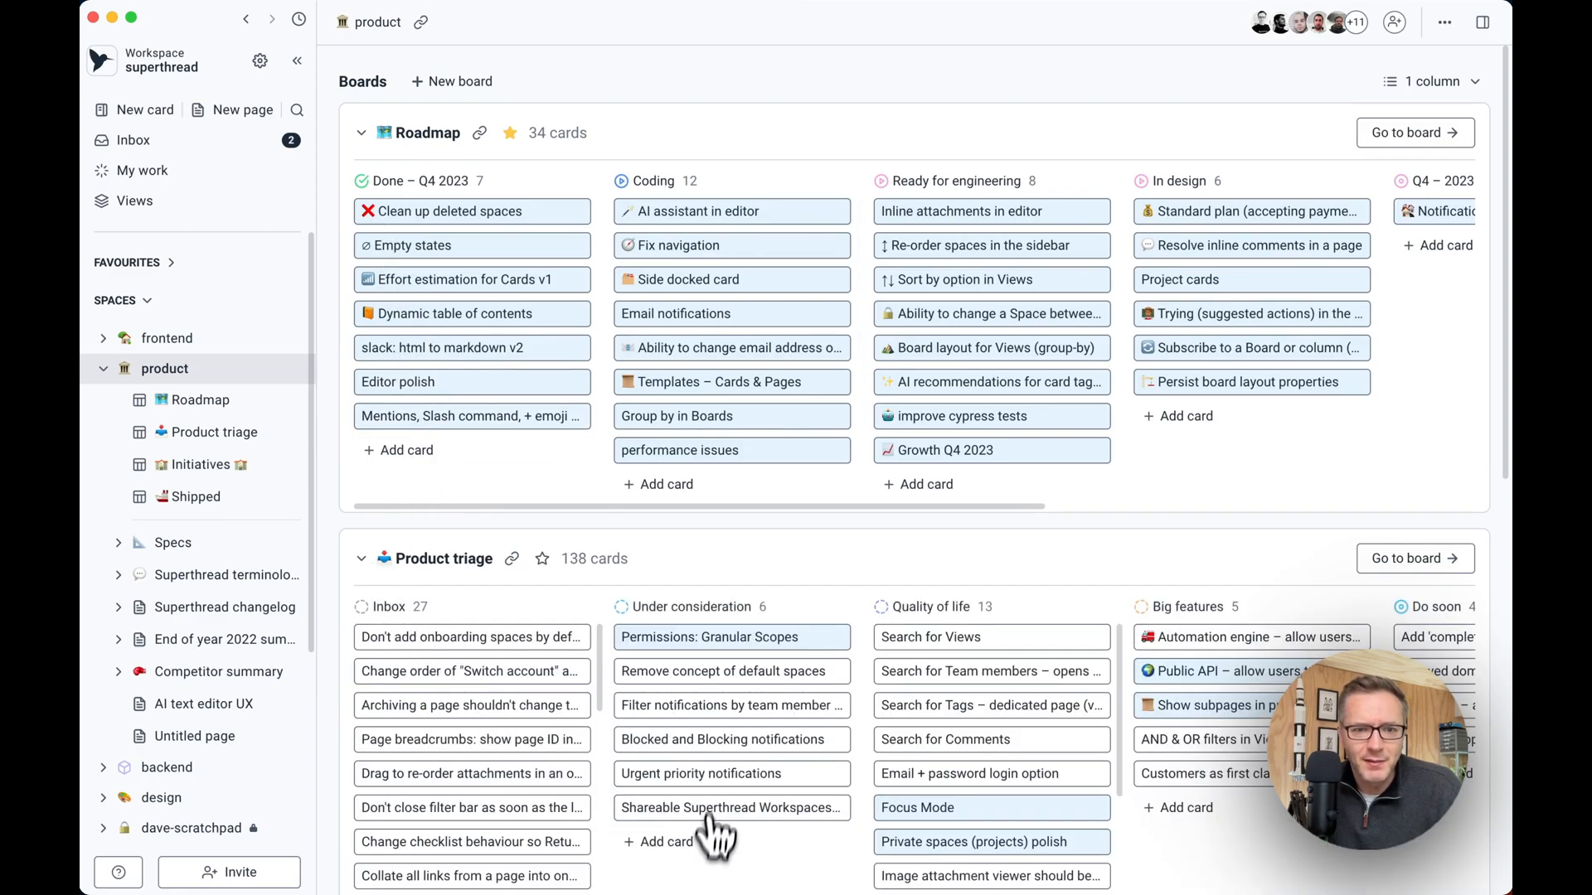
{"action": "mouse_move", "coordinate": [975, 654]}
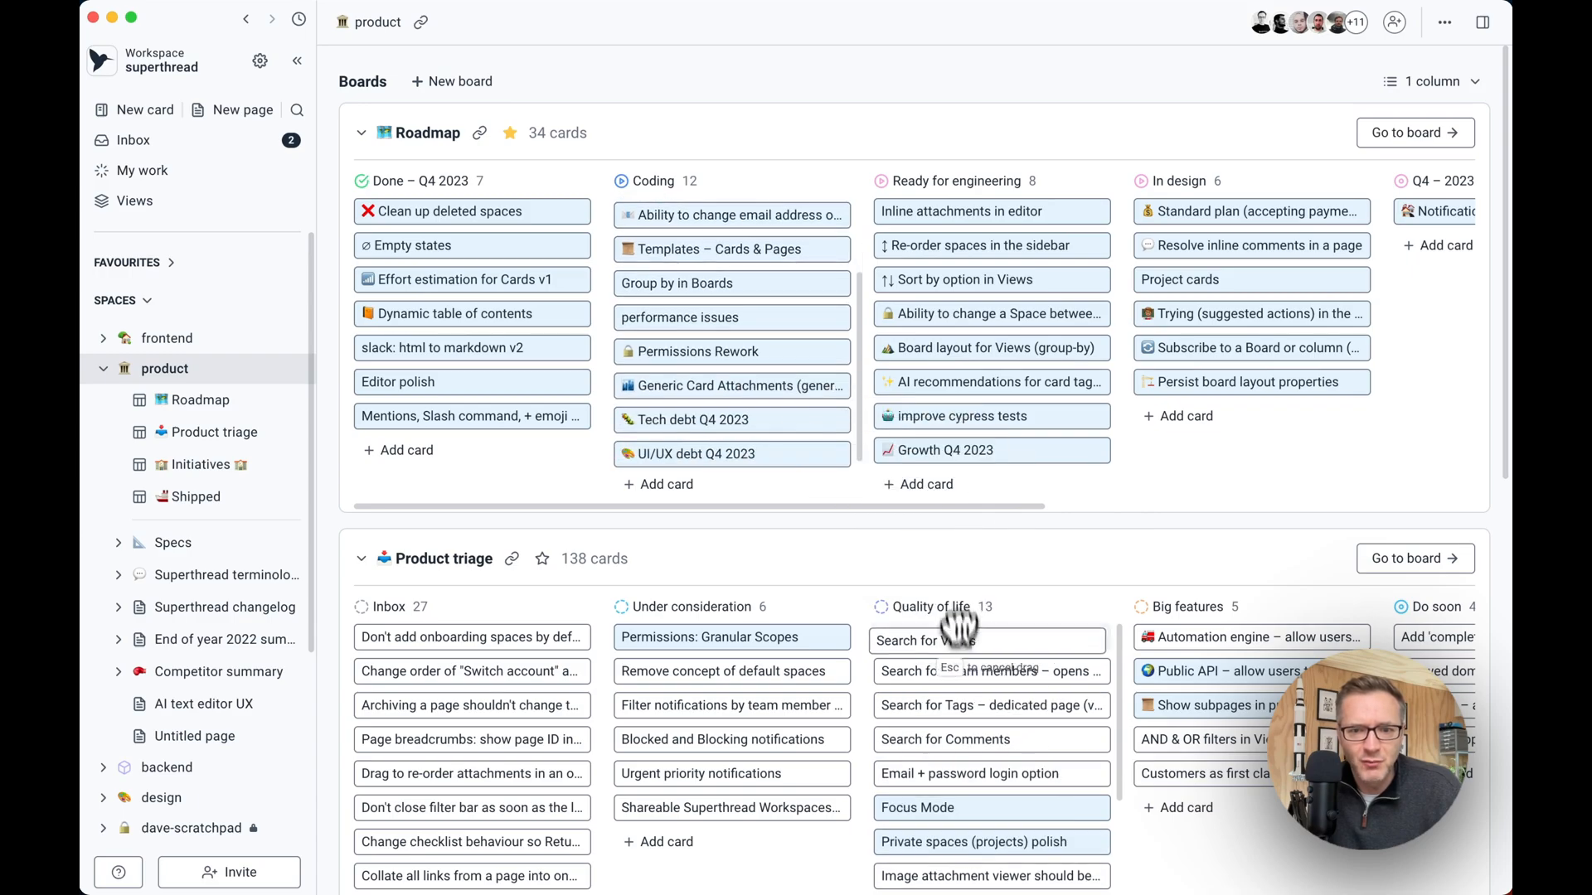
{"action": "left_click", "coordinate": [362, 558]}
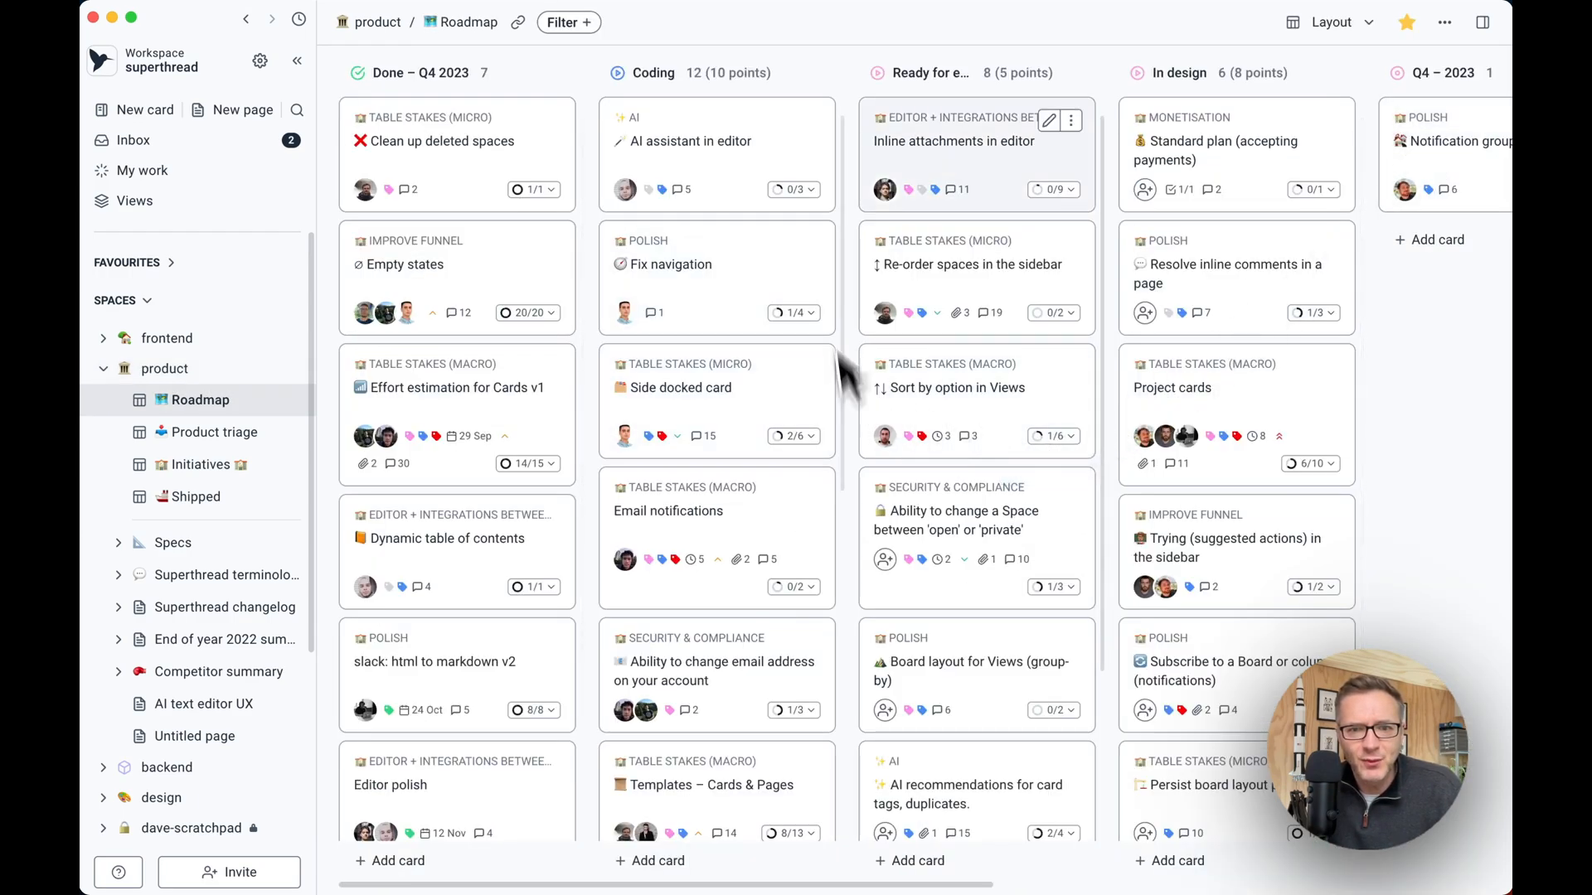
{"action": "mouse_move", "coordinate": [1140, 304]}
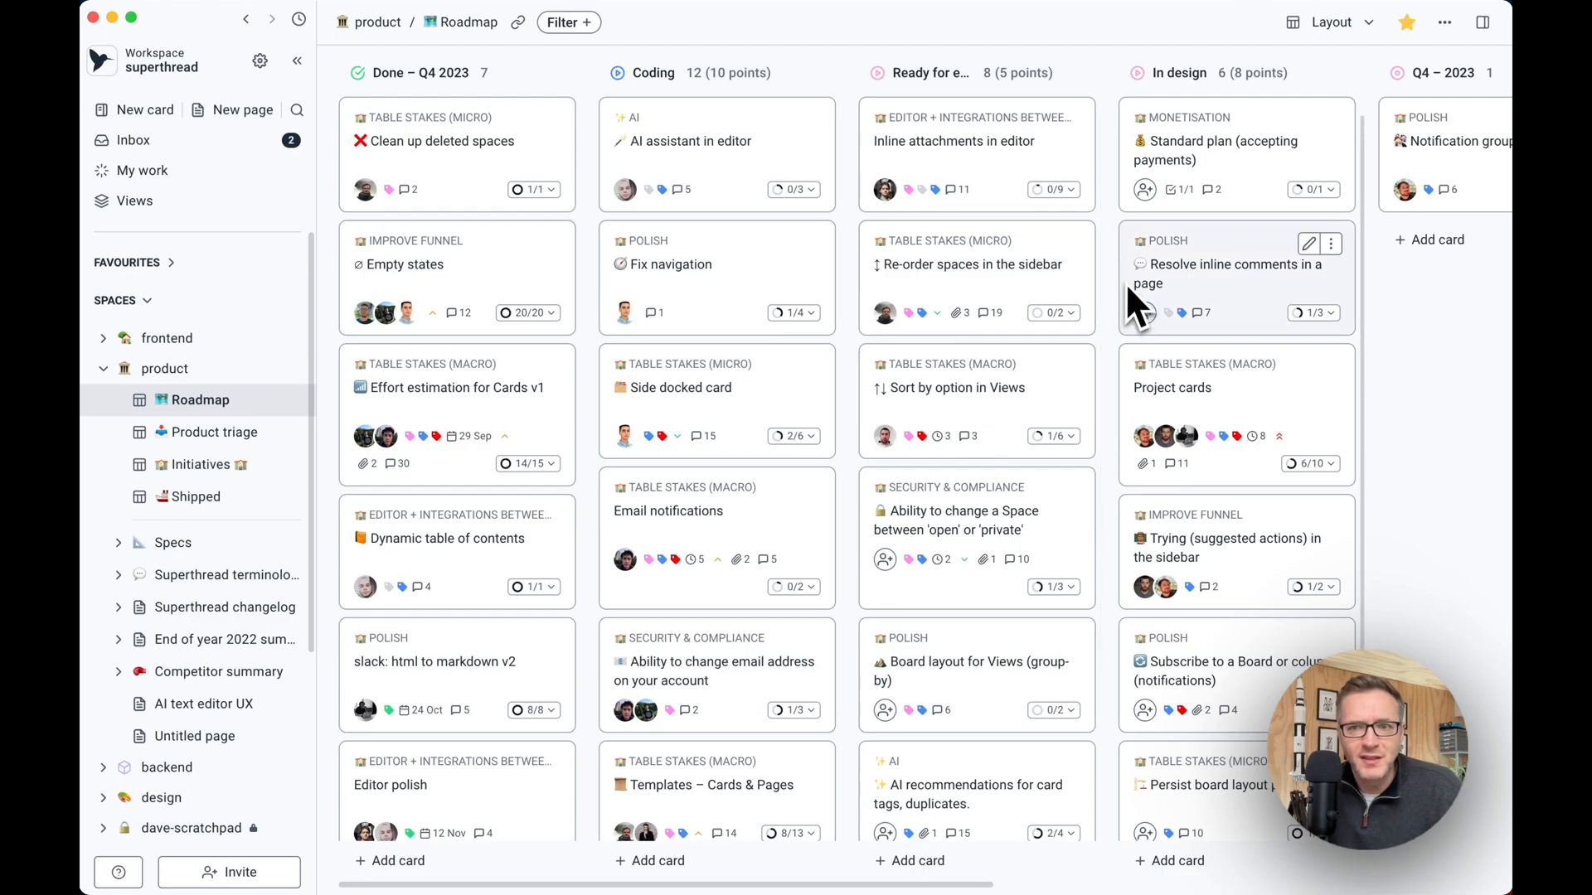
{"action": "left_click", "coordinate": [1329, 23]}
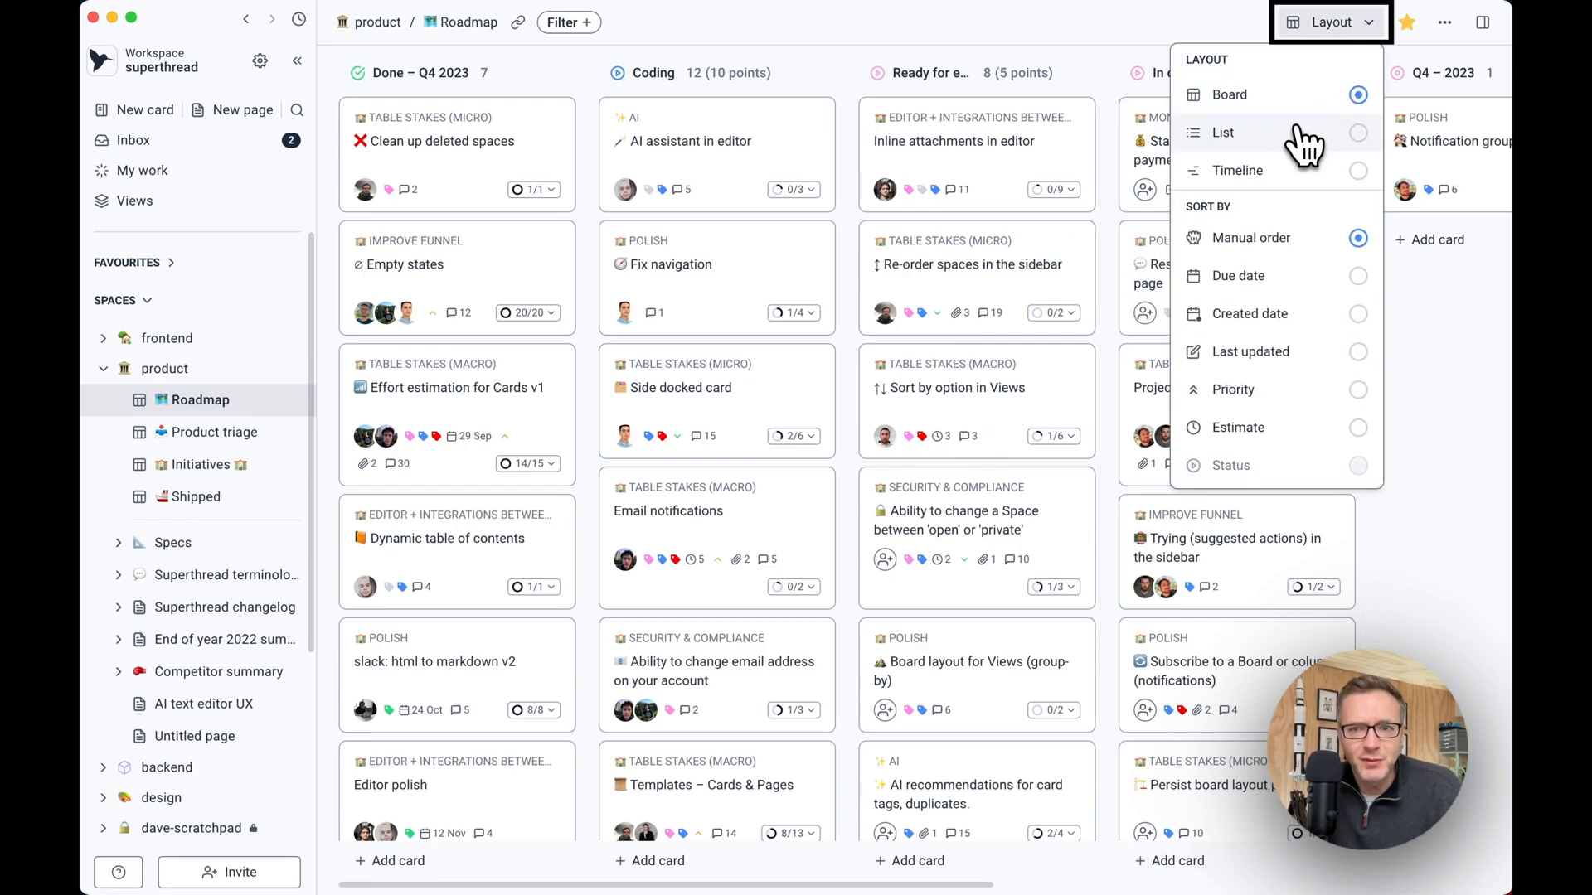
{"action": "left_click", "coordinate": [1236, 169]}
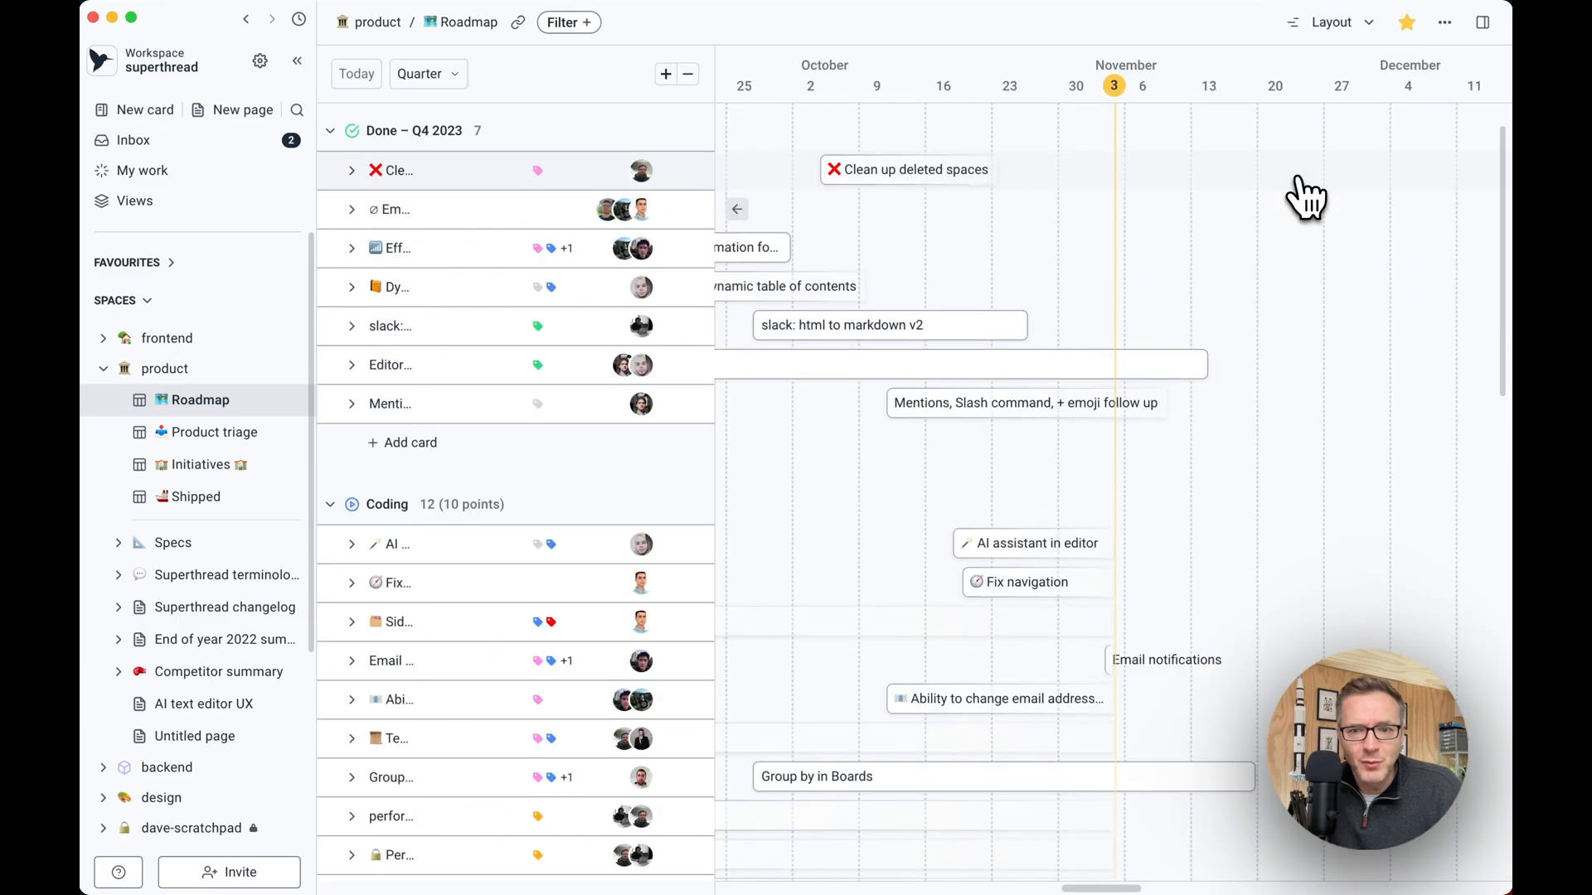
{"action": "mouse_move", "coordinate": [1102, 368]}
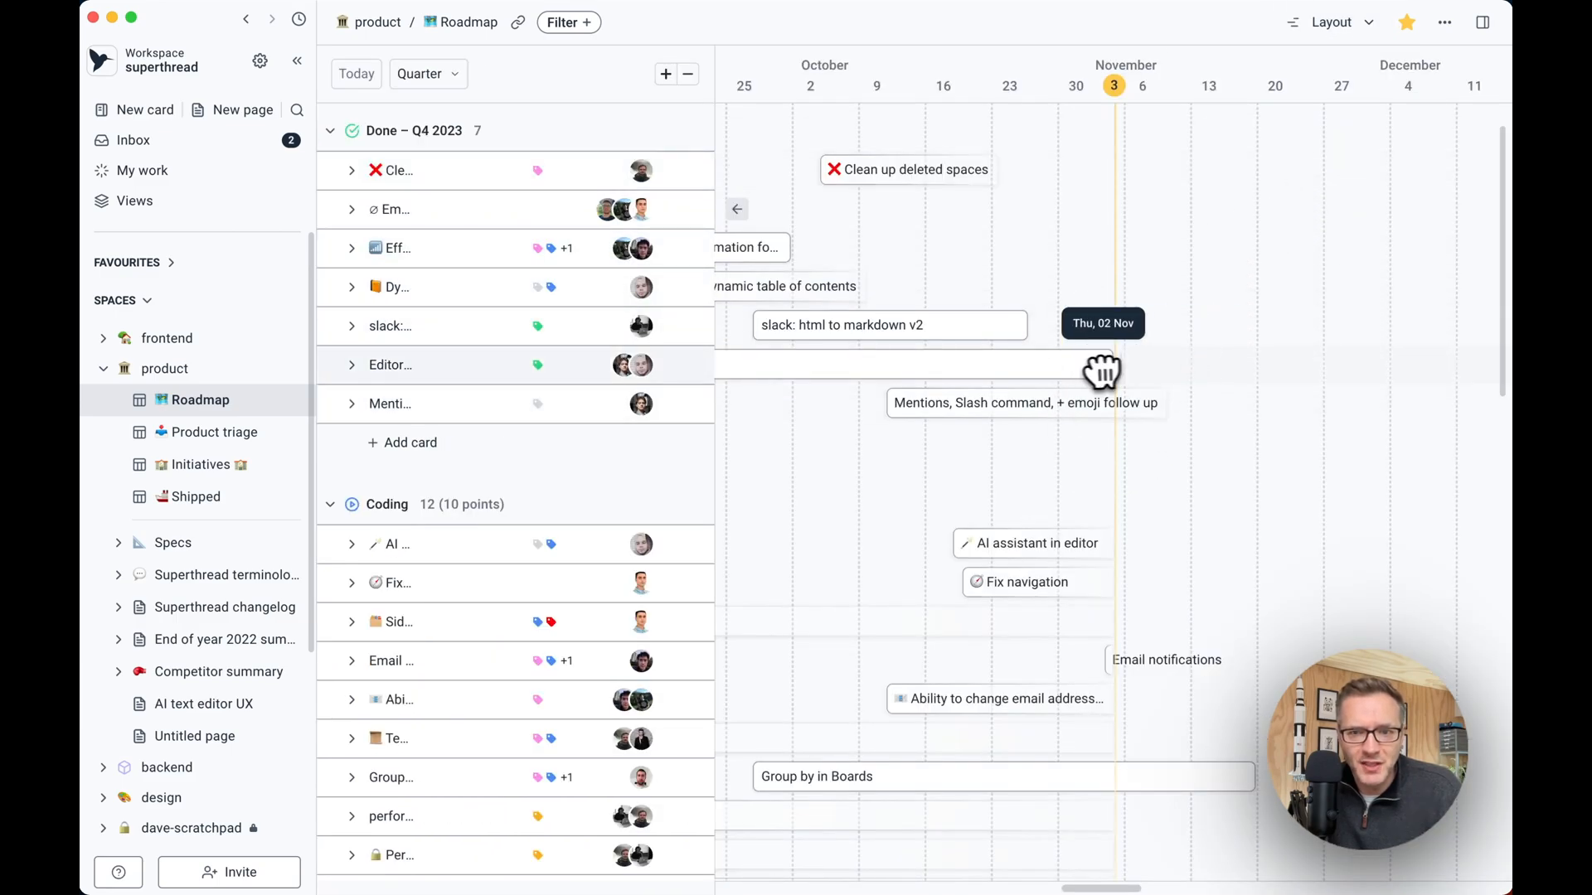
{"action": "left_click", "coordinate": [1330, 22]}
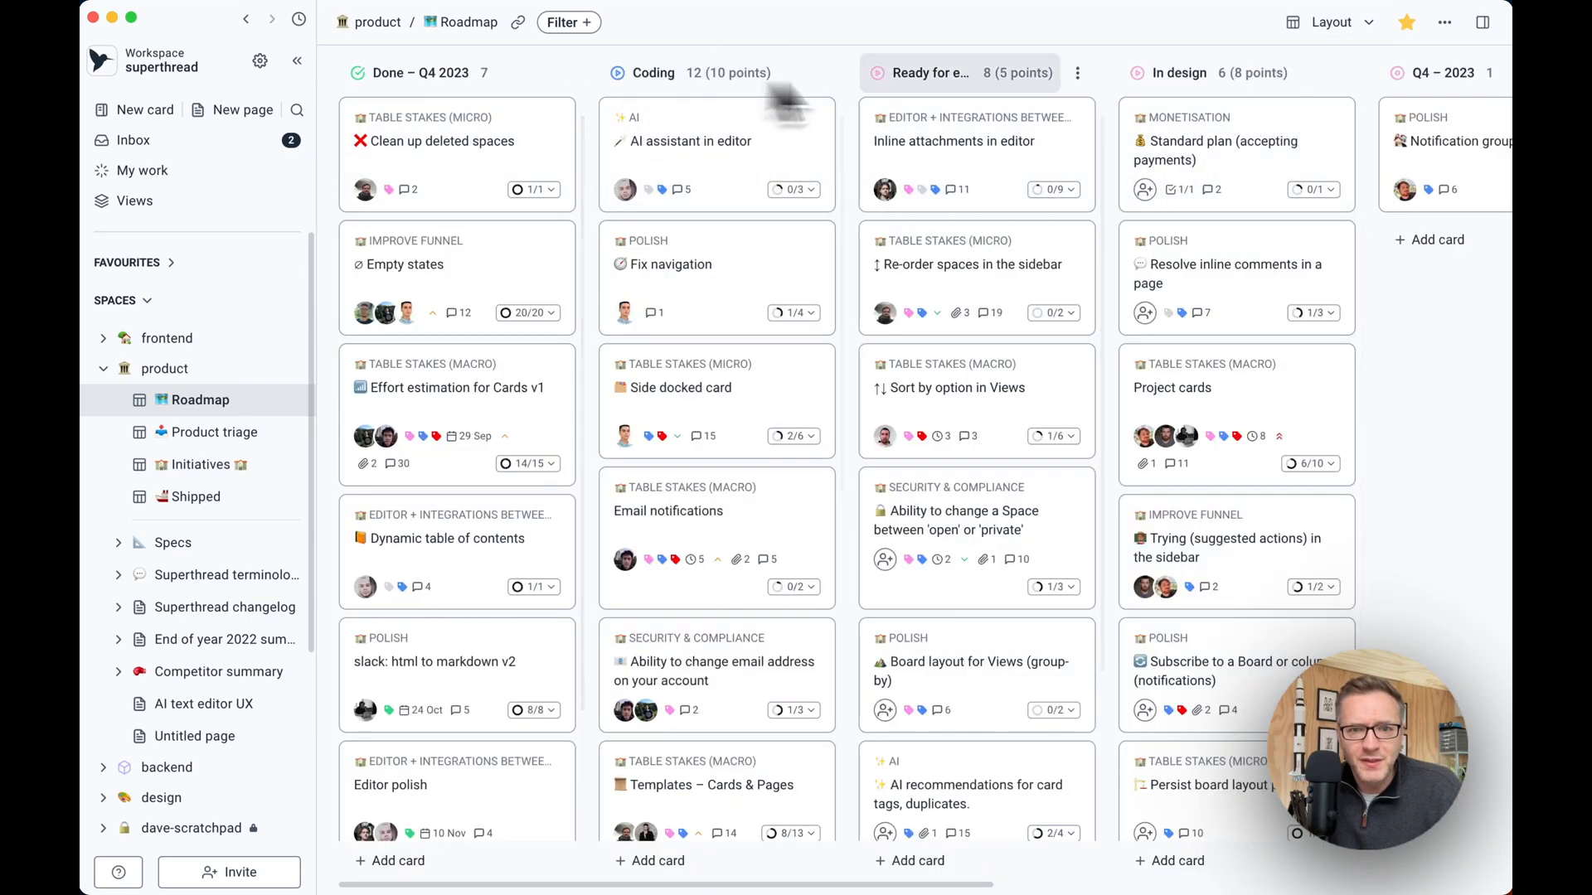
{"action": "left_click", "coordinate": [950, 141]}
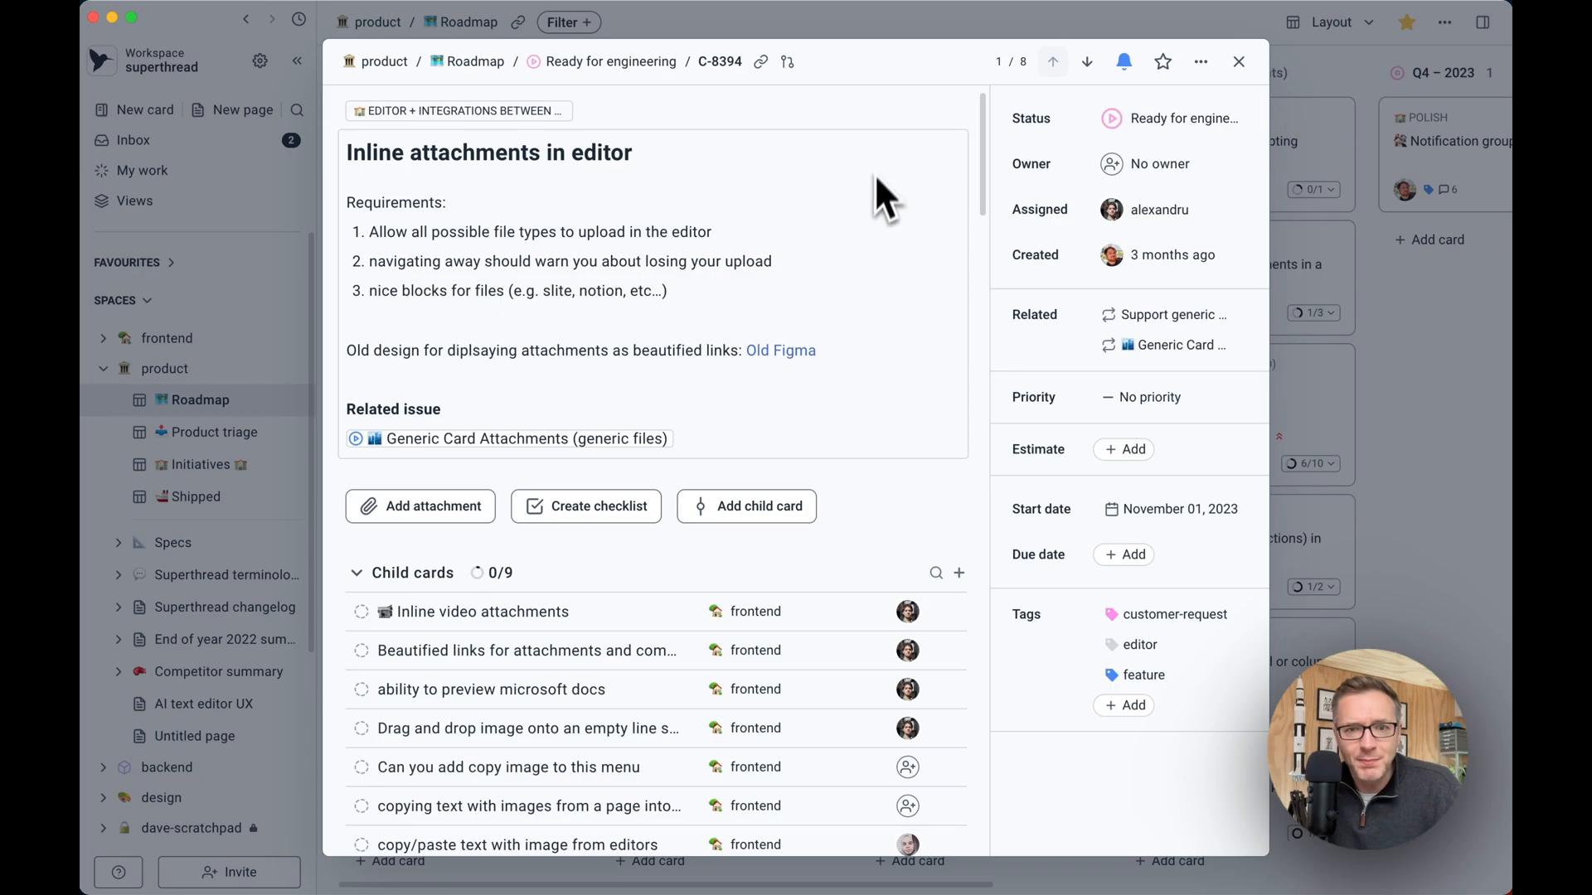
{"action": "left_click", "coordinate": [1239, 62]}
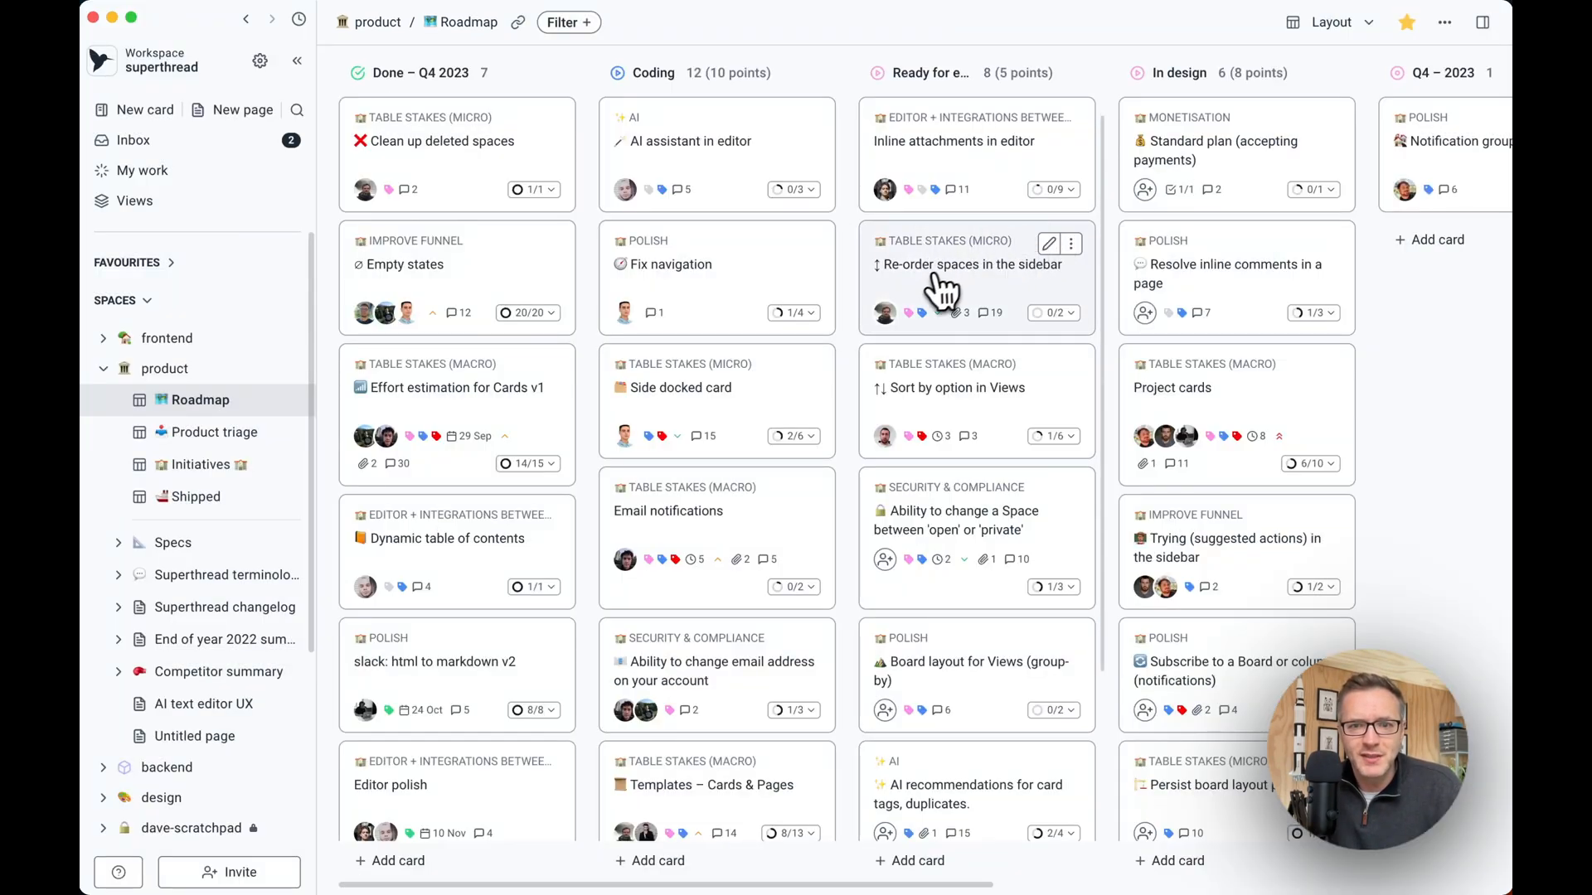
{"action": "left_click", "coordinate": [952, 263]}
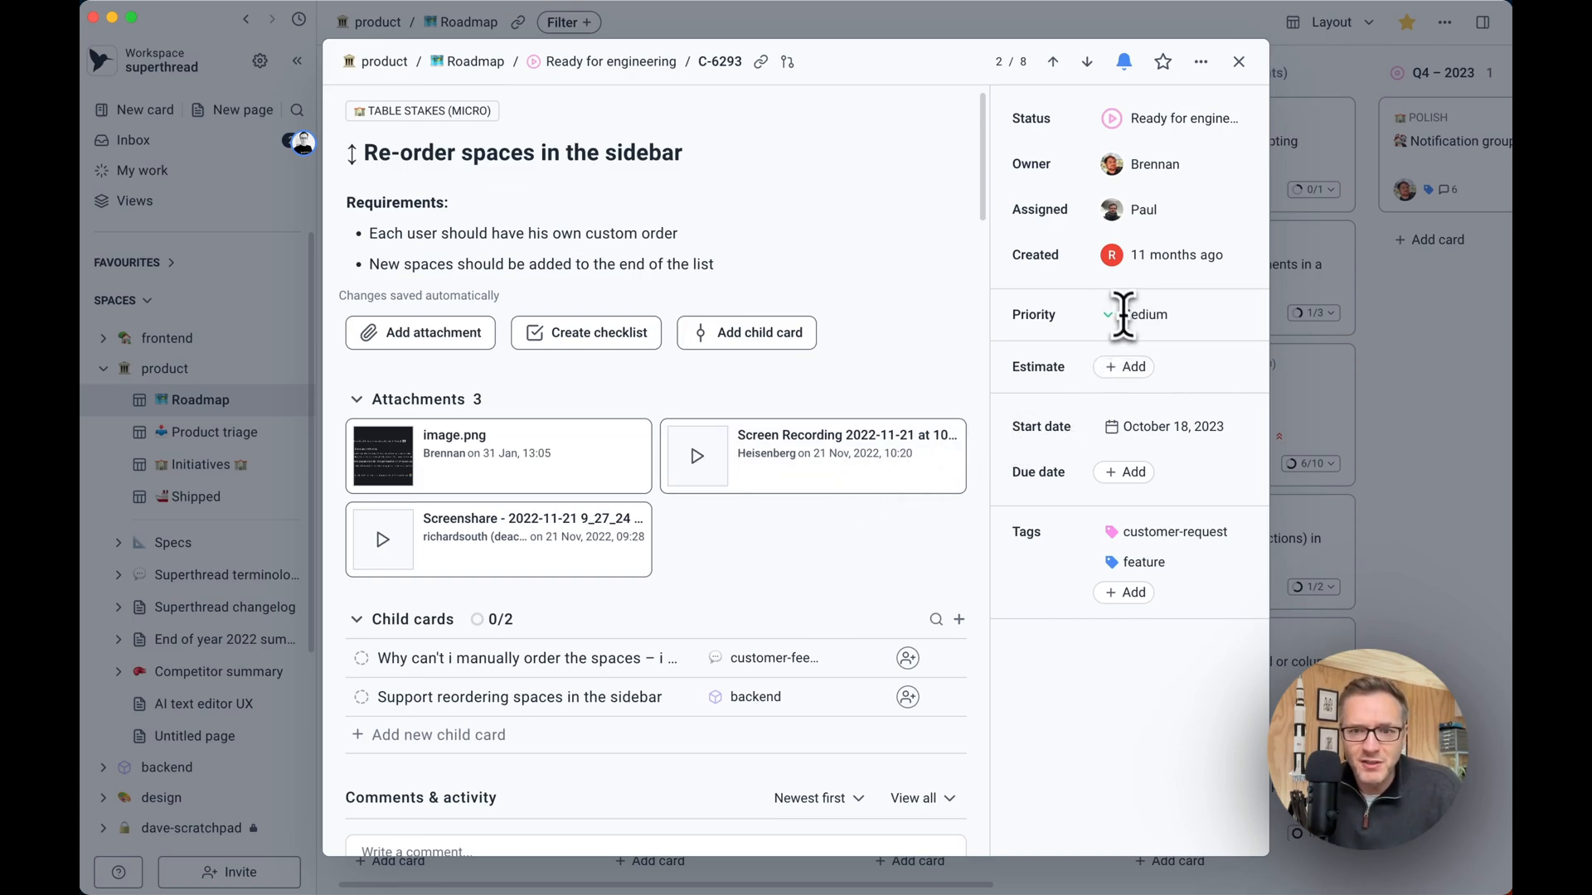
{"action": "left_click", "coordinate": [1200, 62]}
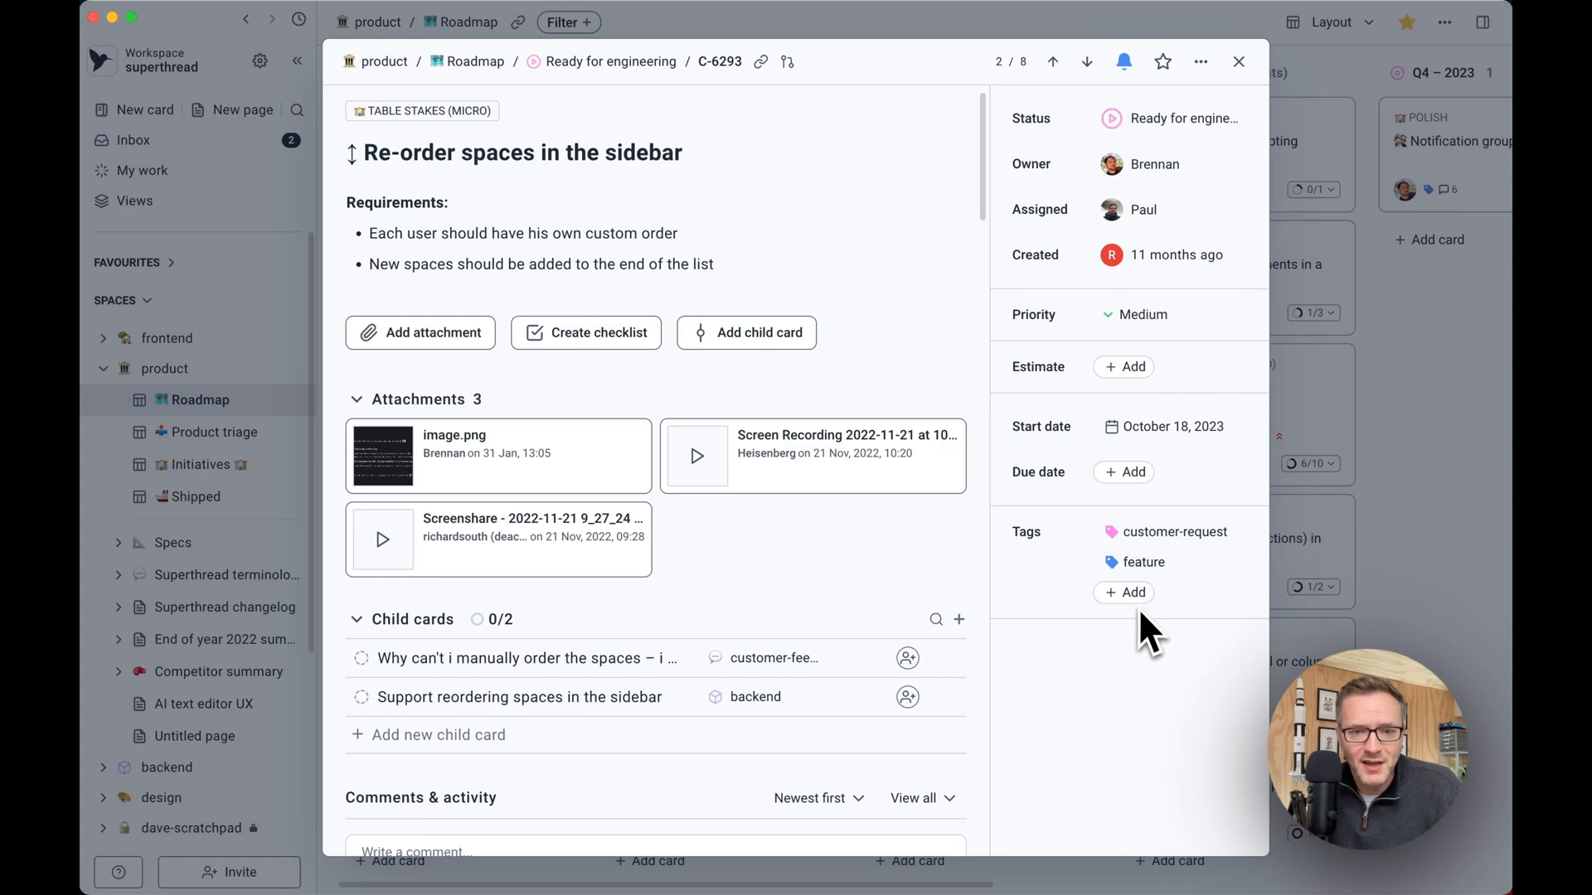
{"action": "left_click", "coordinate": [1238, 60]}
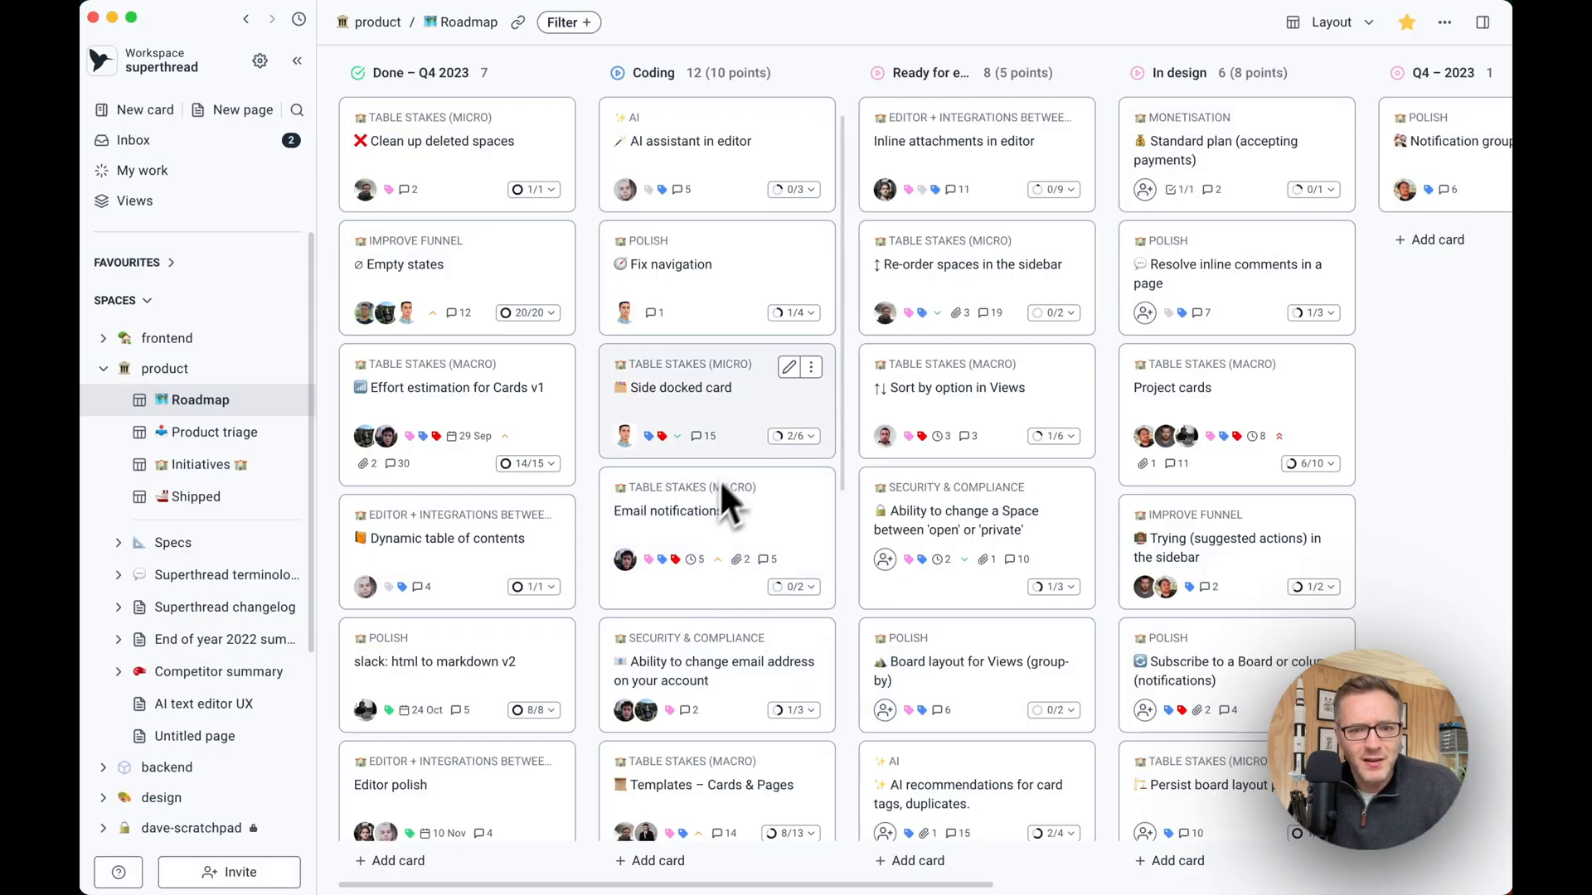
{"action": "mouse_move", "coordinate": [954, 564]}
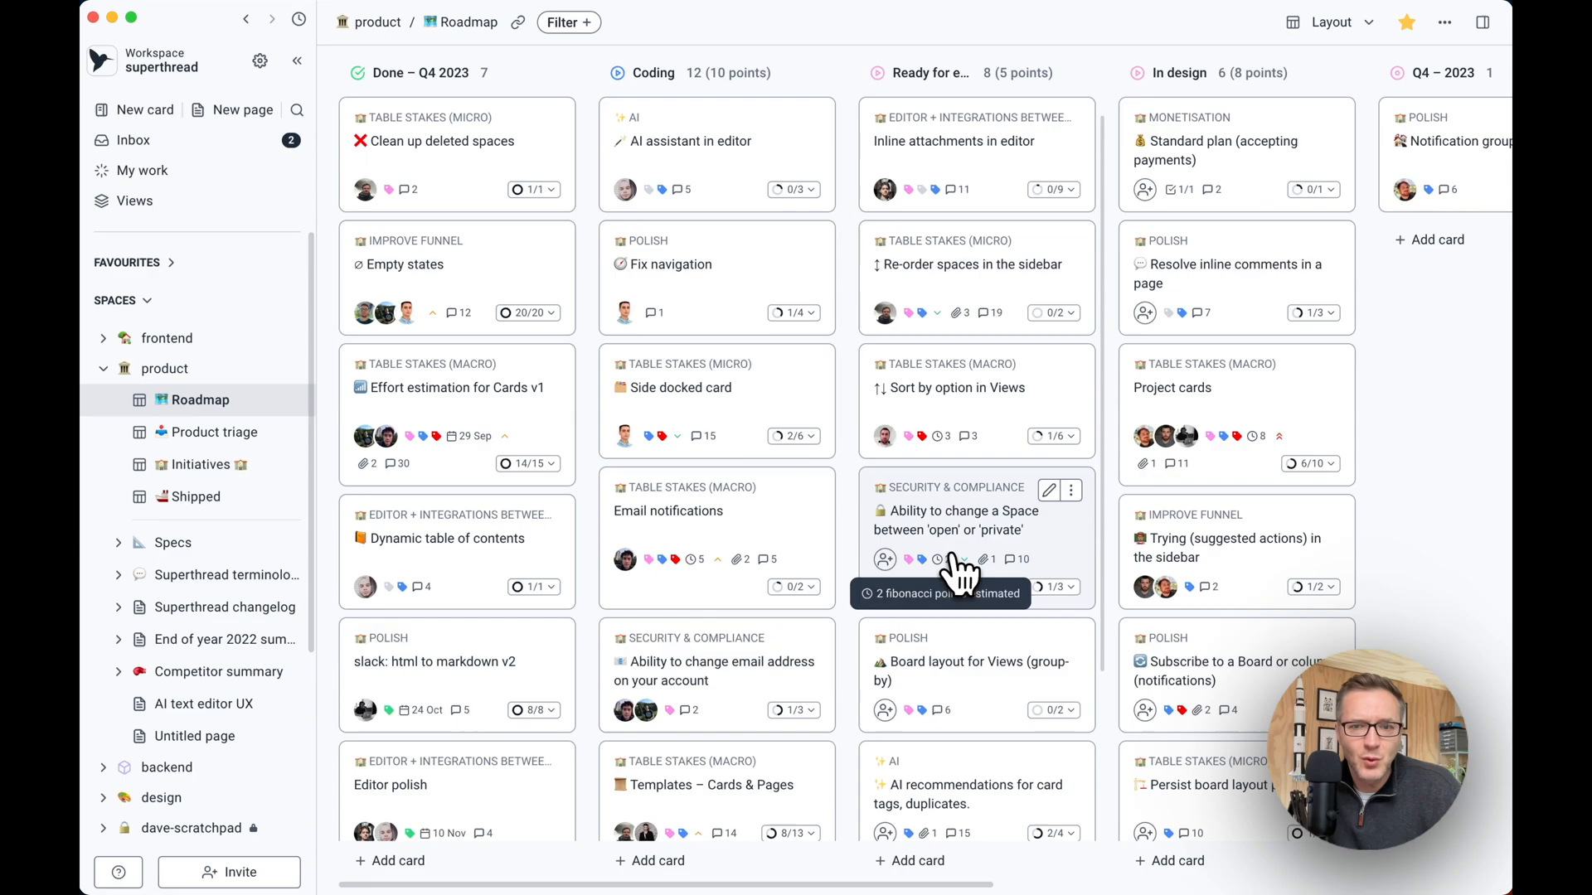
{"action": "left_click", "coordinate": [948, 388]}
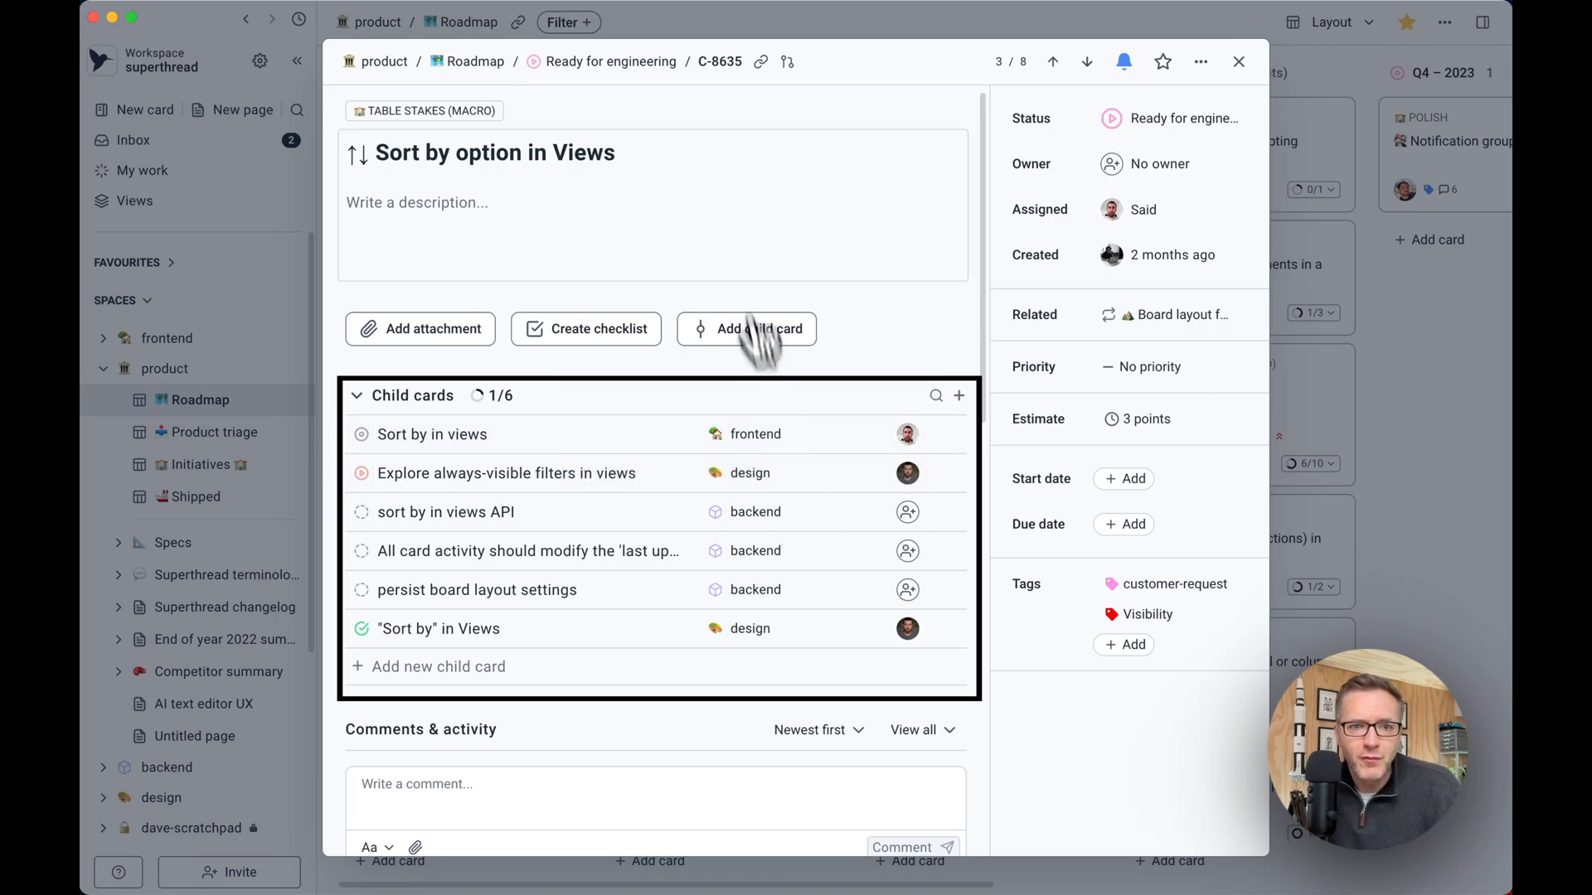
{"action": "mouse_move", "coordinate": [698, 210]}
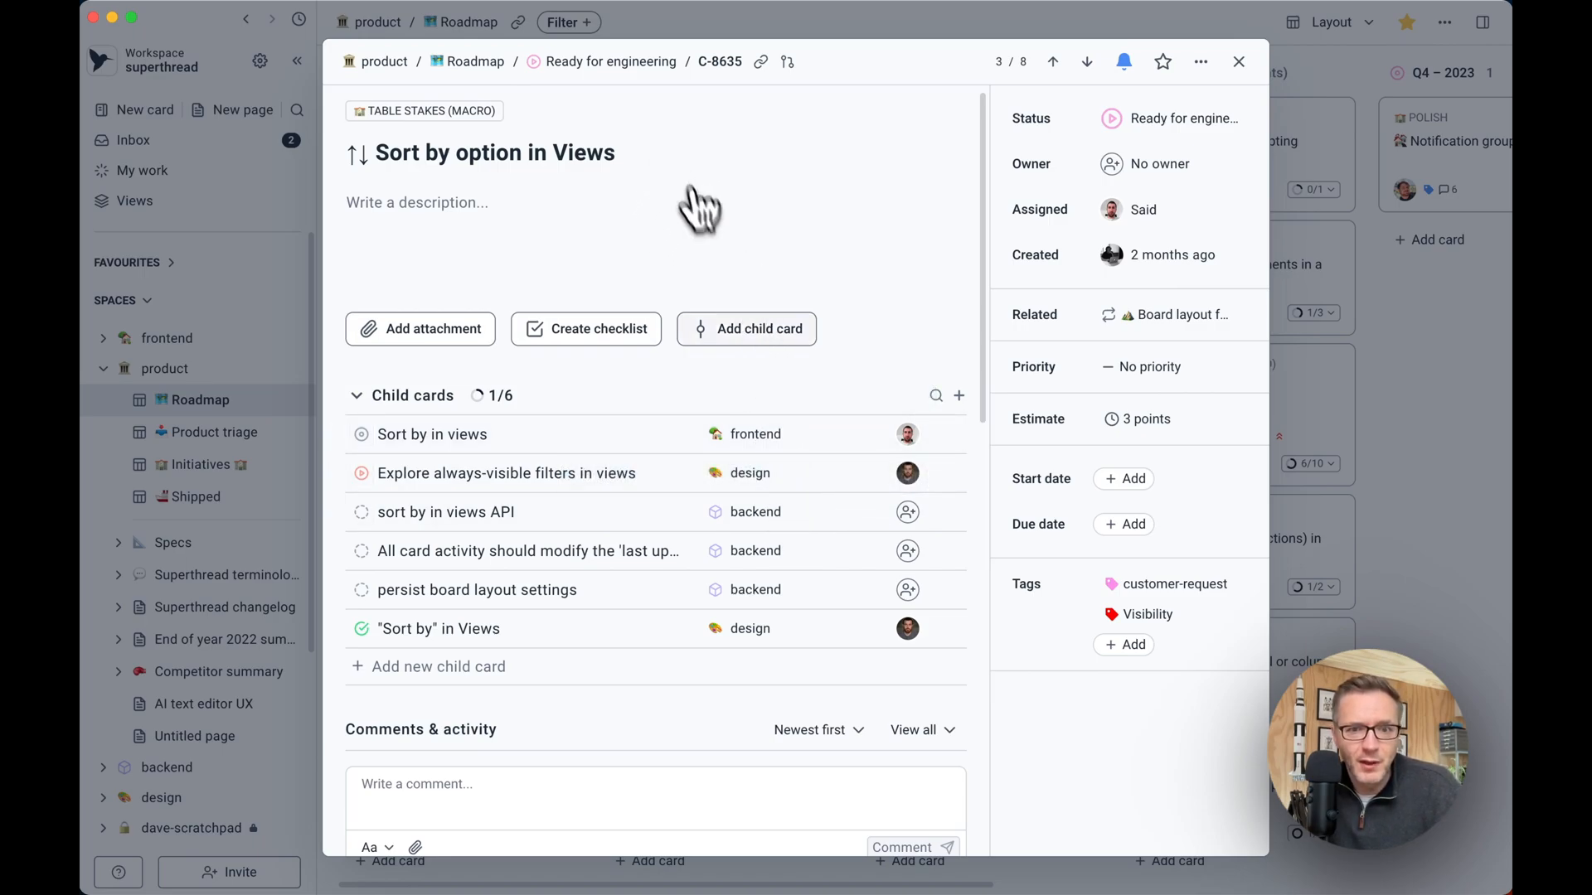
{"action": "mouse_move", "coordinate": [751, 442]}
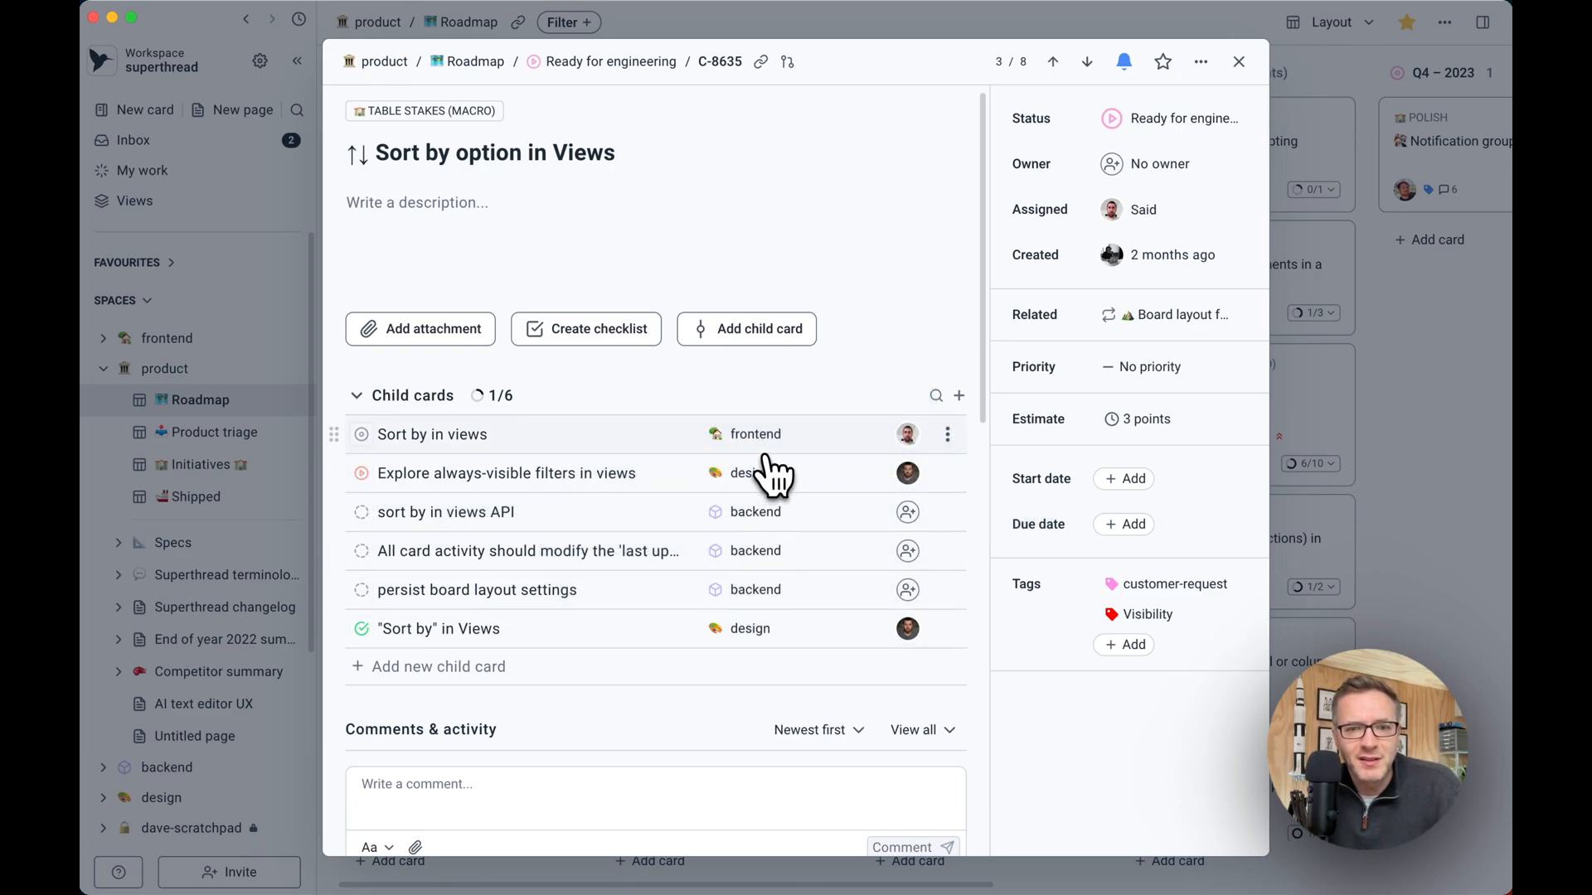
{"action": "mouse_move", "coordinate": [548, 239]}
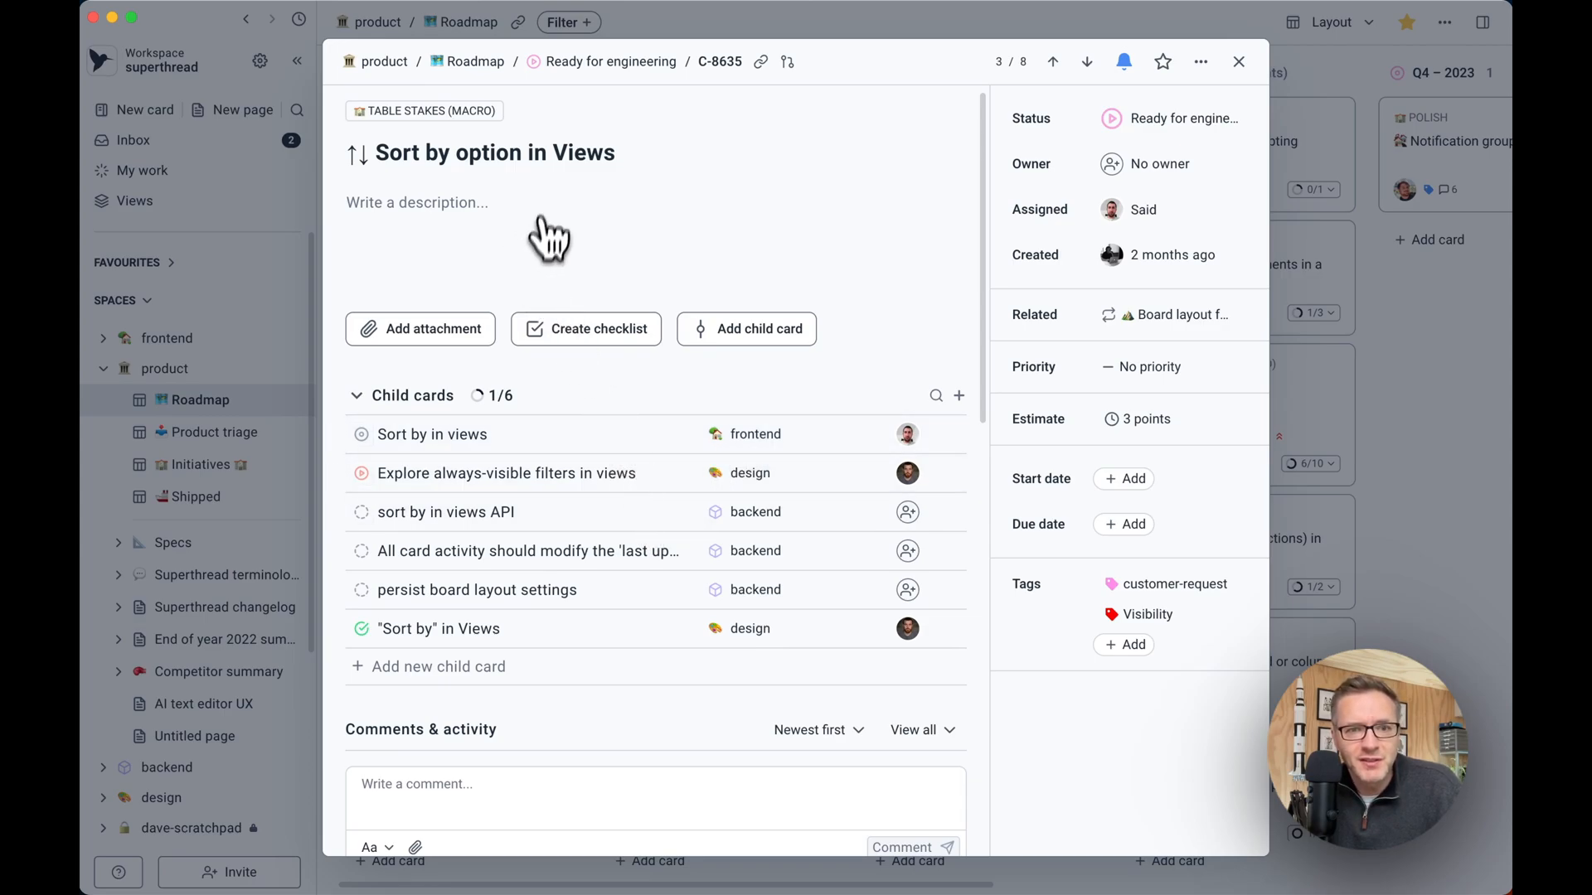
{"action": "mouse_move", "coordinate": [535, 482]}
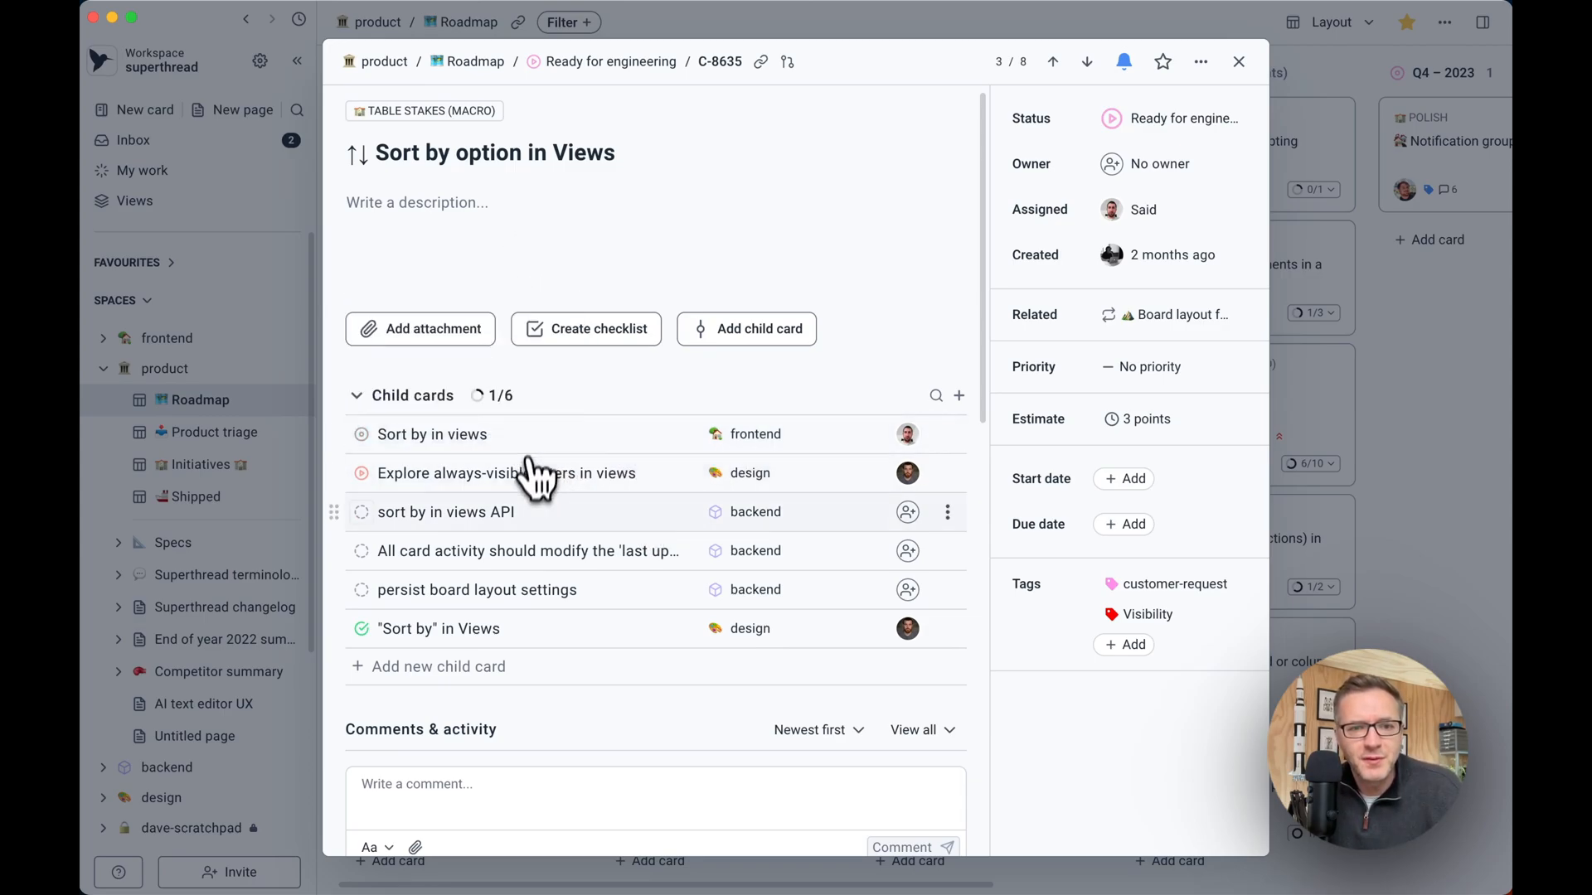
{"action": "mouse_move", "coordinate": [520, 457]}
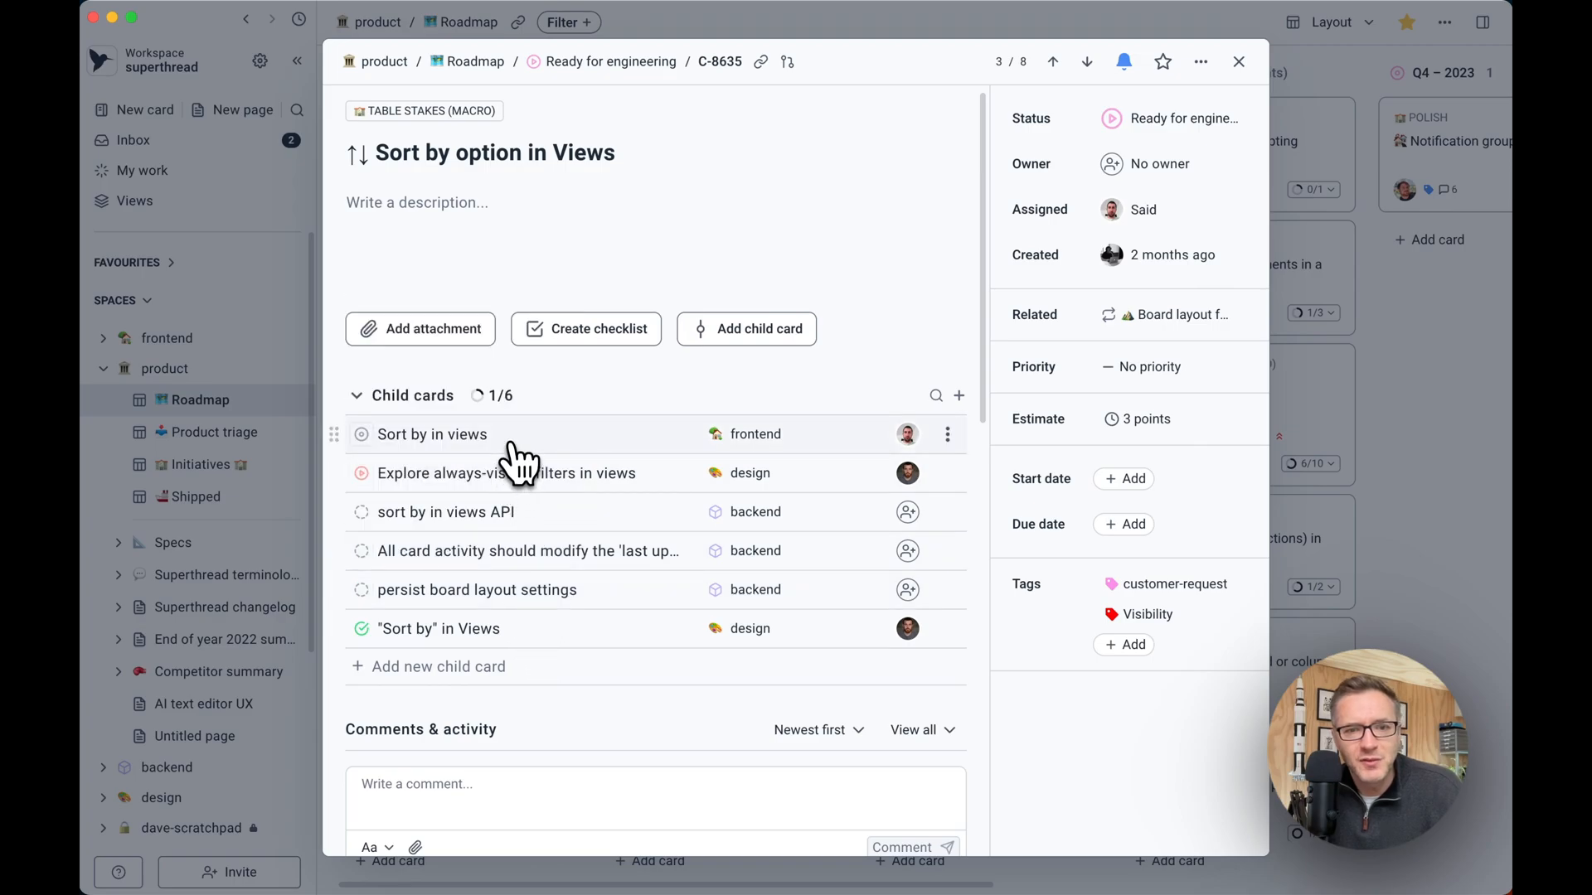
{"action": "mouse_move", "coordinate": [505, 467]}
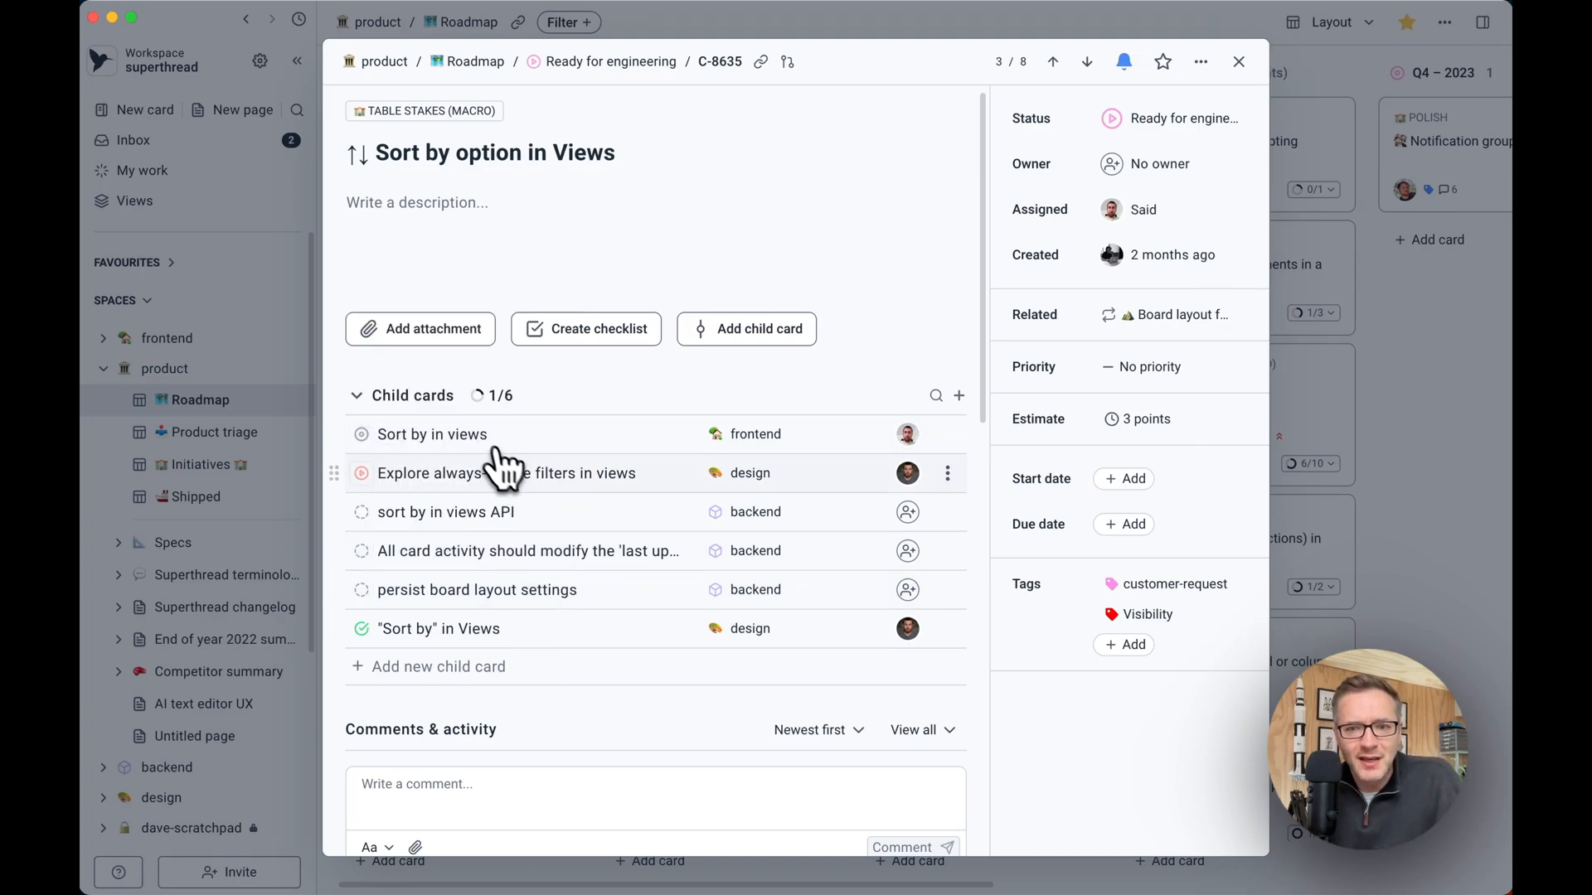
{"action": "left_click", "coordinate": [1238, 60]}
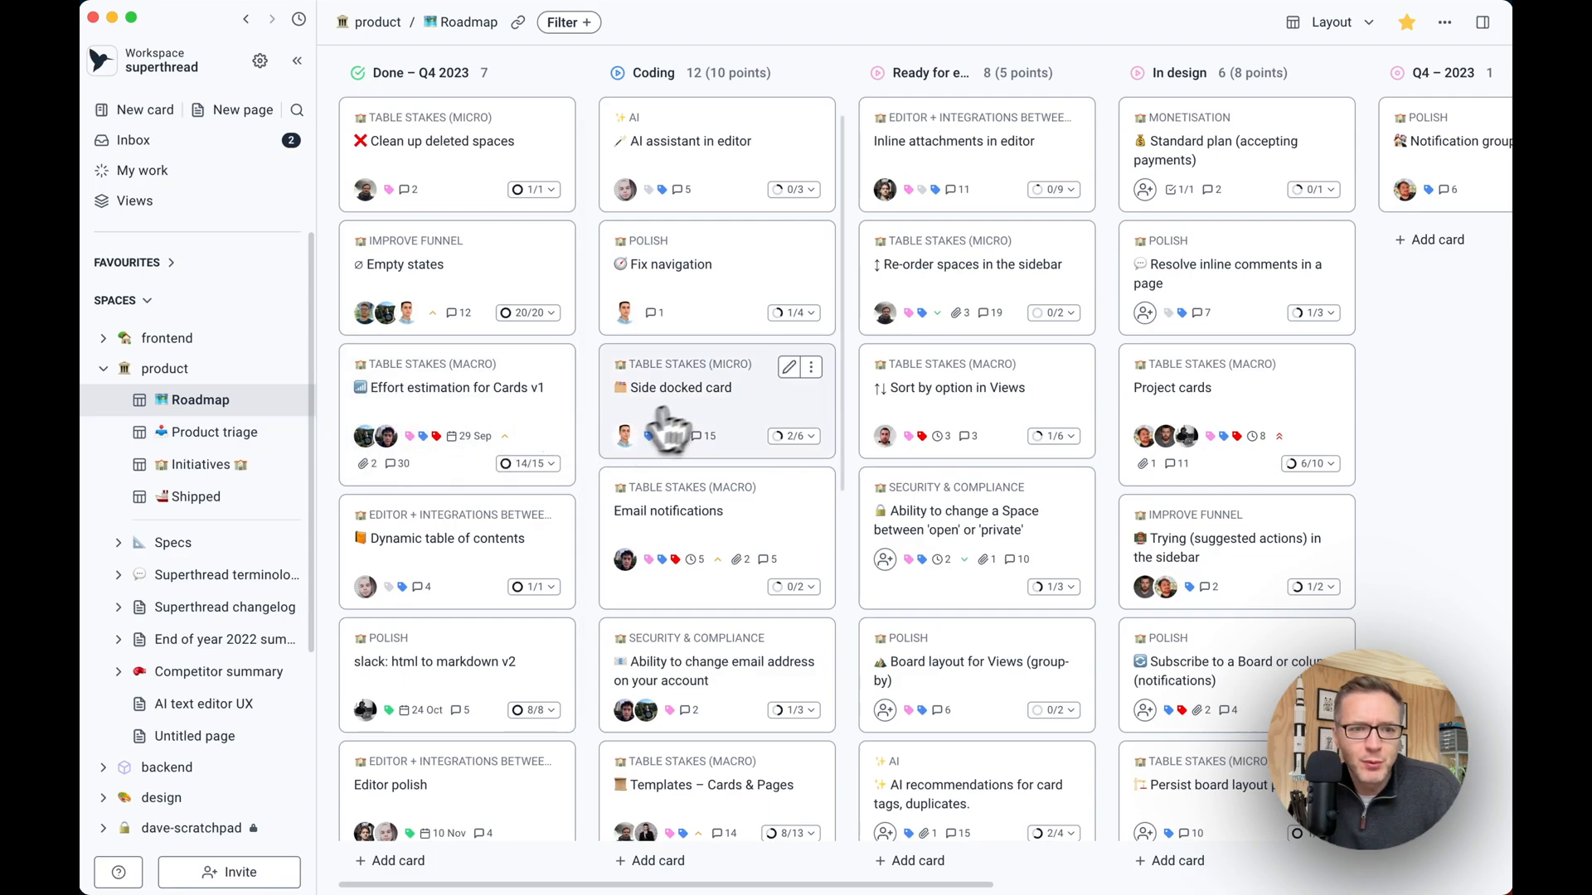
{"action": "mouse_move", "coordinate": [690, 416]}
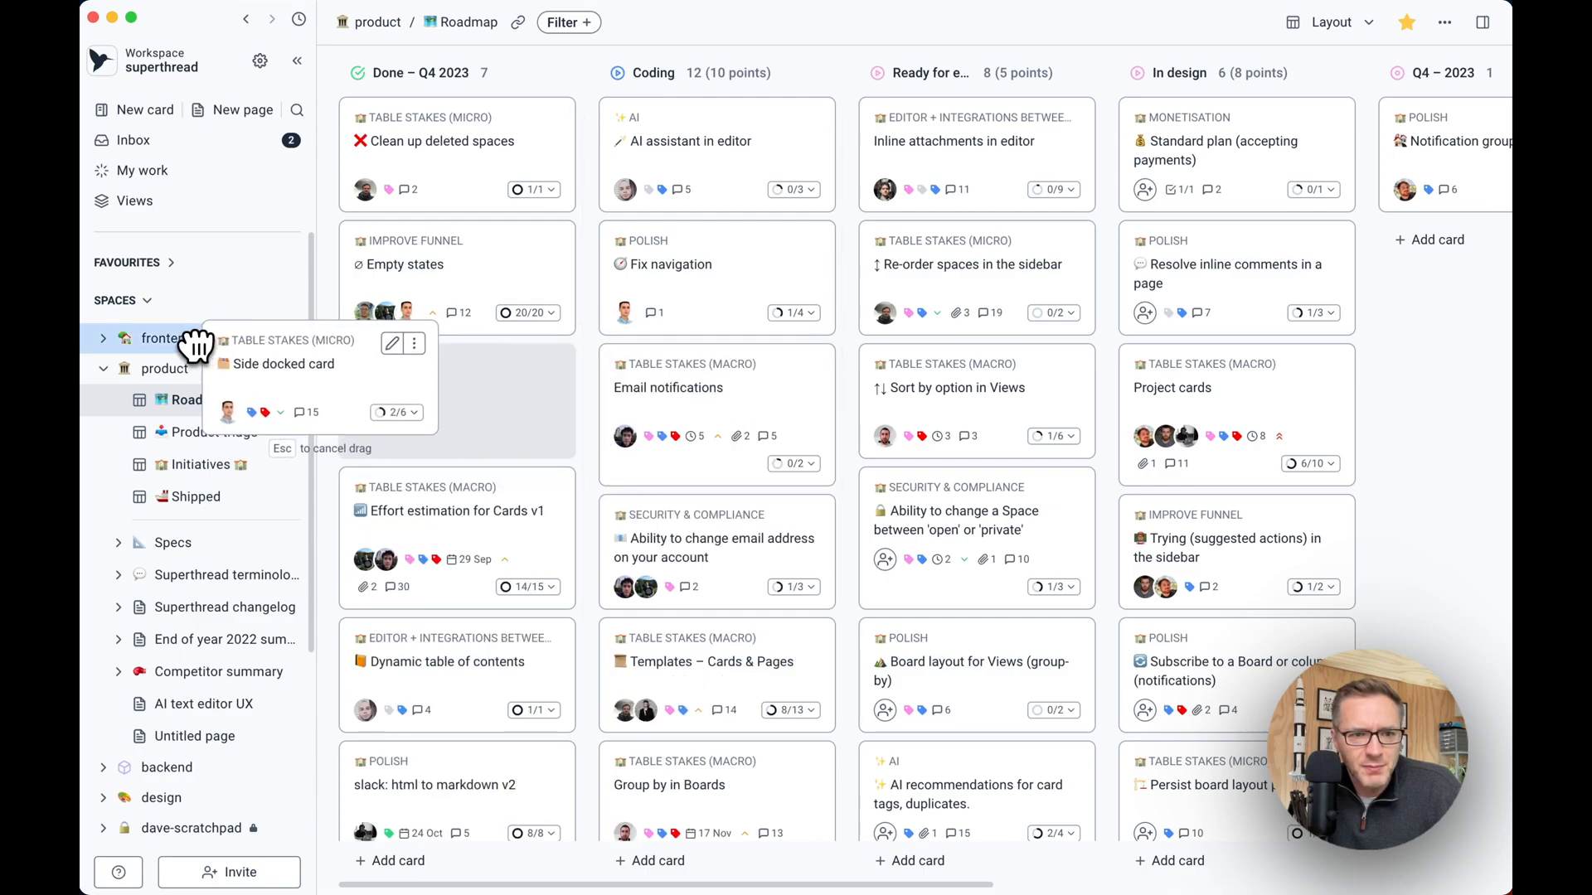
{"action": "left_click", "coordinate": [169, 338]}
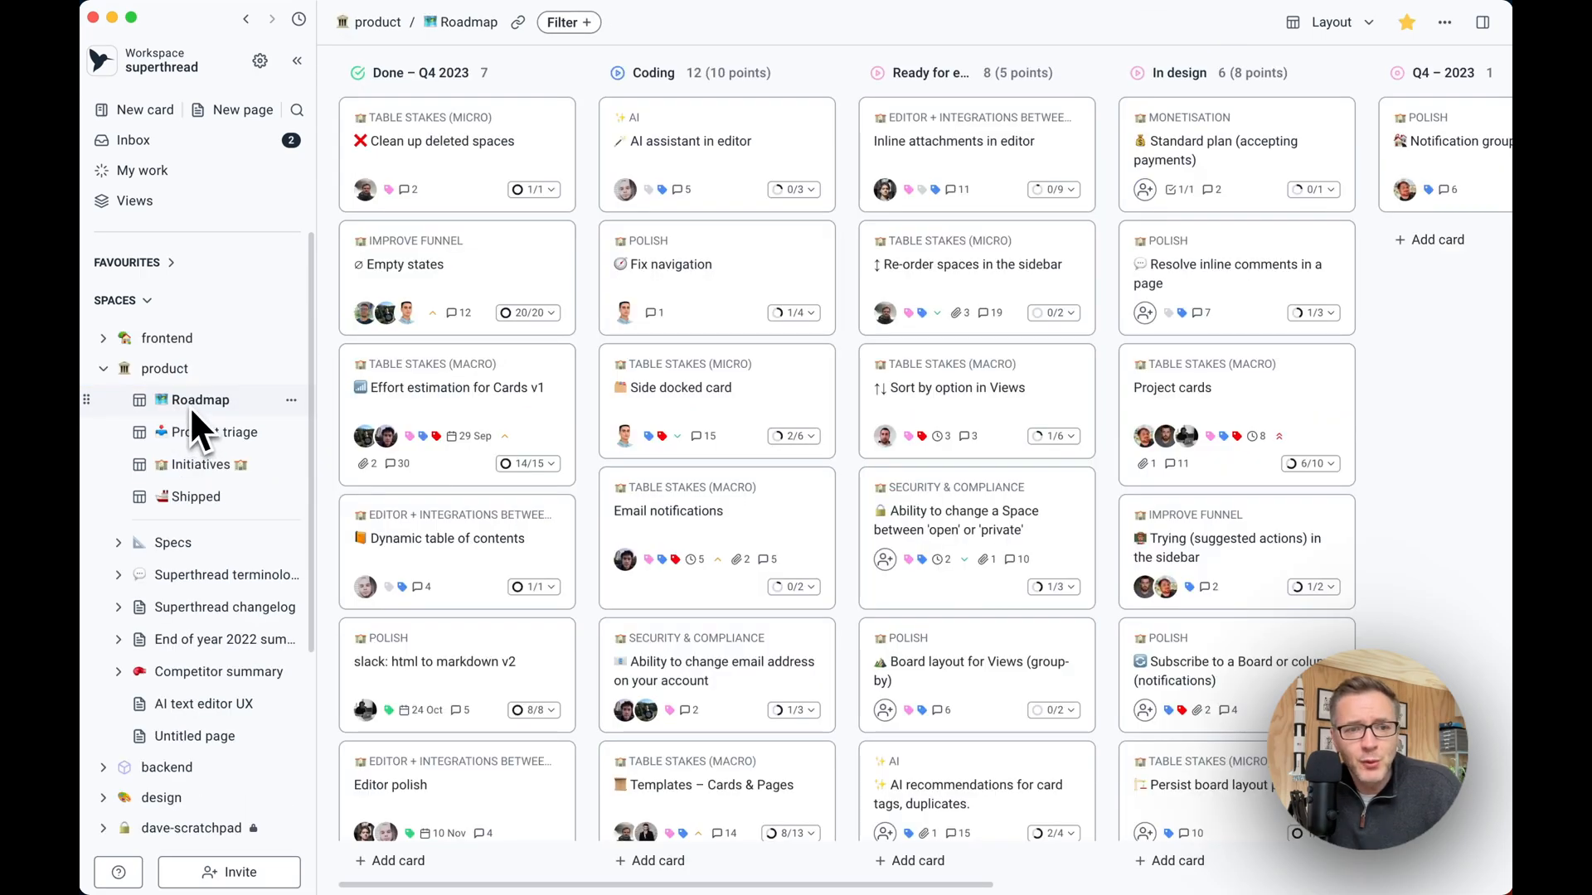
{"action": "mouse_move", "coordinate": [460, 497]}
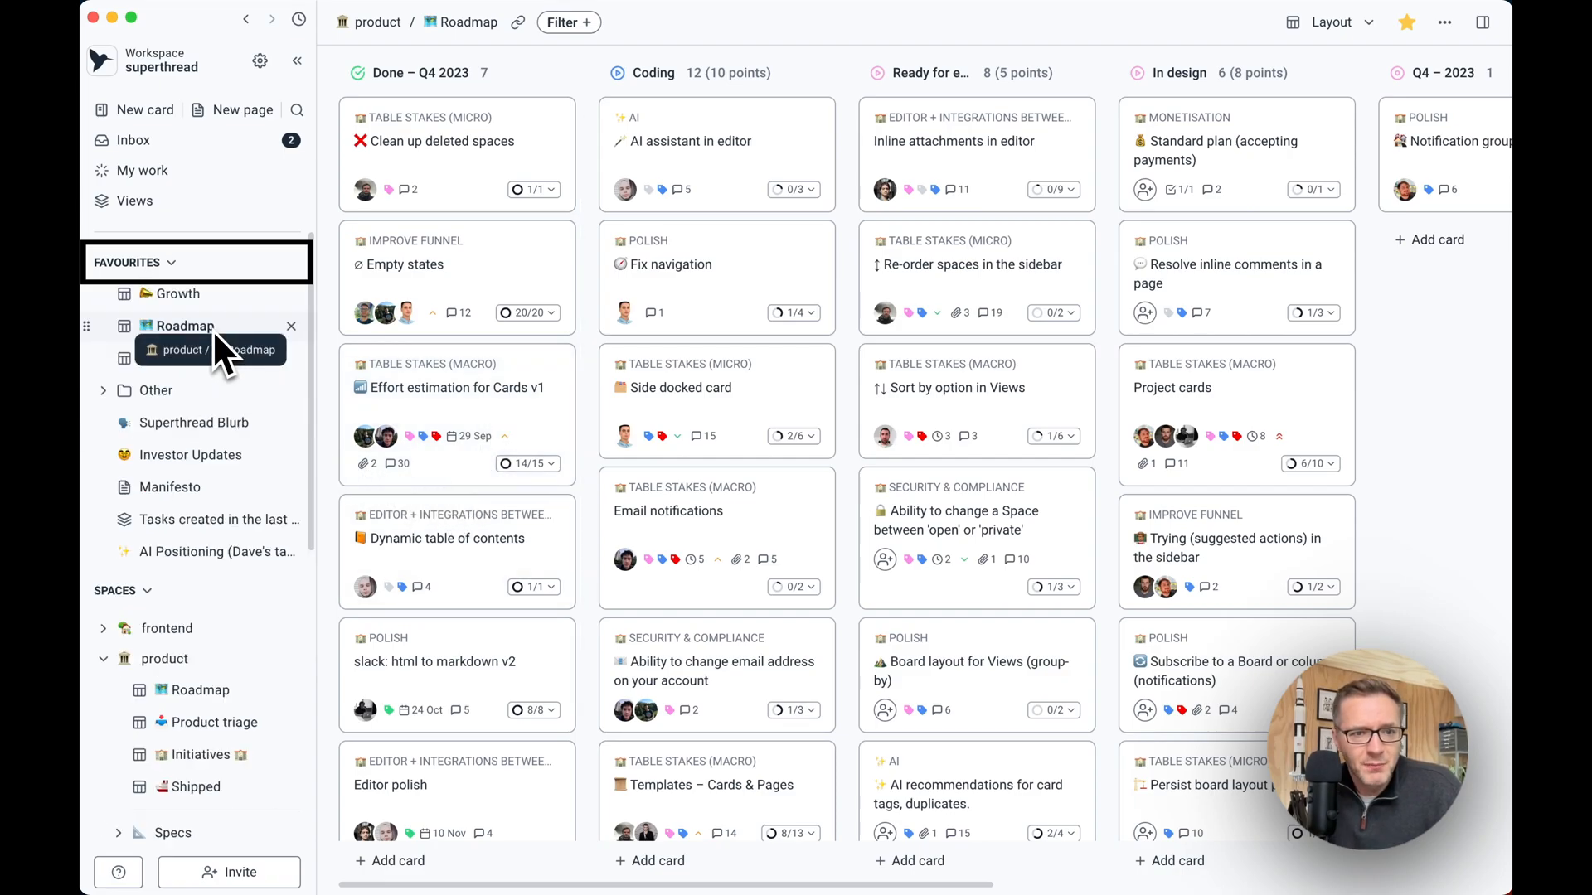
Open the Roadmap board from Favourites.
{"action": "left_click", "coordinate": [194, 422]}
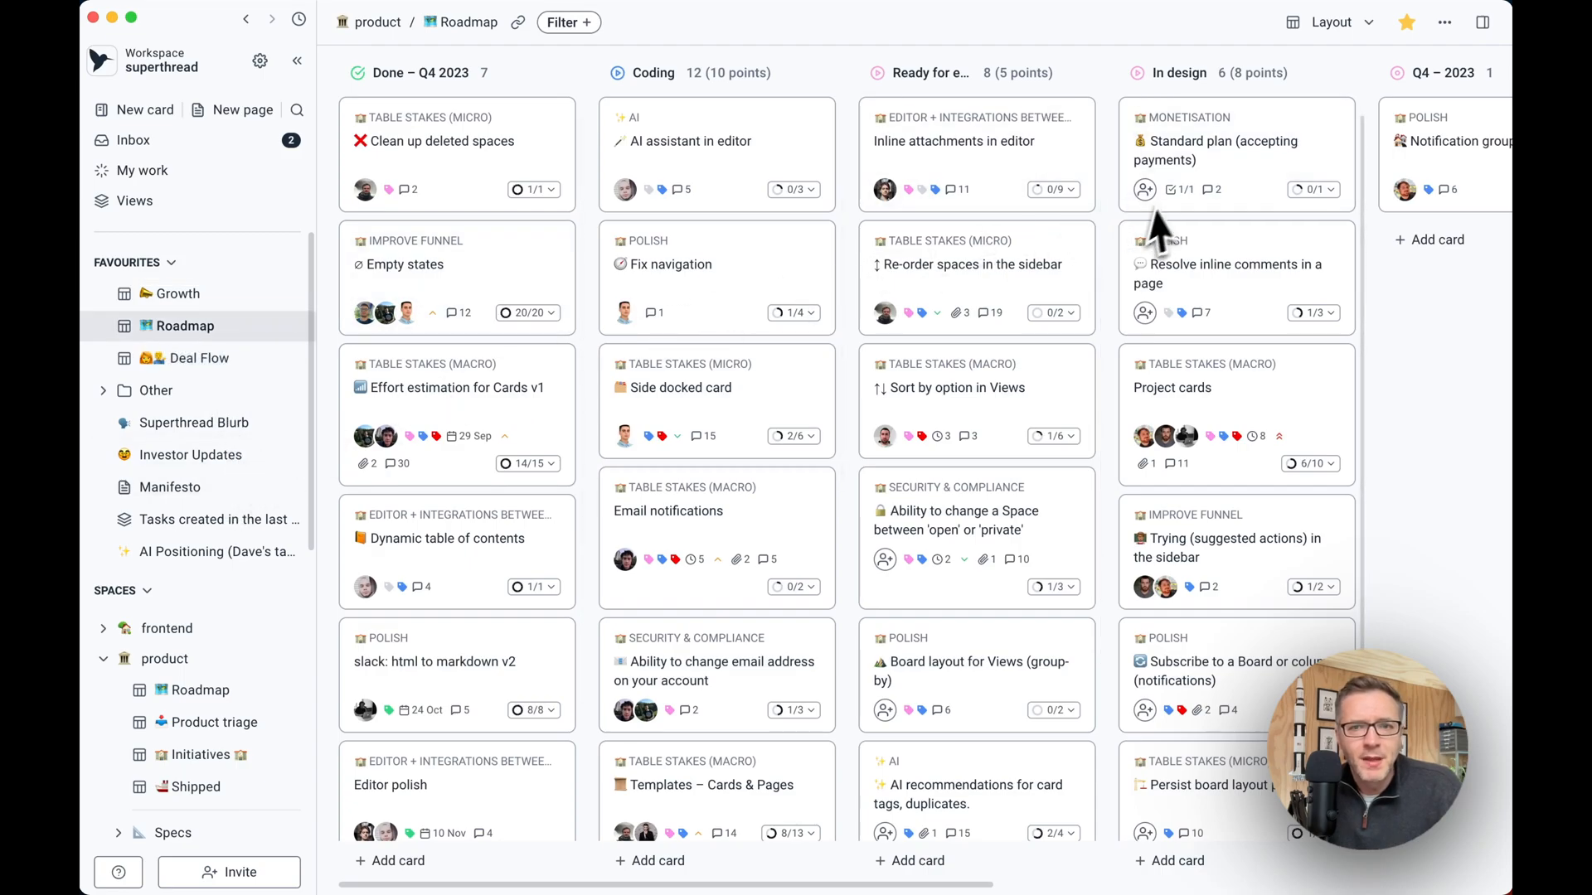
{"action": "mouse_move", "coordinate": [193, 657]}
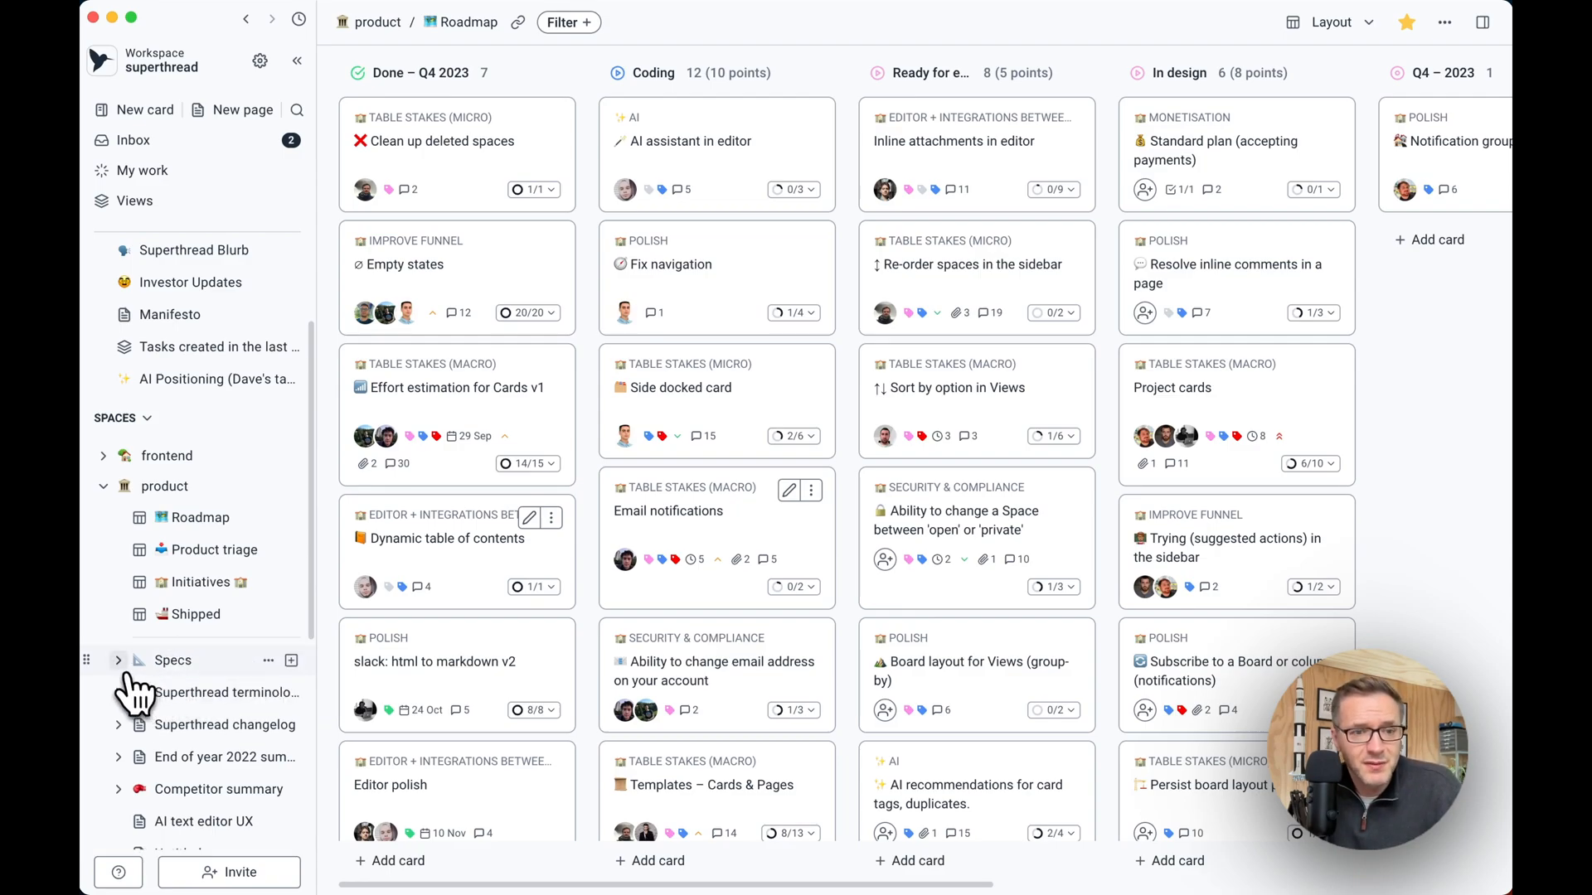
Expand and open Specs, then open the AI suggested card fields specification page.
{"action": "left_click", "coordinate": [118, 659]}
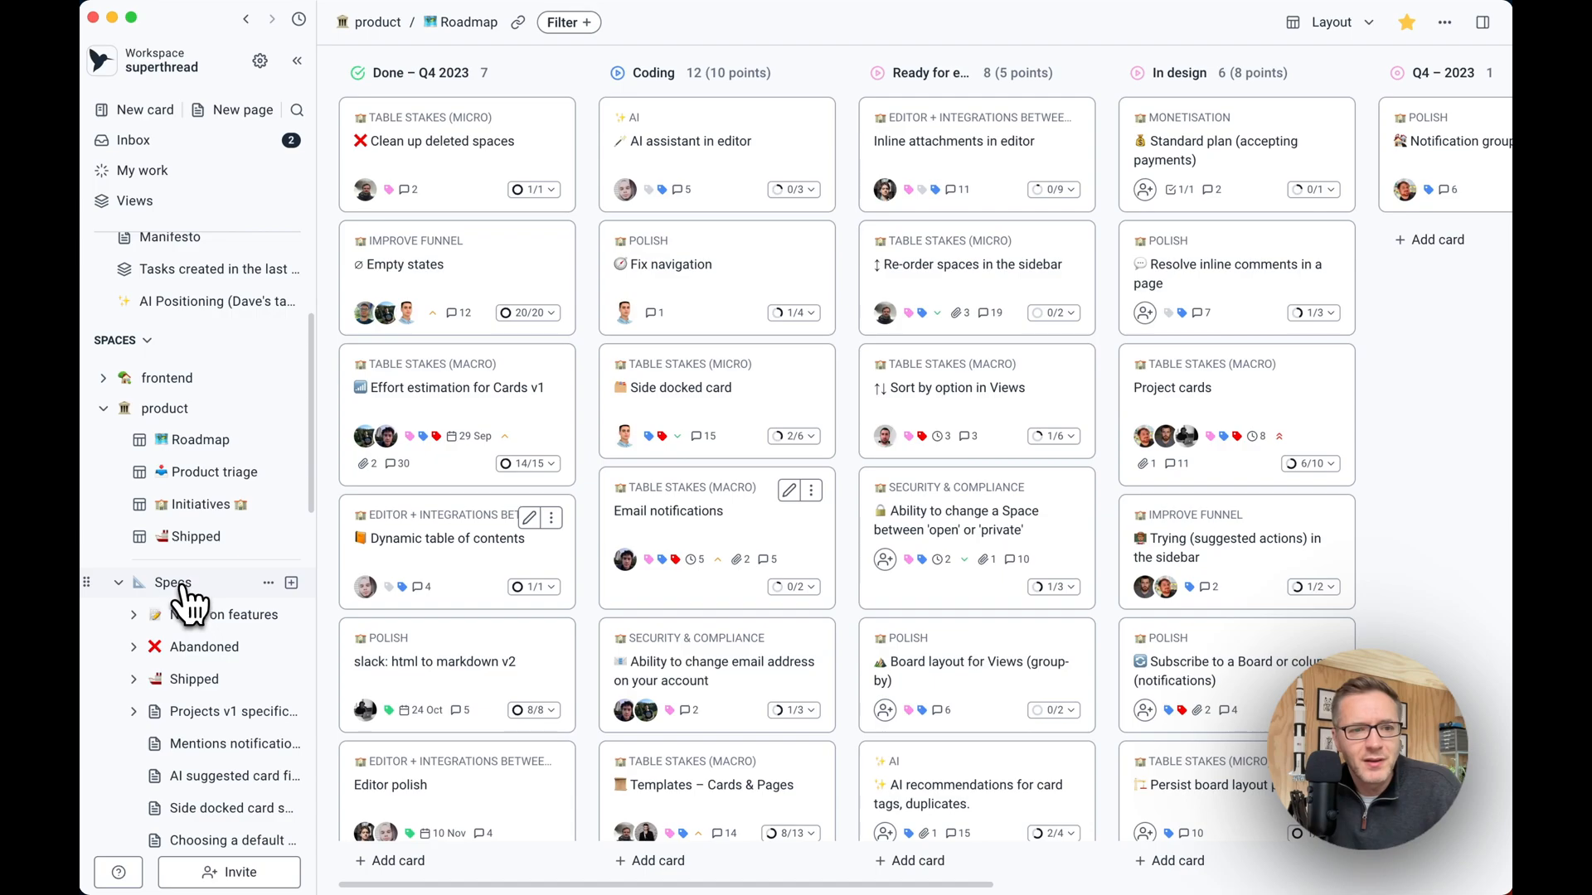
{"action": "left_click", "coordinate": [172, 582]}
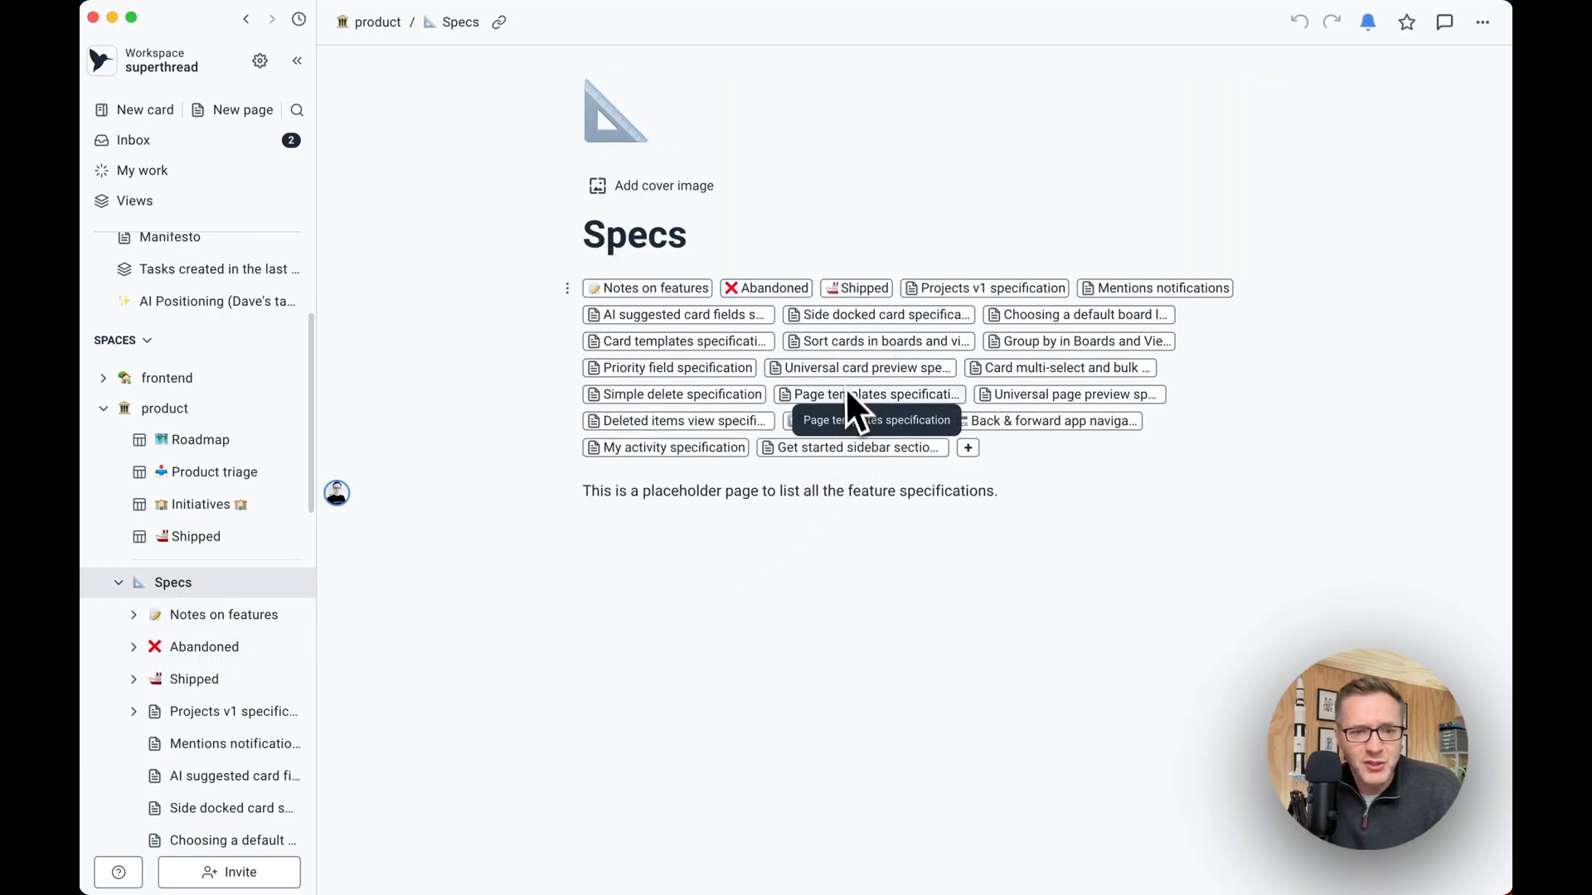
{"action": "mouse_move", "coordinate": [756, 356]}
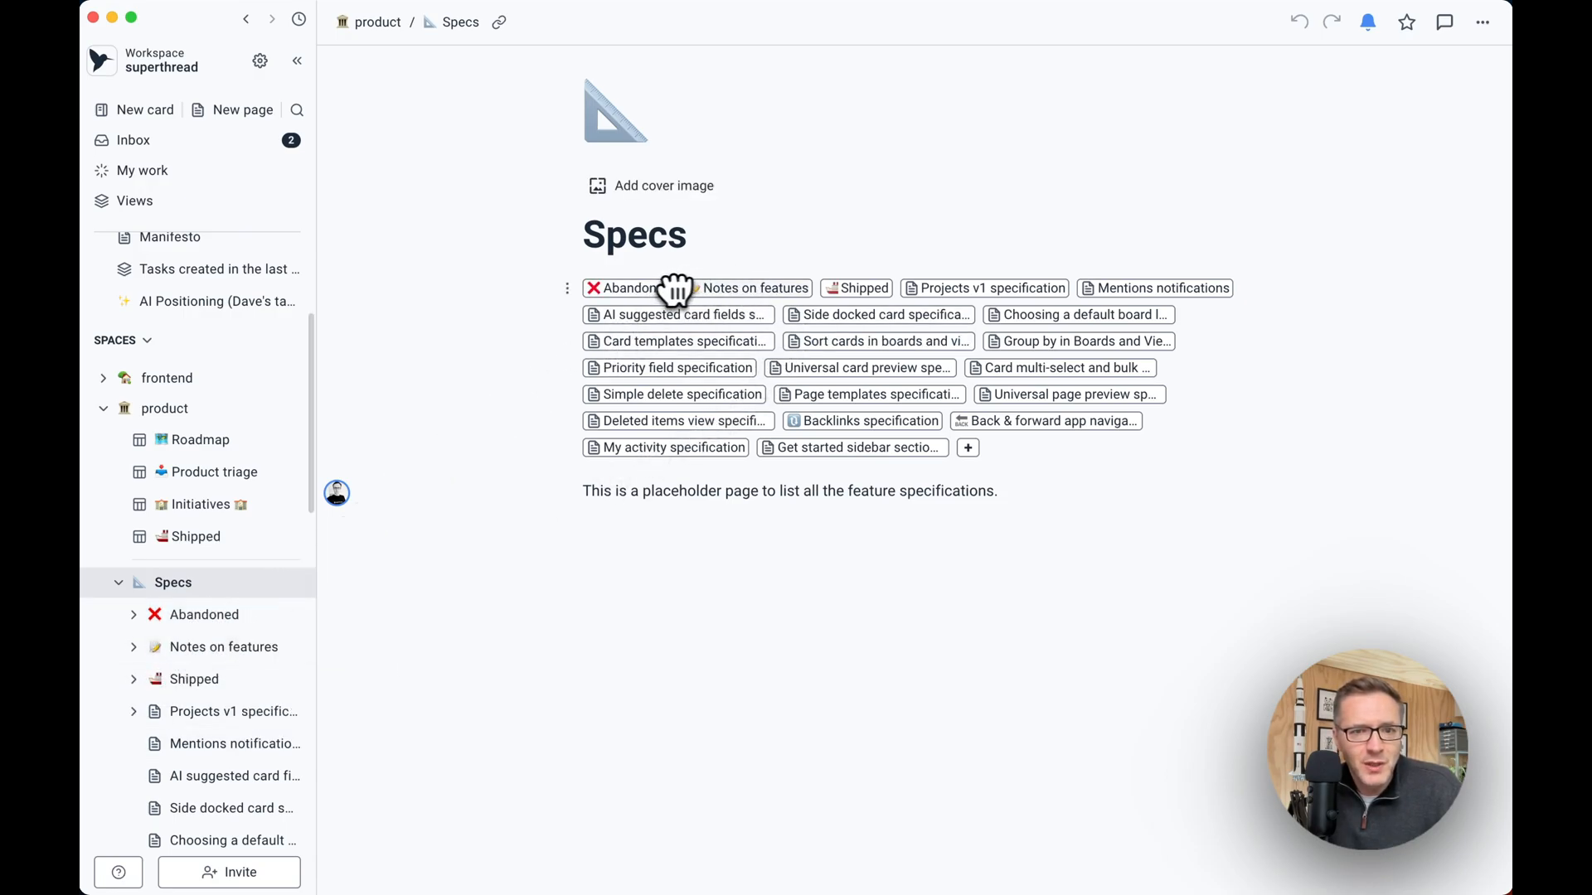
{"action": "left_click", "coordinate": [677, 313]}
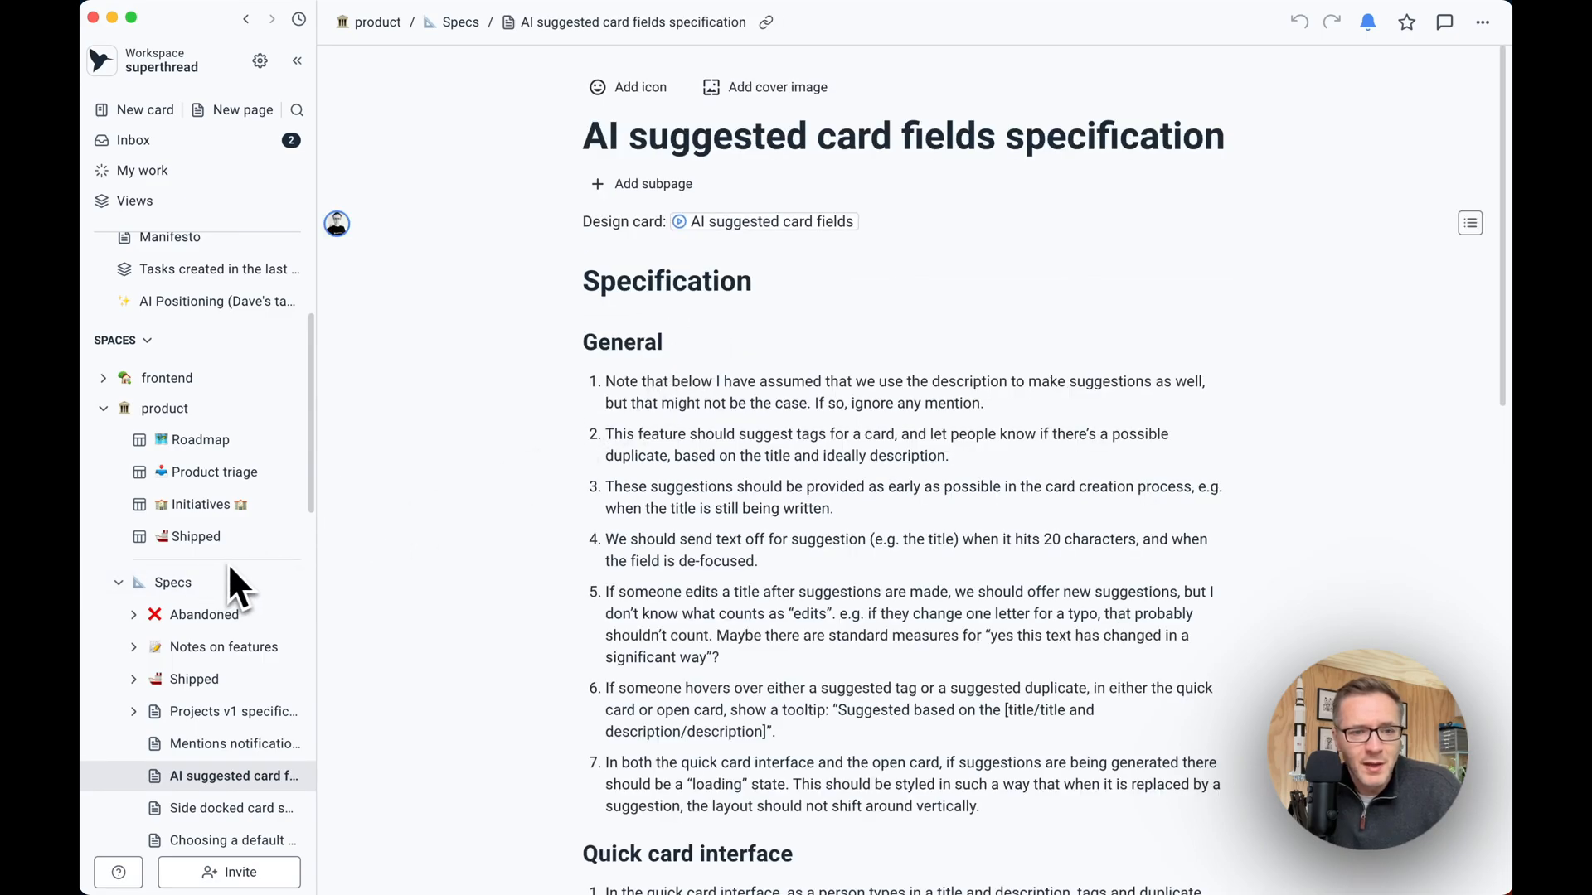
{"action": "mouse_move", "coordinate": [851, 563]}
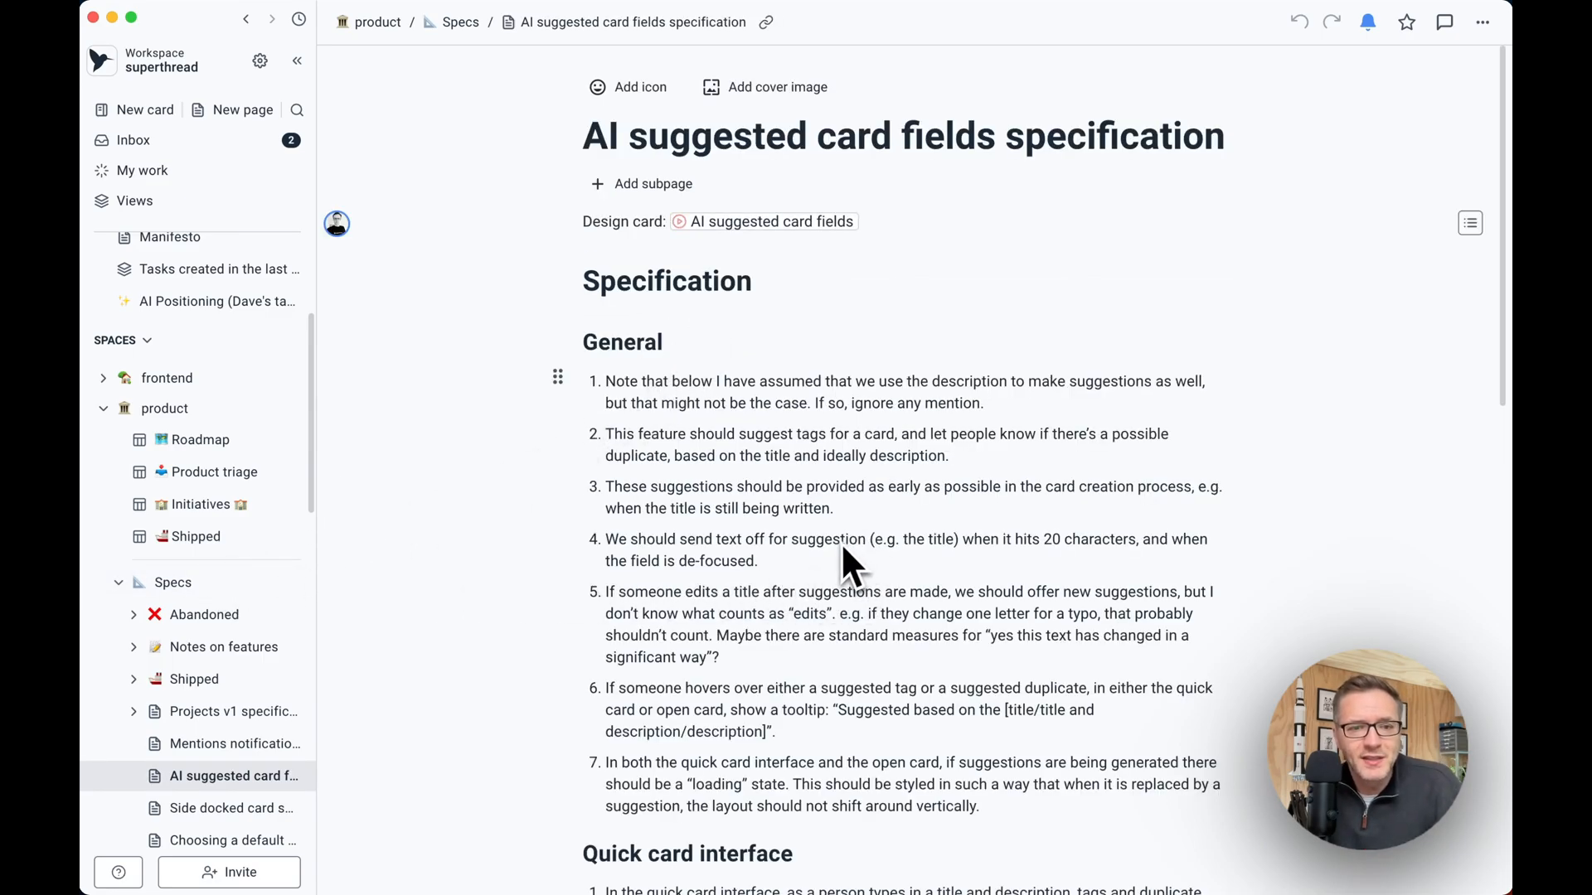
{"action": "scroll", "scroll_direction": "down", "scroll_amount": 3}
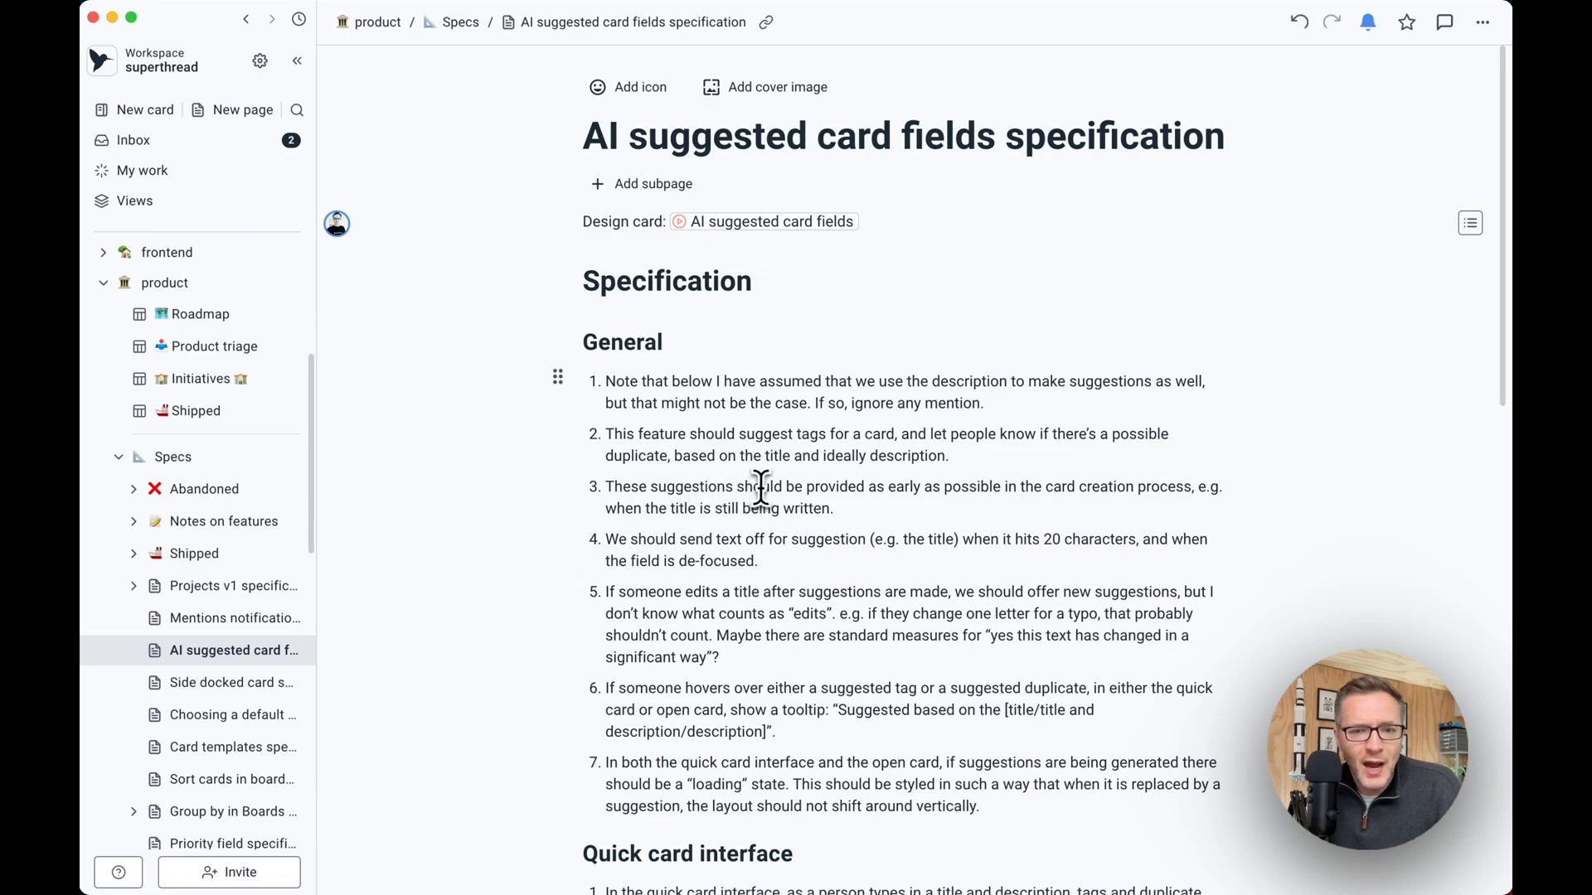
{"action": "double_click", "coordinate": [758, 487]}
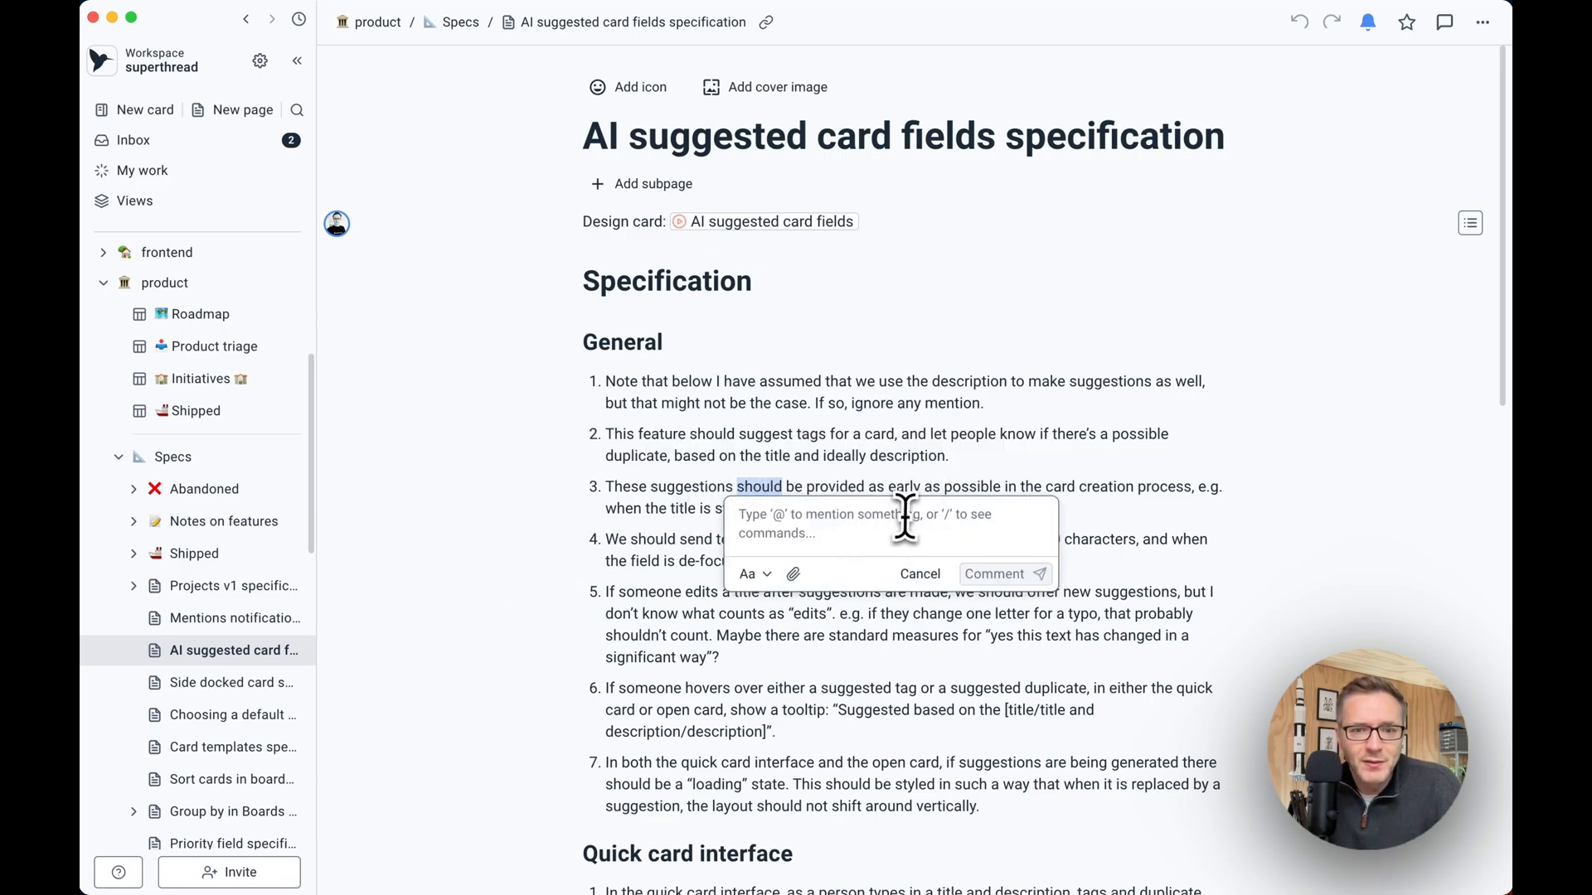
{"action": "left_click", "coordinate": [918, 574]}
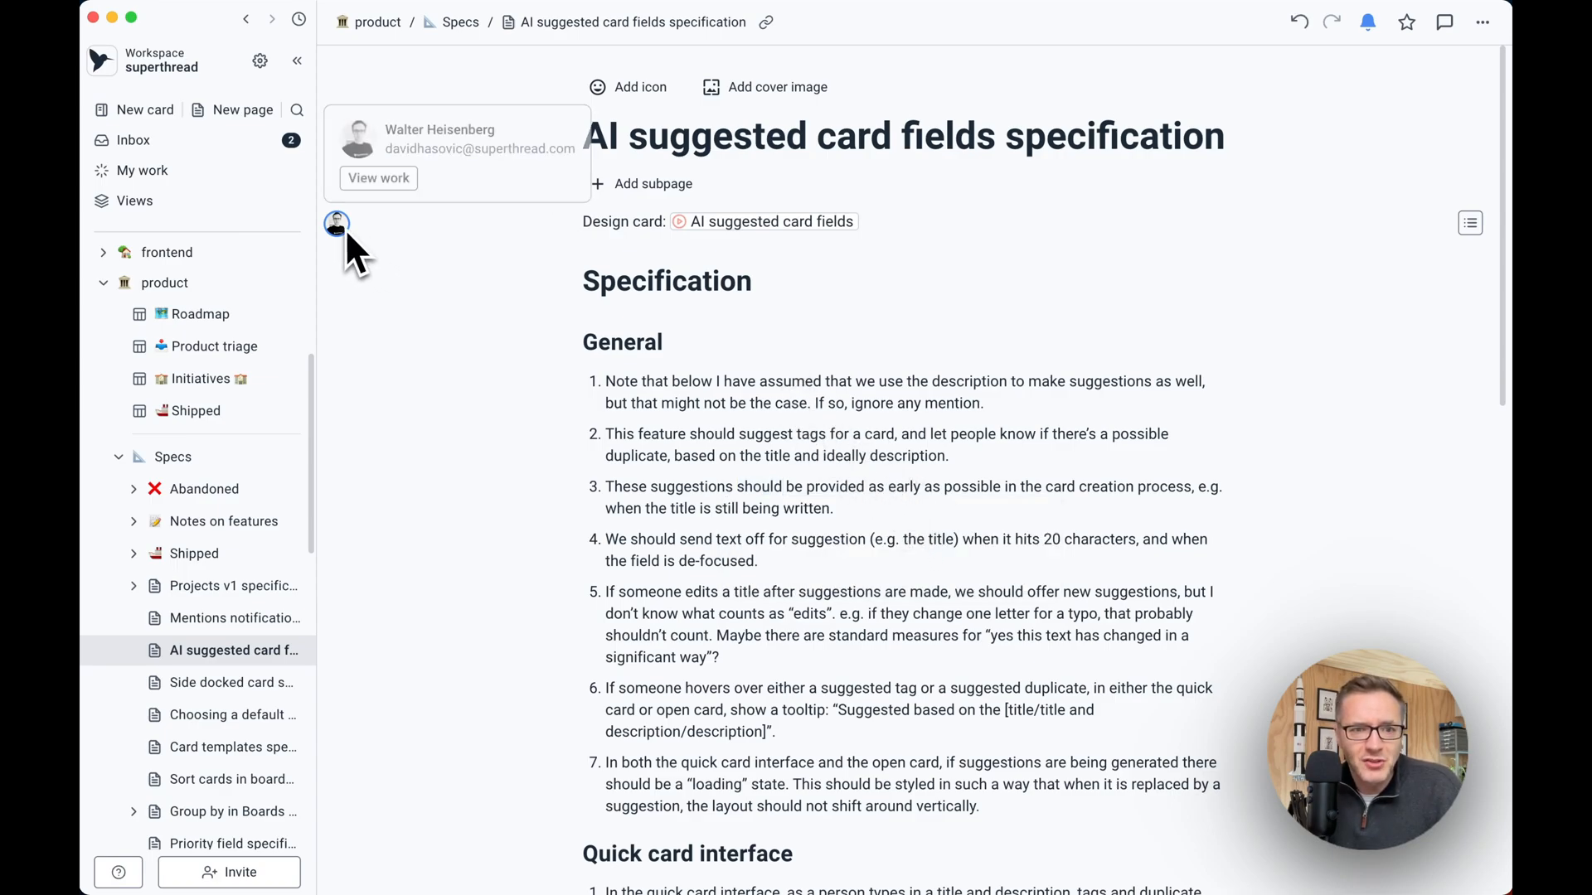
{"action": "mouse_move", "coordinate": [719, 385]}
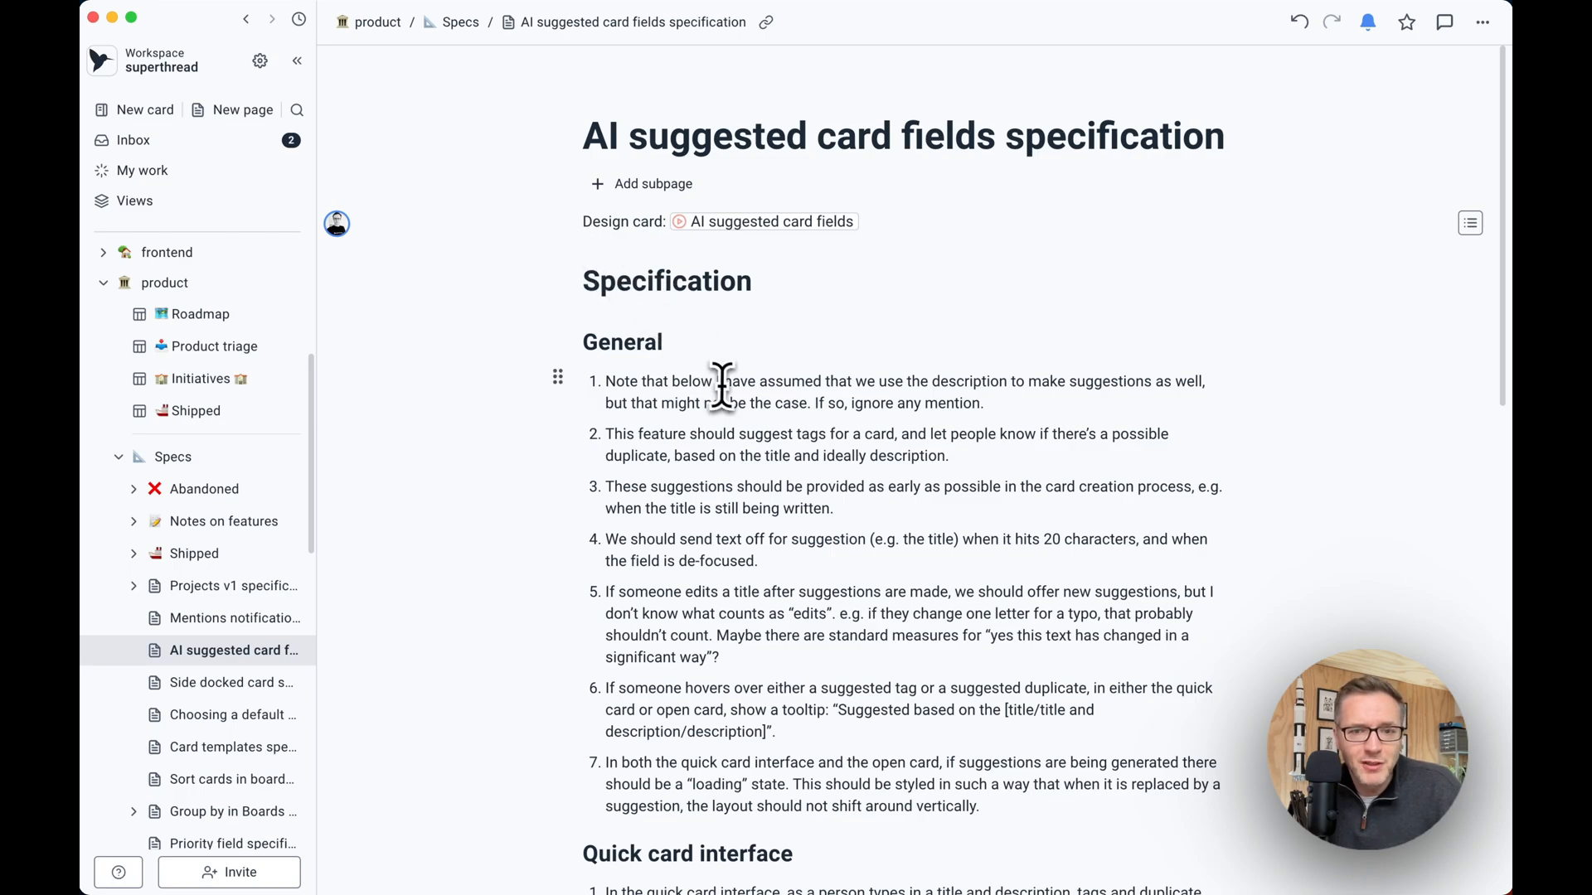
{"action": "scroll", "scroll_direction": "down", "scroll_amount": 3}
{"action": "type", "text": "@"}
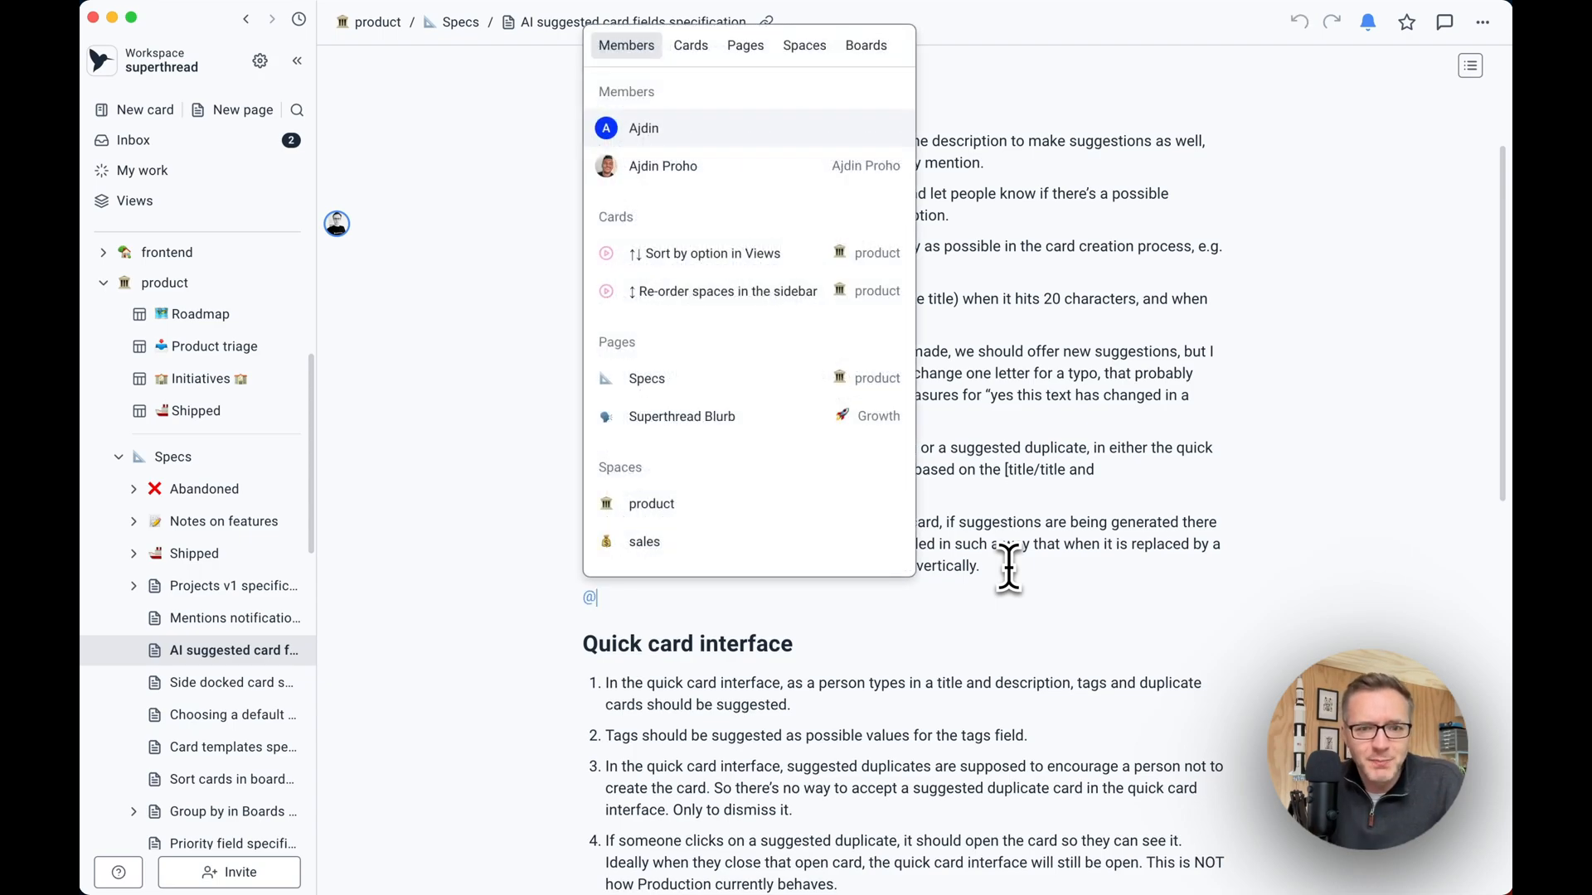
{"action": "type", "text": "specs"}
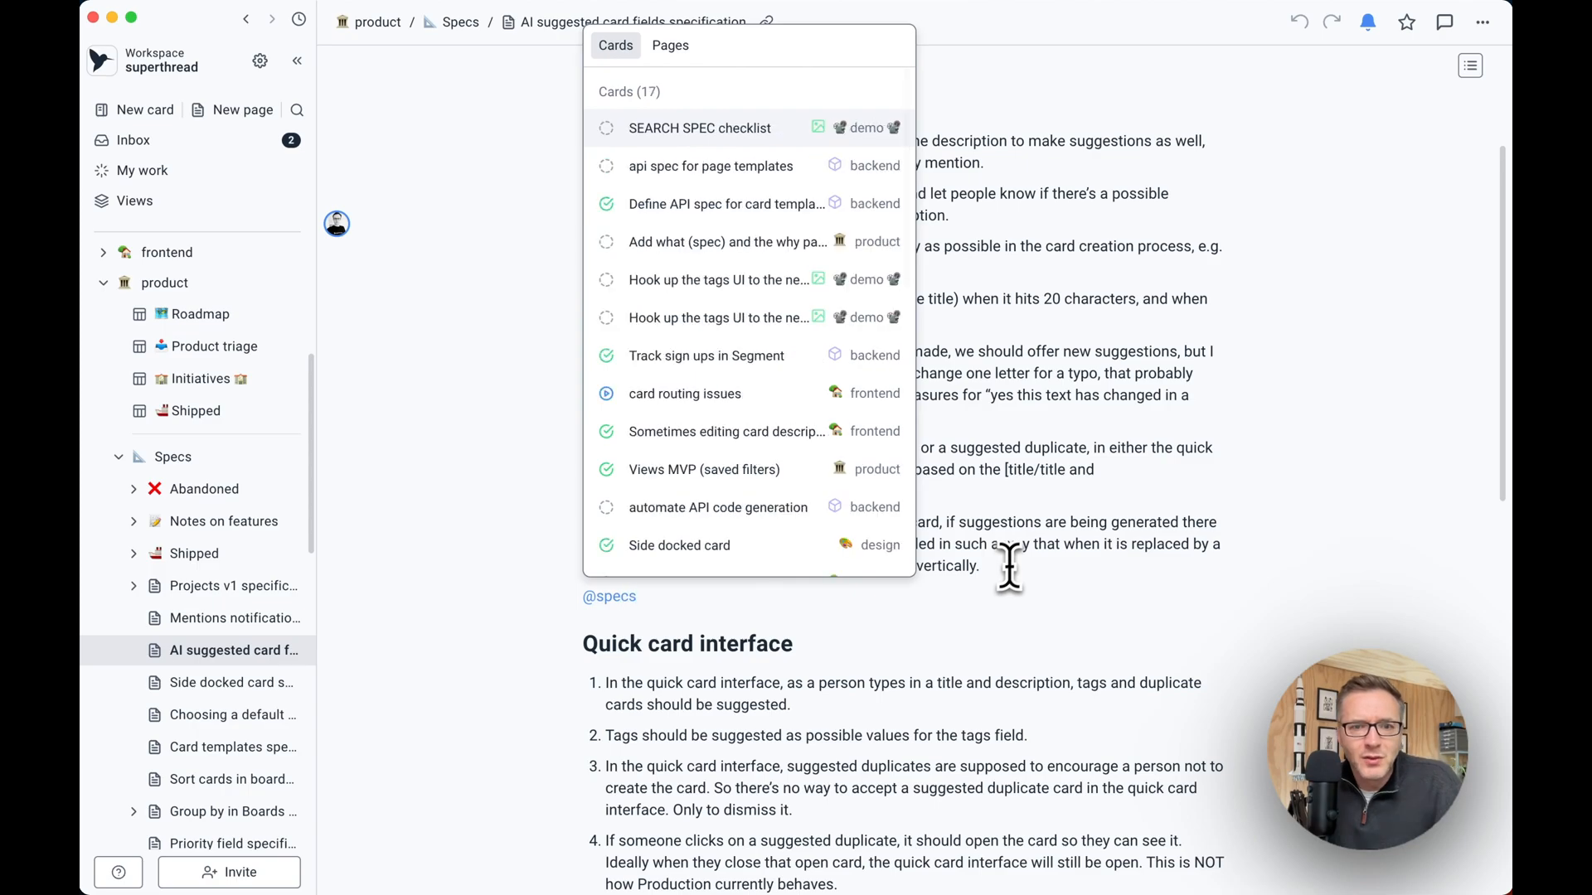
{"action": "left_click", "coordinate": [670, 45]}
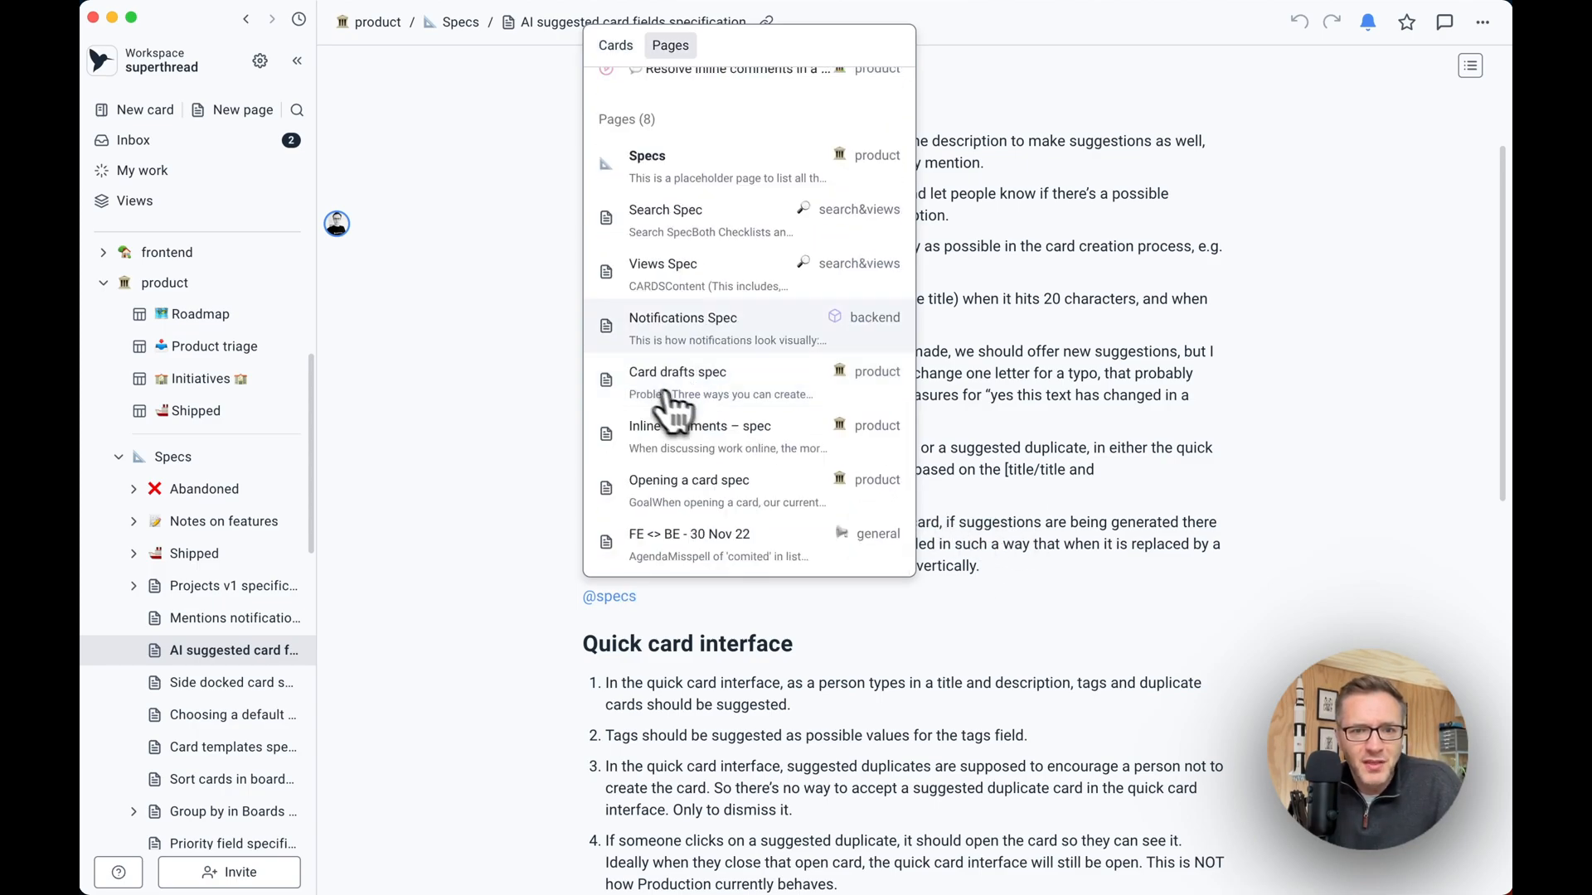
{"action": "left_click", "coordinate": [647, 155]}
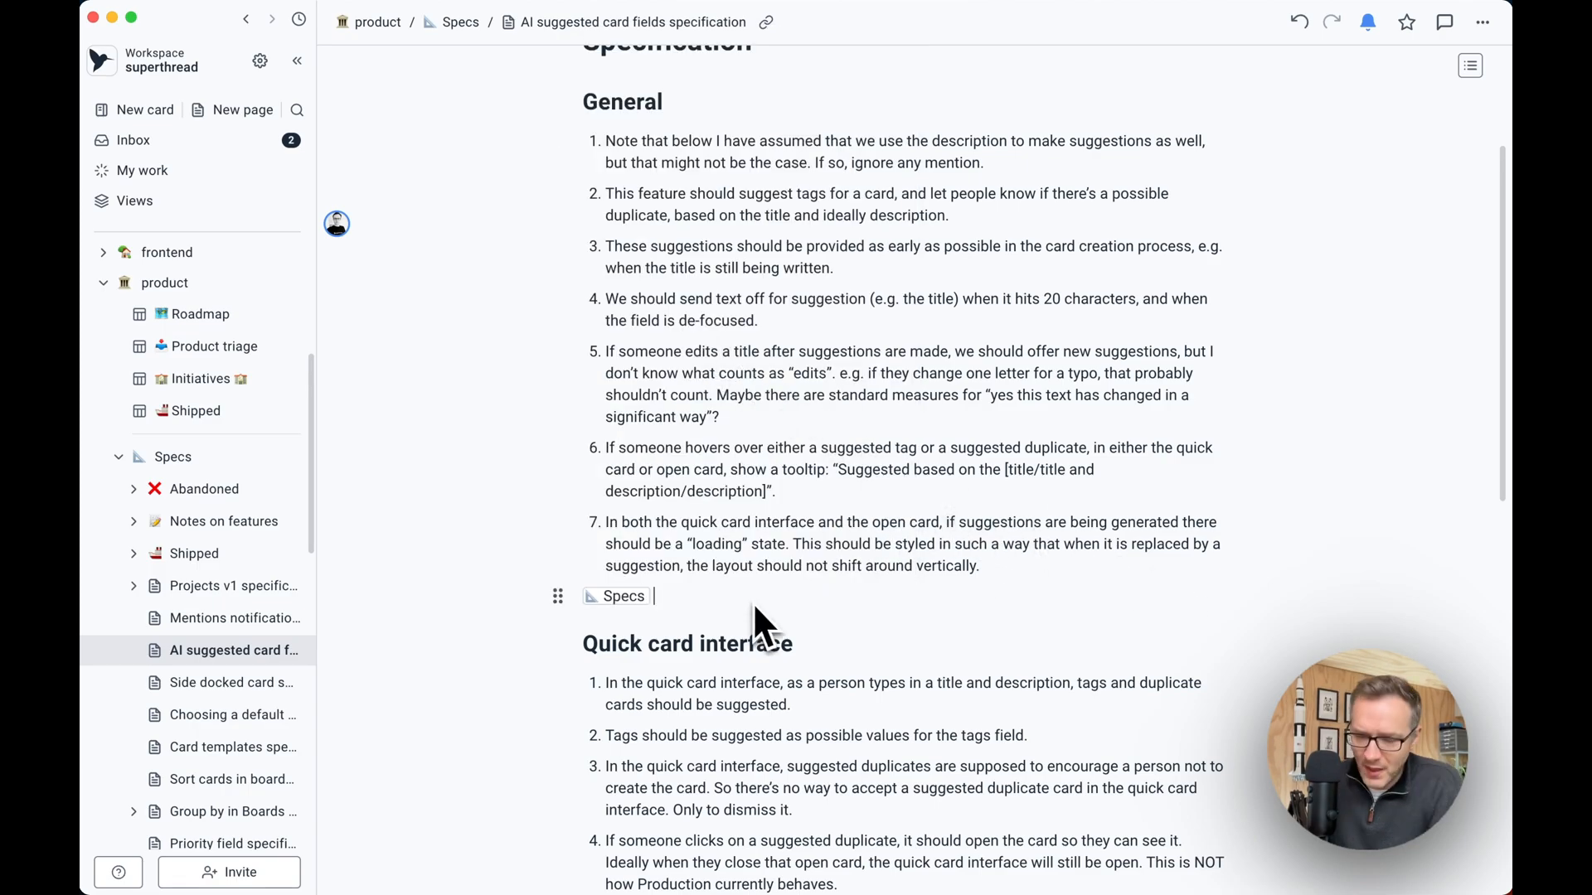
{"action": "left_click", "coordinate": [460, 22]}
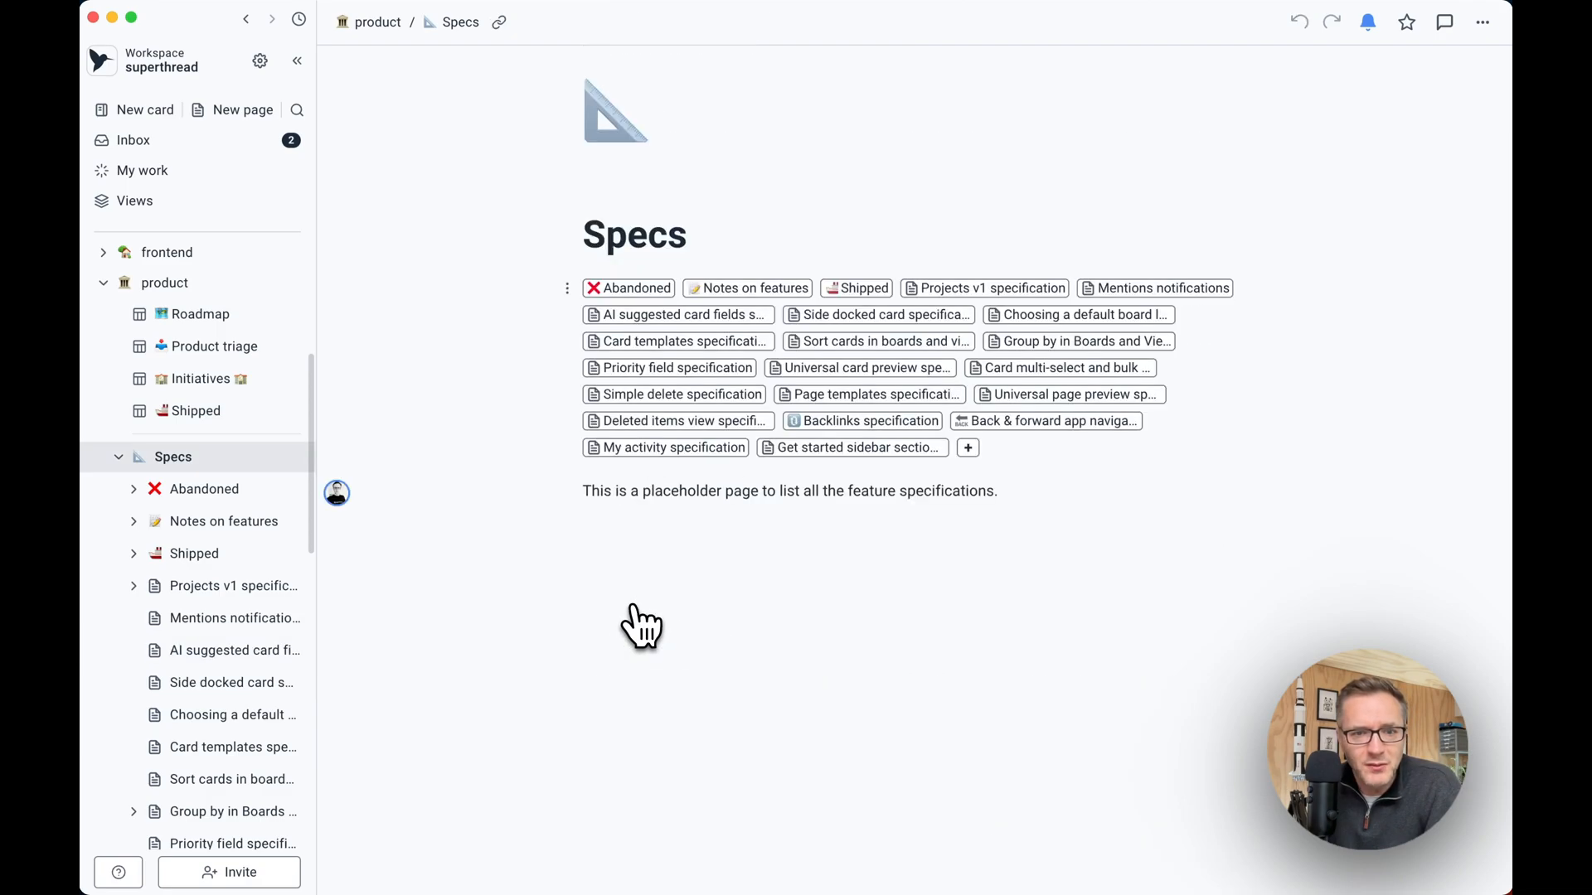
{"action": "left_click", "coordinate": [132, 140]}
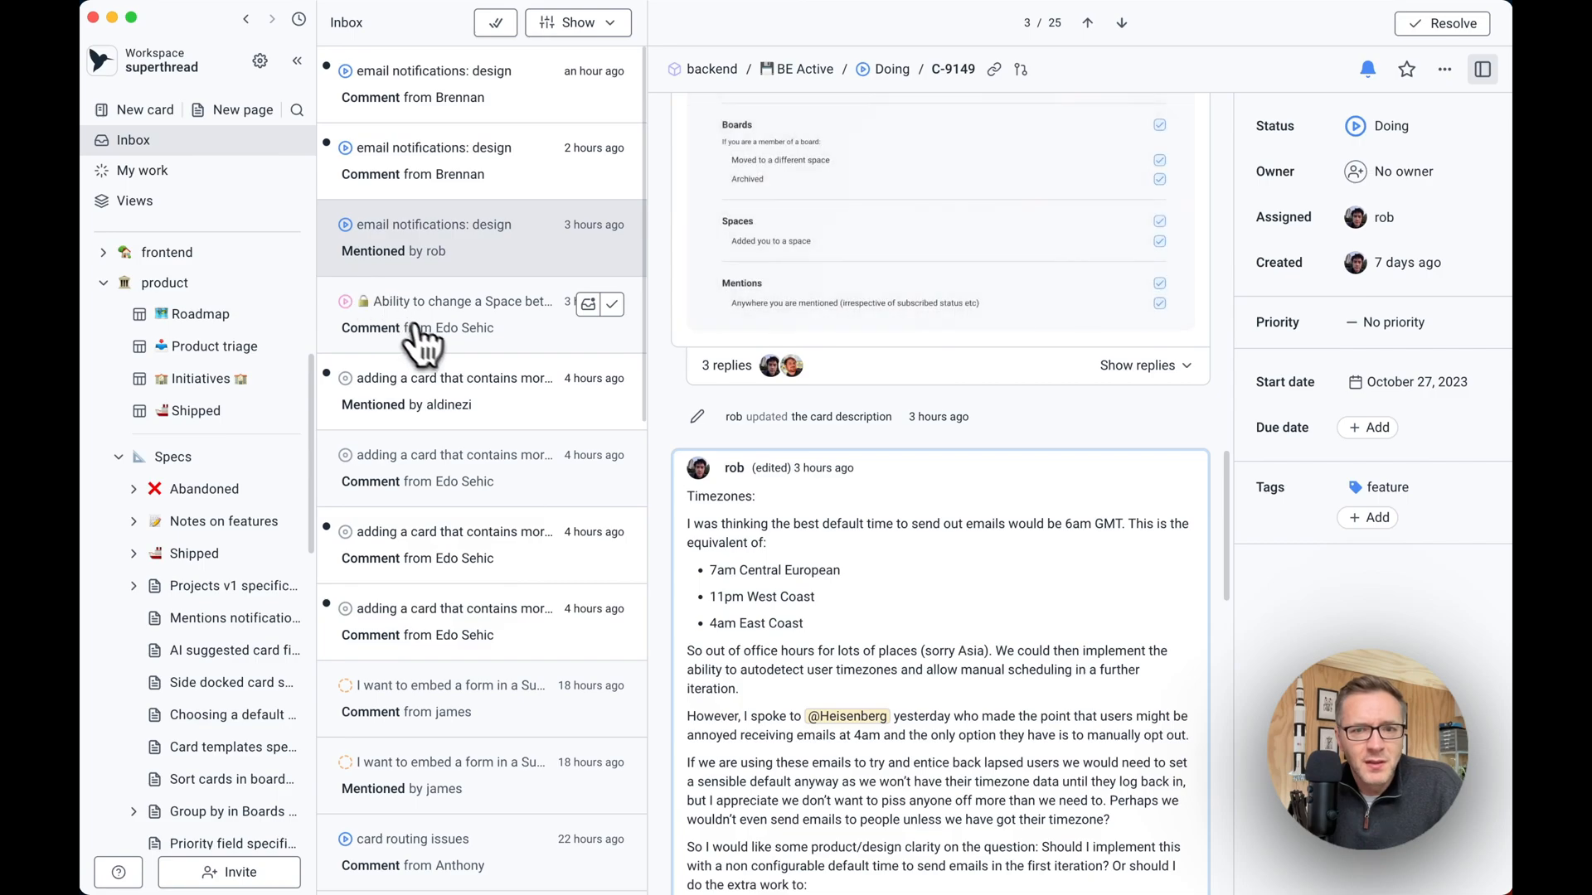
Scroll through the email notifications: design card's comments to read rob's timezone thread.
{"action": "scroll", "scroll_direction": "down", "scroll_amount": 3}
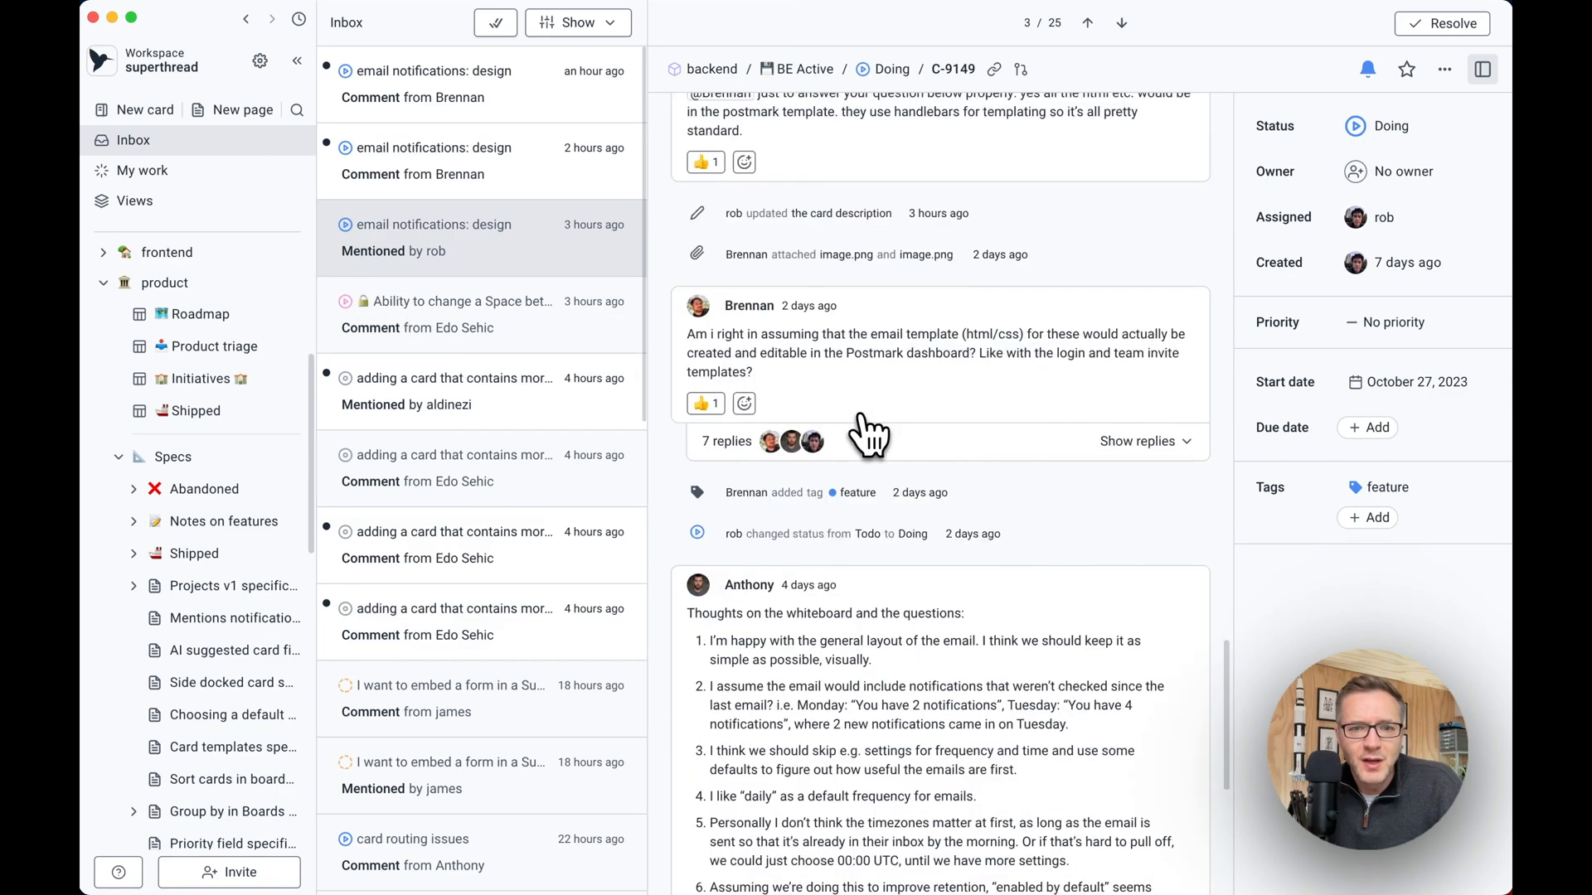
{"action": "scroll", "scroll_direction": "up", "scroll_amount": 3}
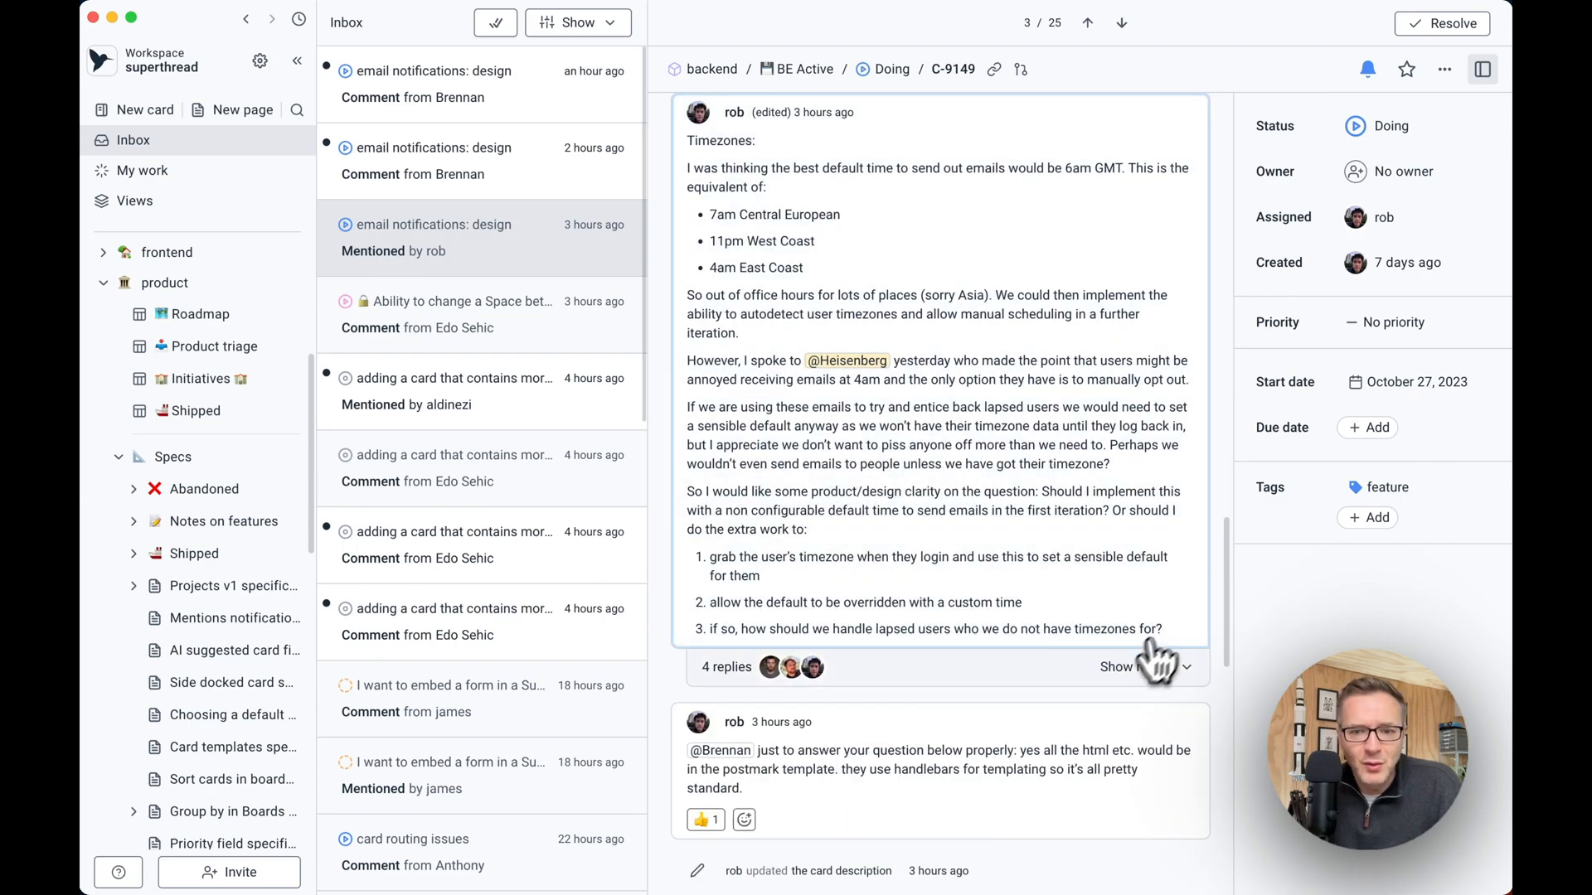
{"action": "scroll", "scroll_direction": "down", "scroll_amount": 3}
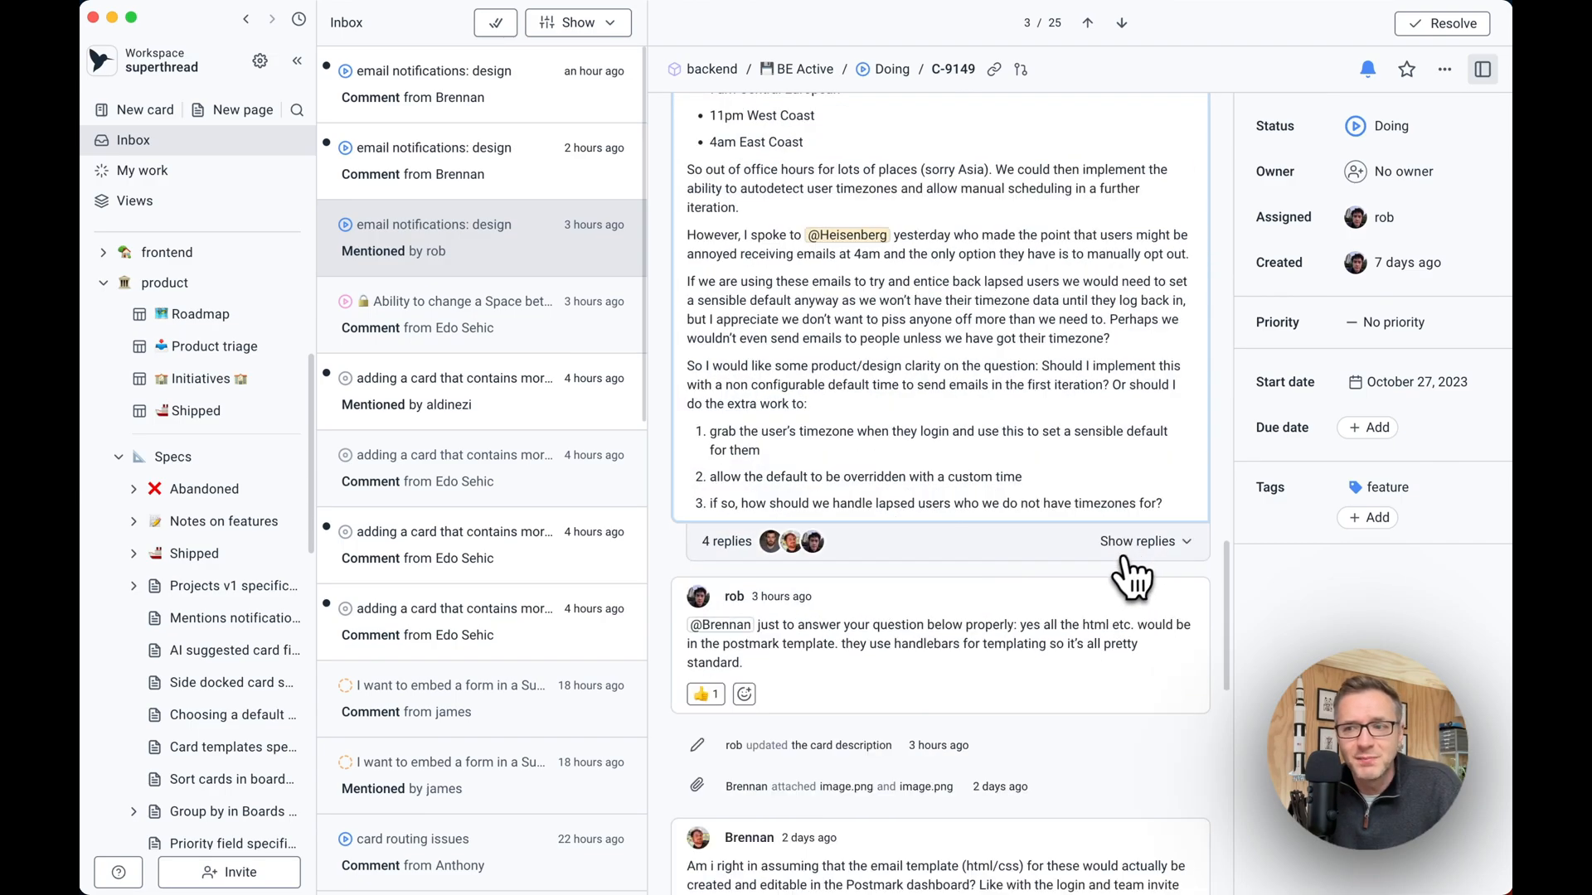
{"action": "mouse_move", "coordinate": [1188, 587]}
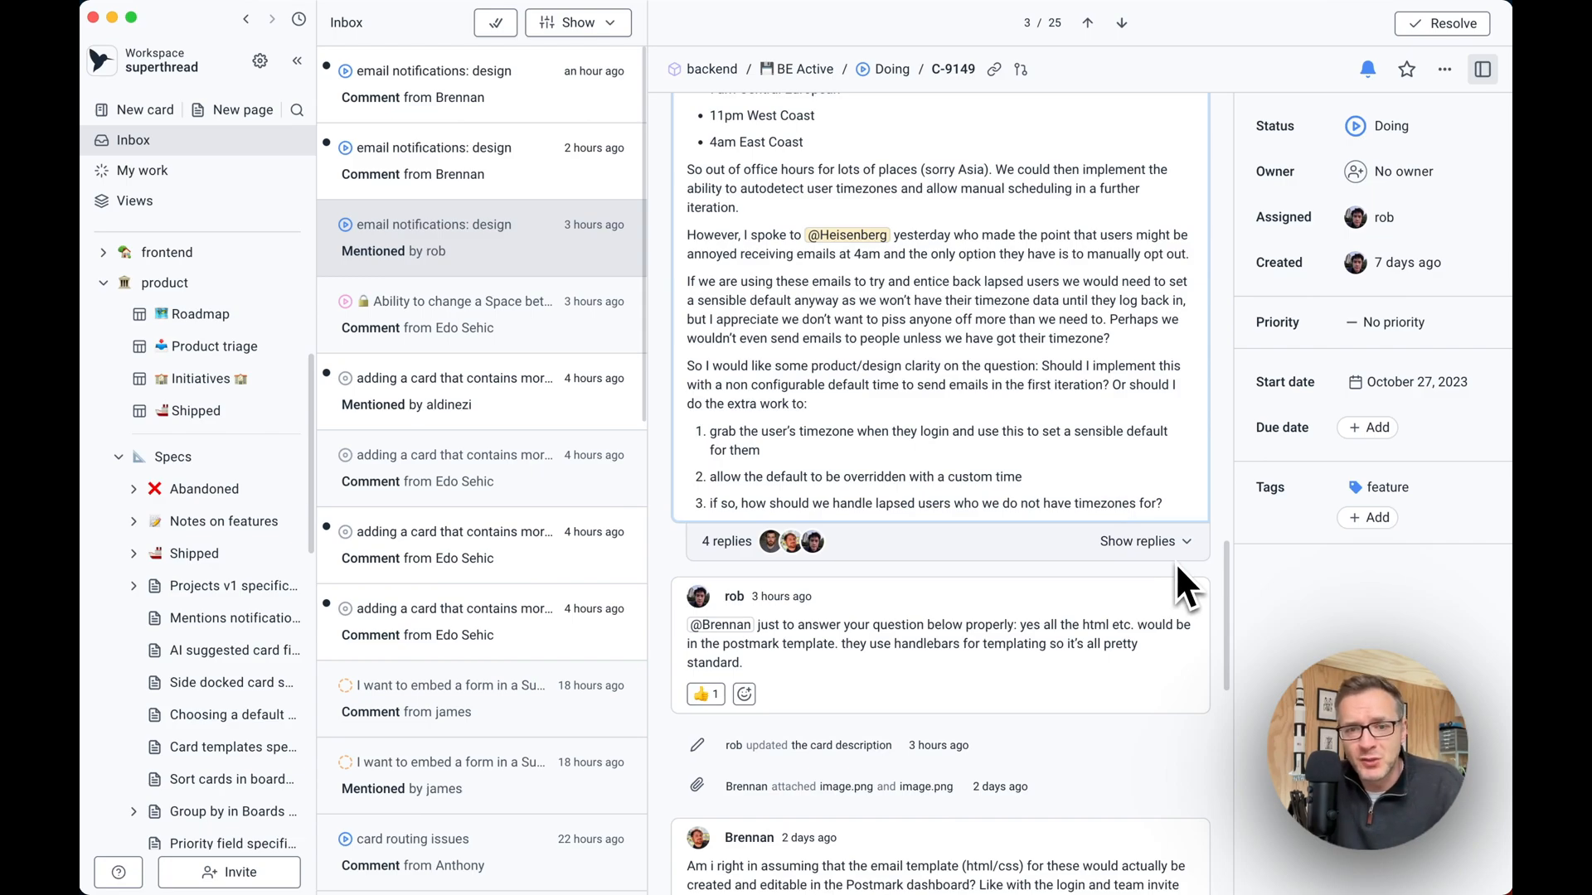
Search for 'shipped' and open the Shipped page under Specs.
{"action": "type", "text": "shi"}
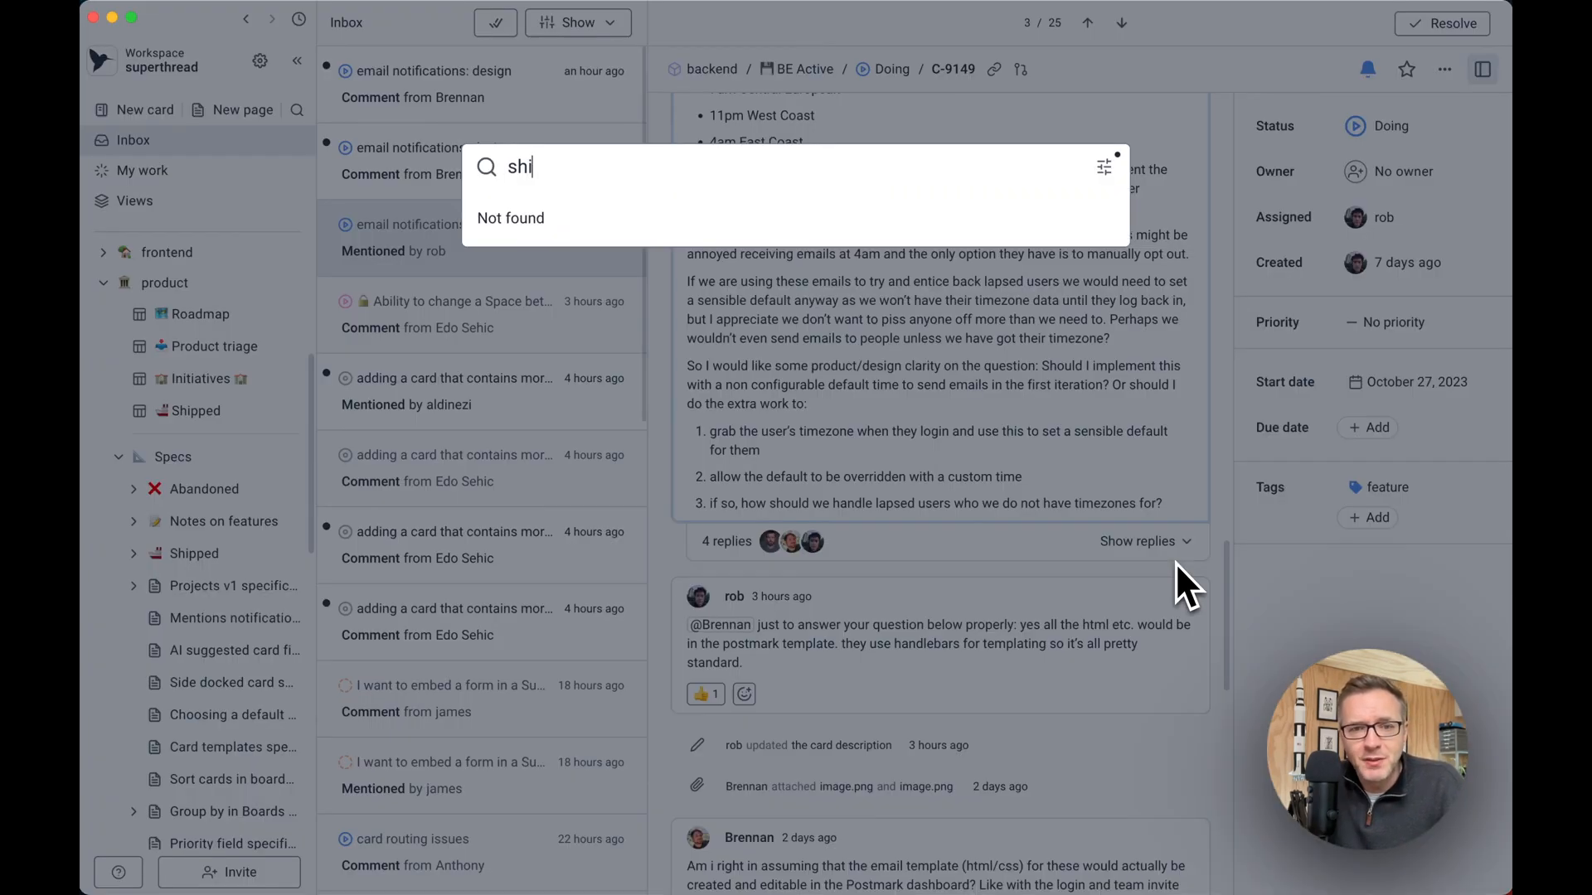
{"action": "type", "text": "pped"}
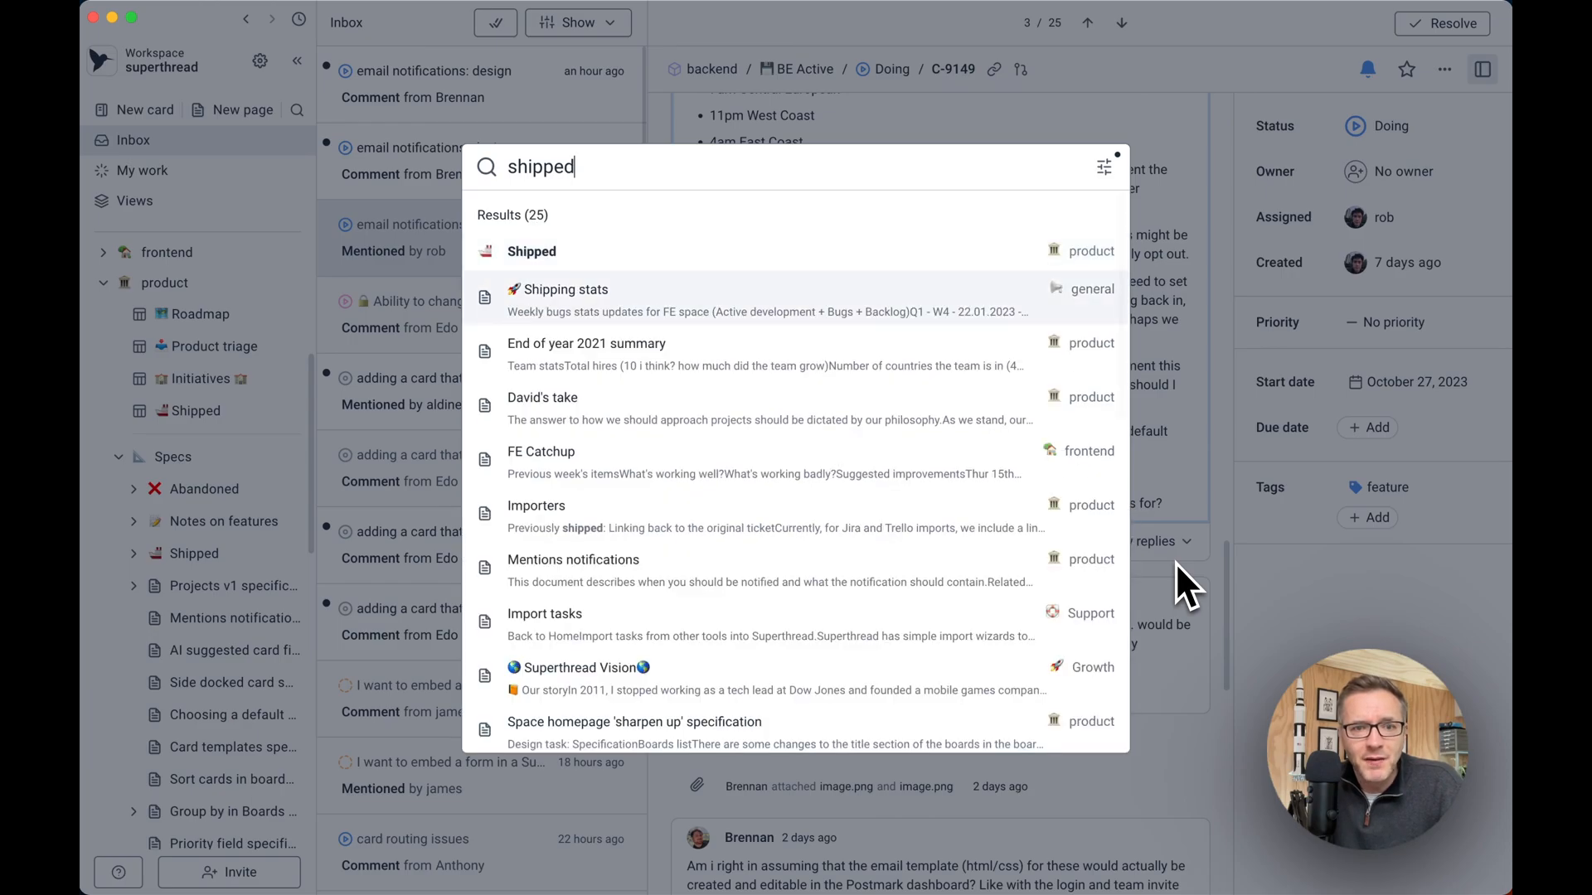
{"action": "scroll", "scroll_direction": "down", "scroll_amount": 3}
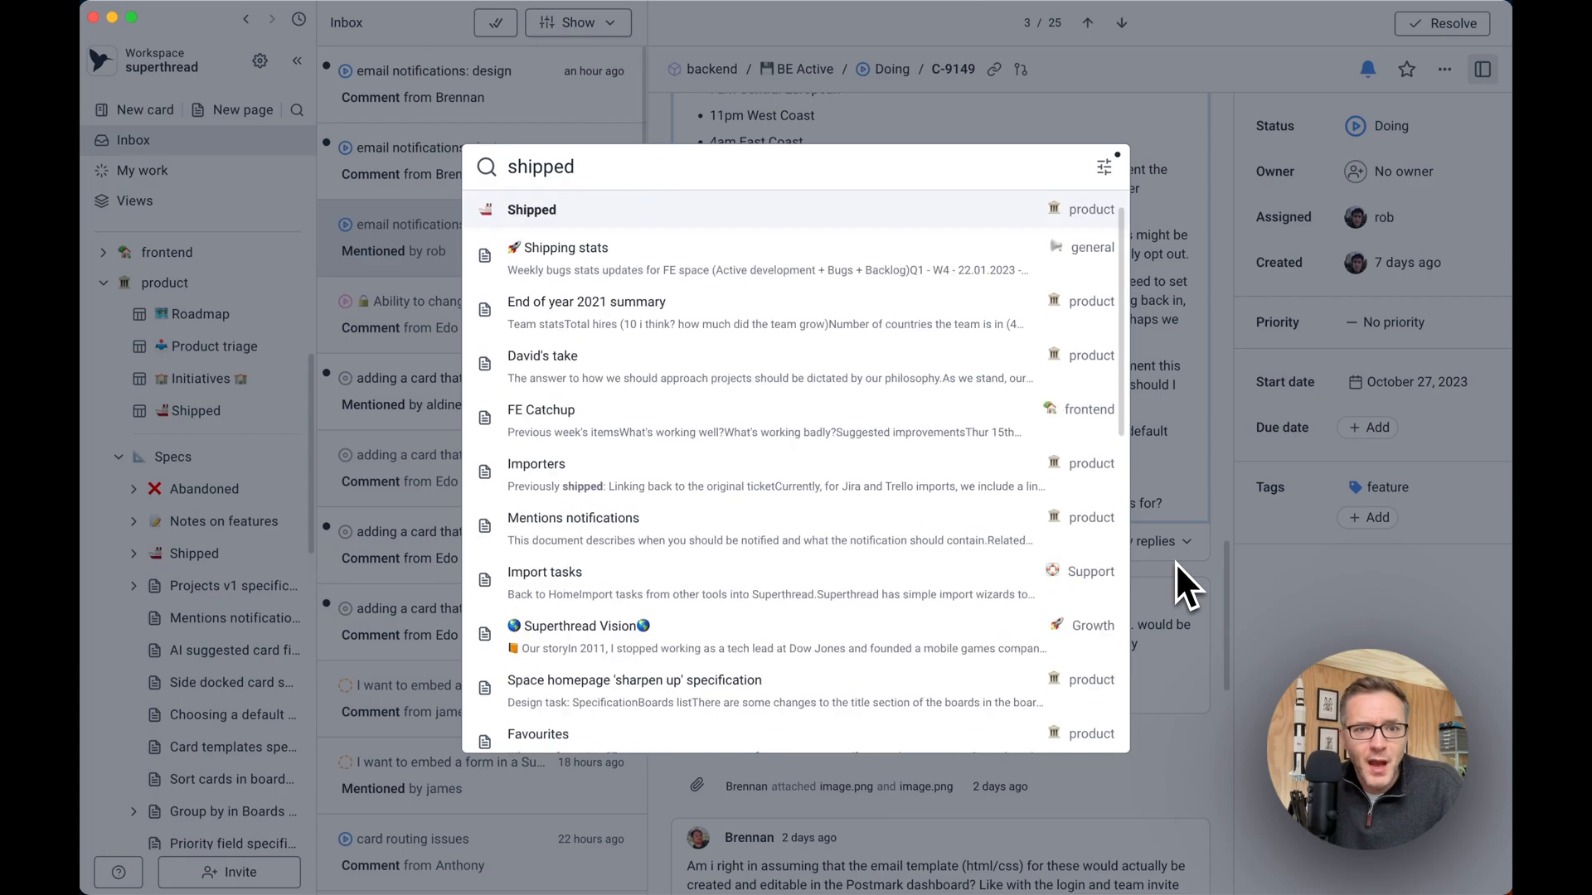
{"action": "left_click", "coordinate": [530, 210]}
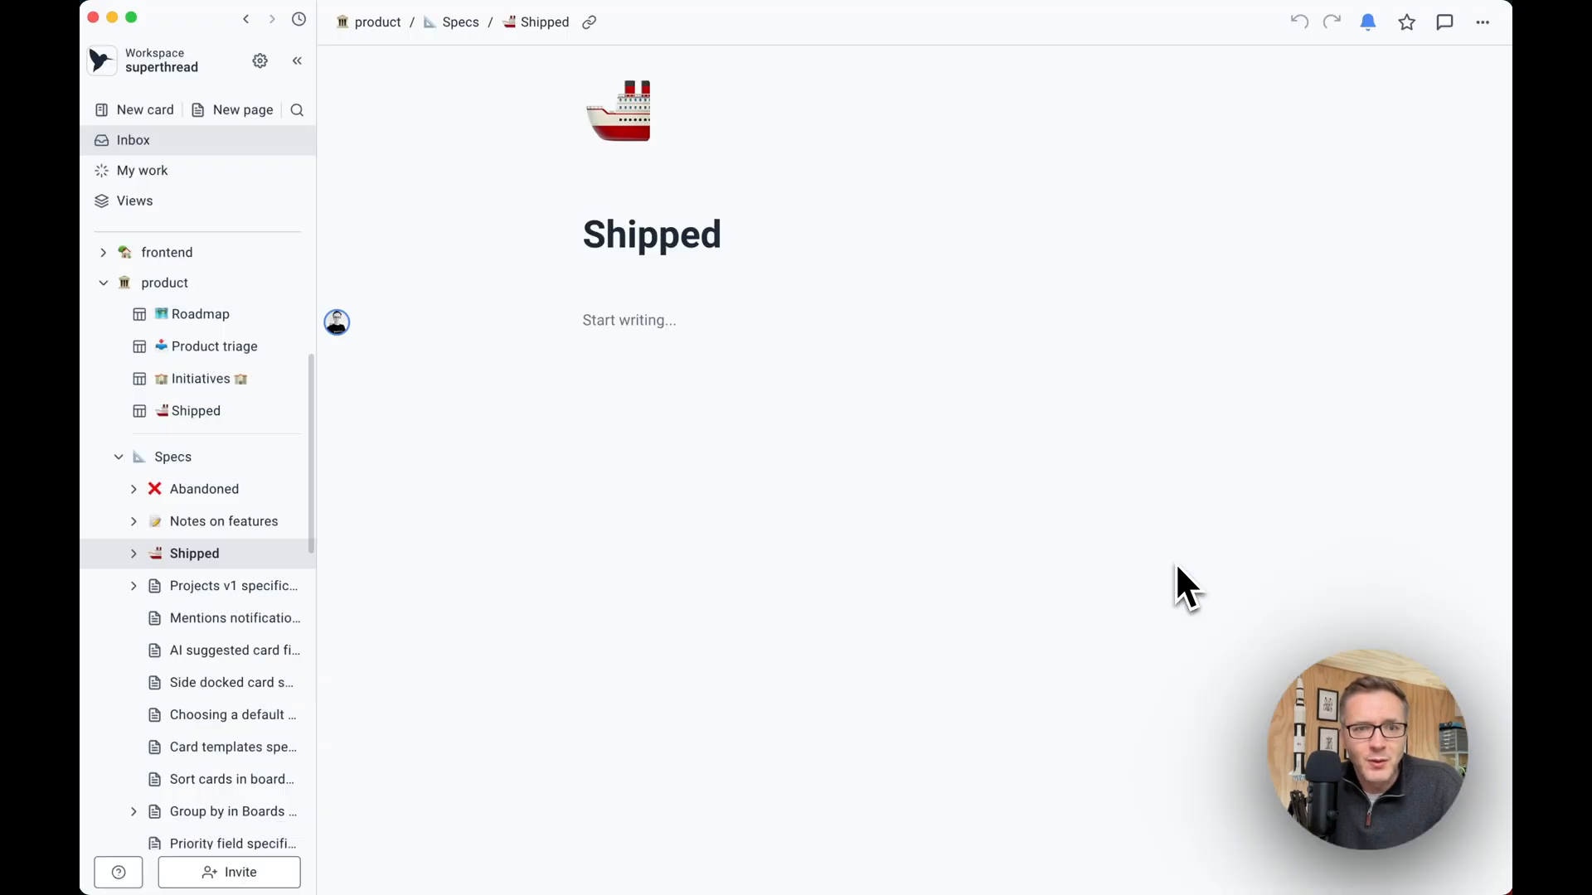